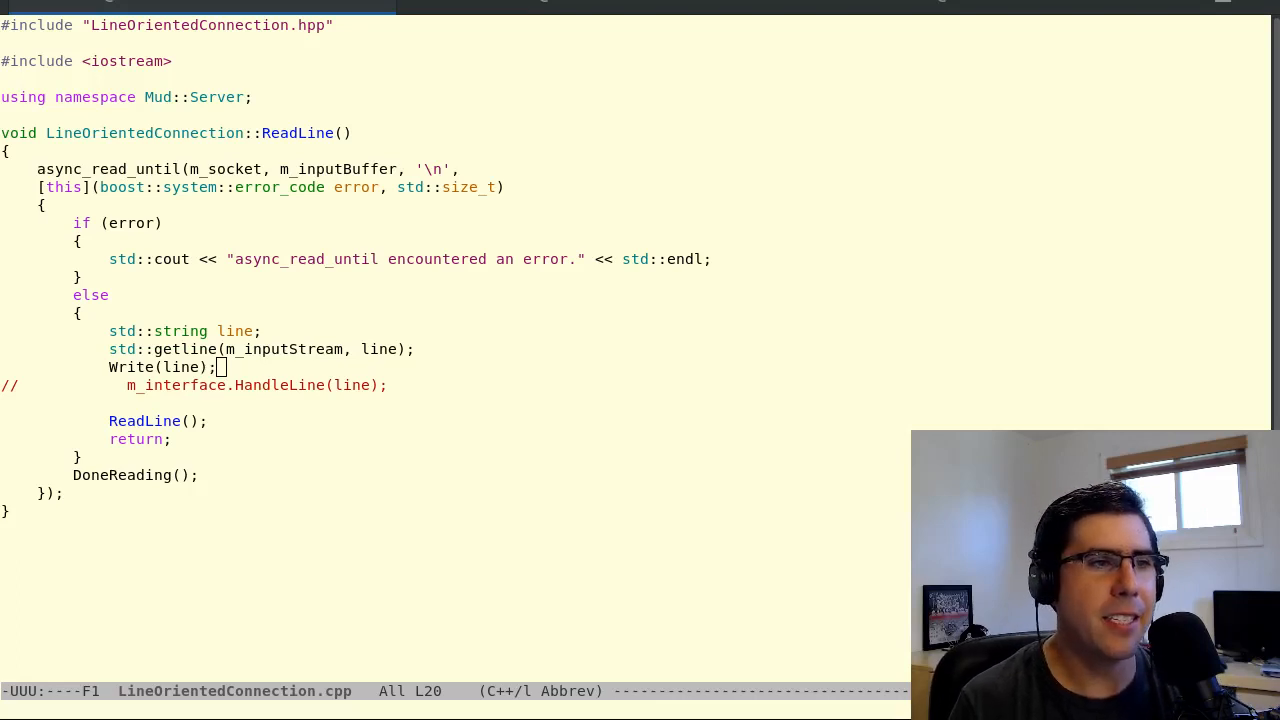
mouse_move(630, 428)
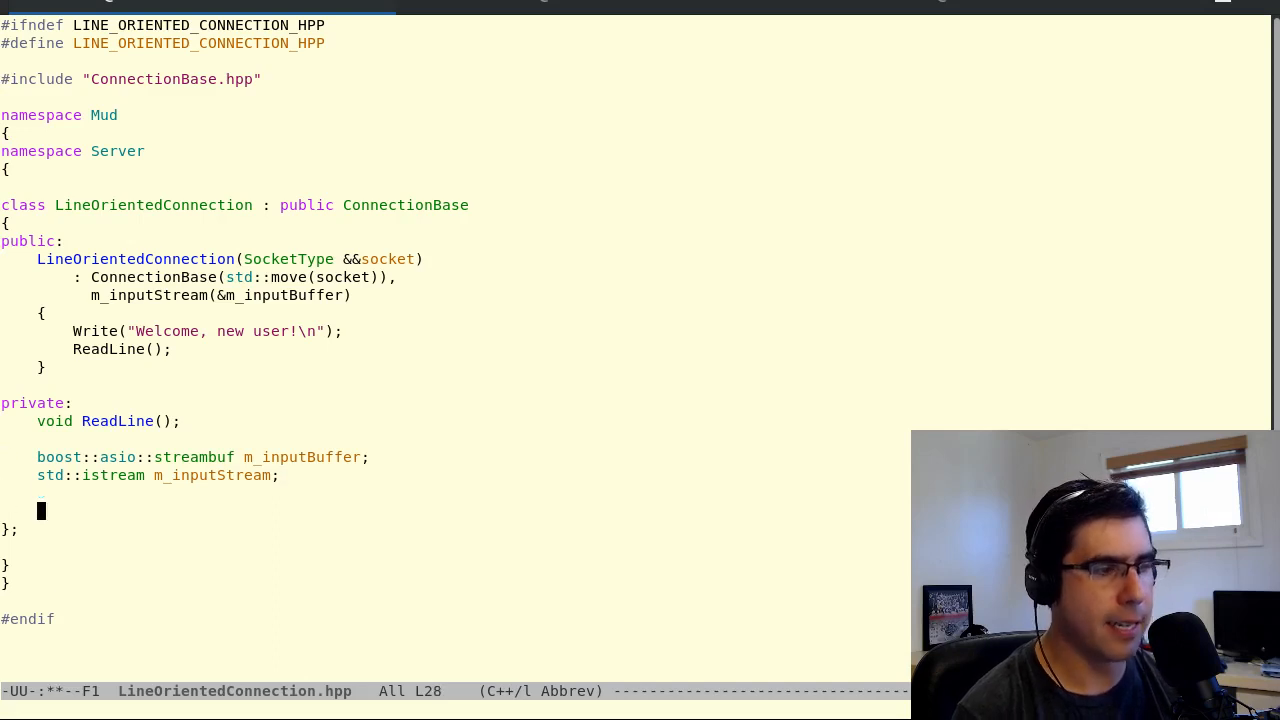
Step: Declare a private Logic::MudInterface m_interface member in LineOrientedConnection.hpp
text(MudInterface)
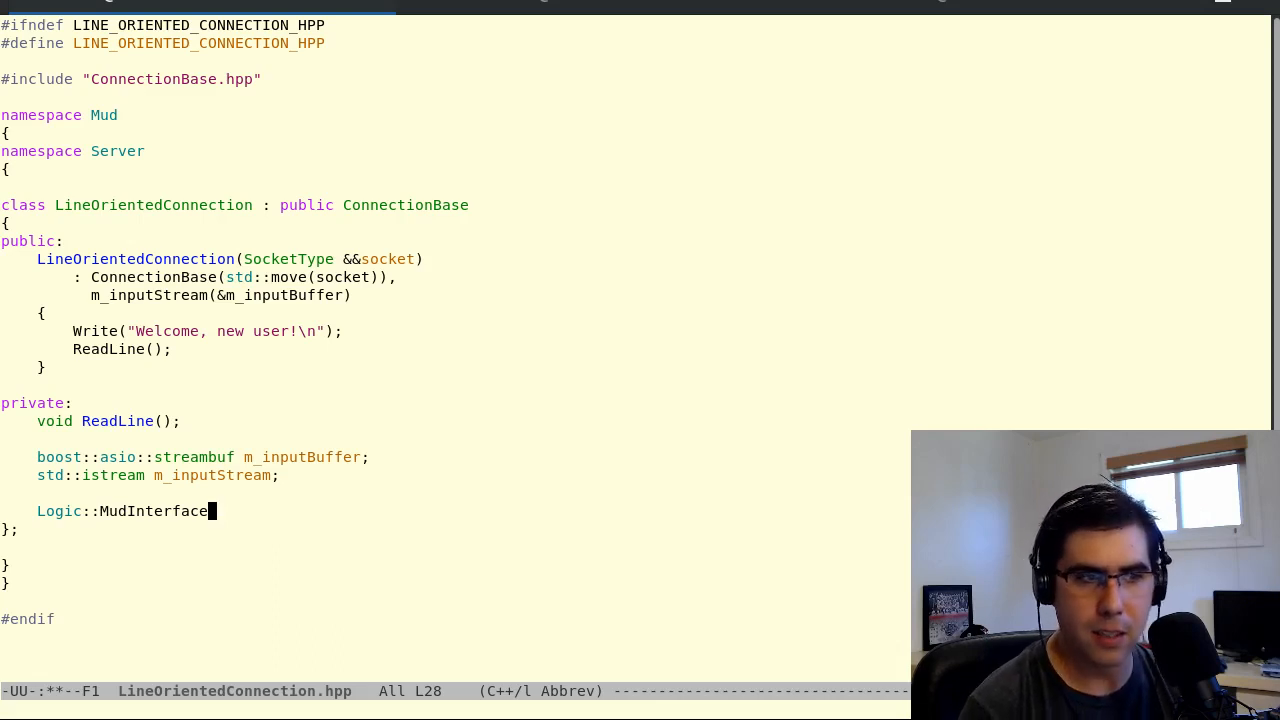
text(m_)
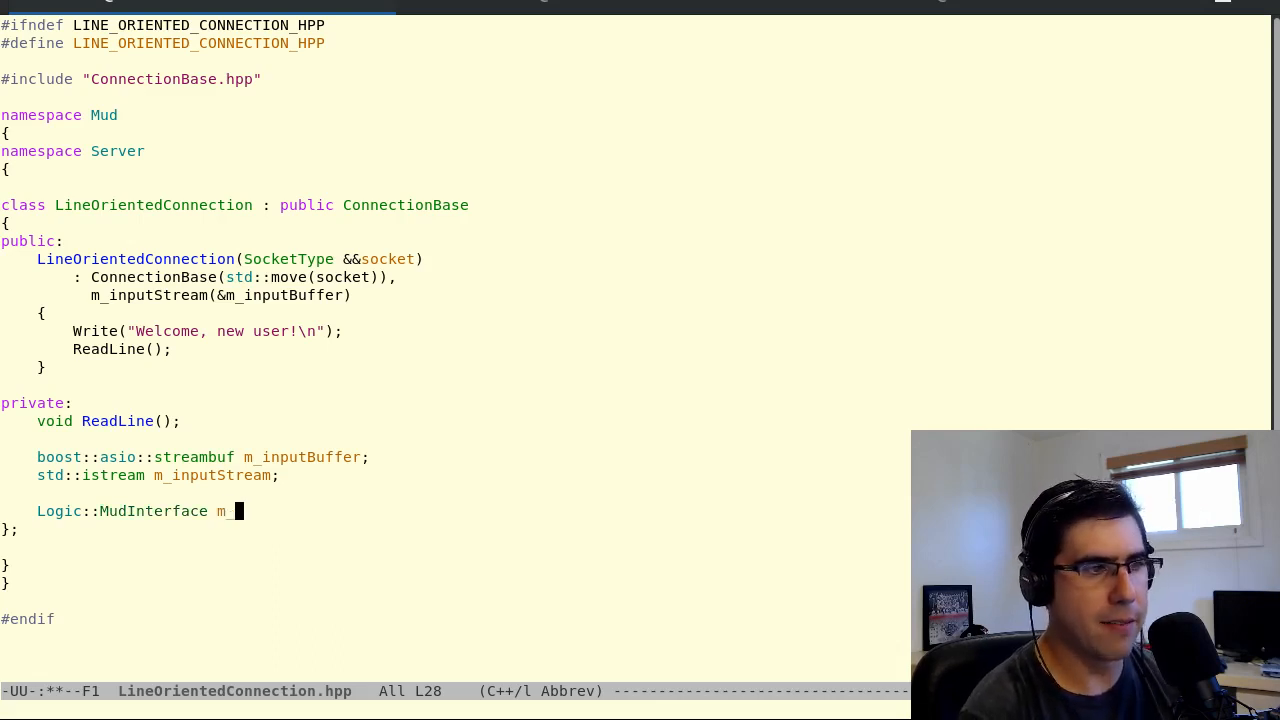
text(interface;)
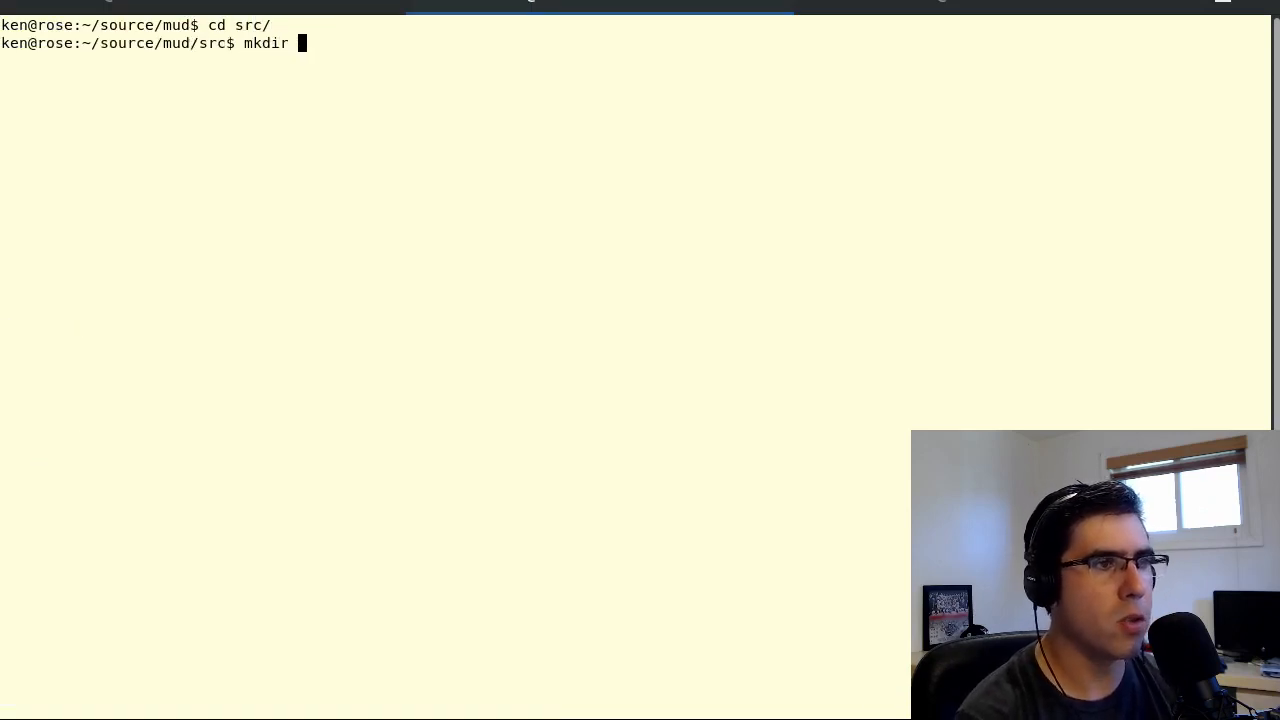
Step: Create a Logic directory under src from the terminal
text(Logic)
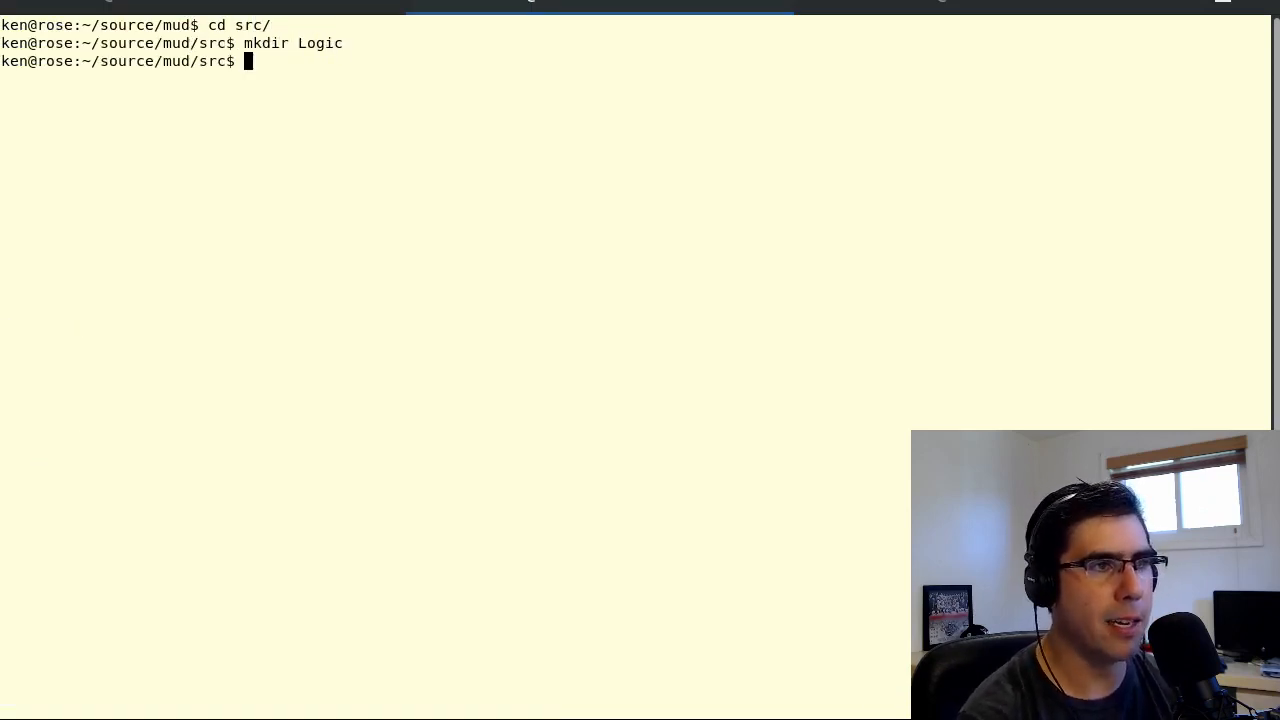
text(cd ..)
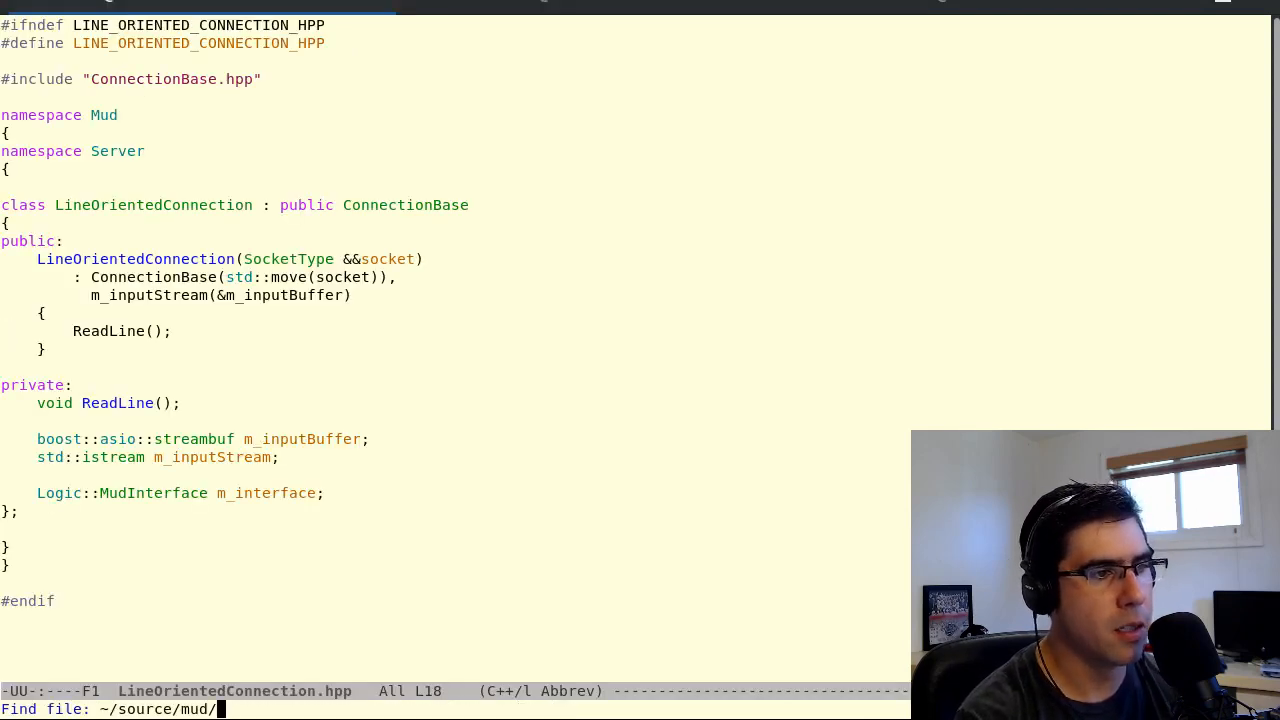
Step: Create src/Logic/MudInterface.hpp with a MUD_INTERFACE_HPP include guard
text(src/Logic/)
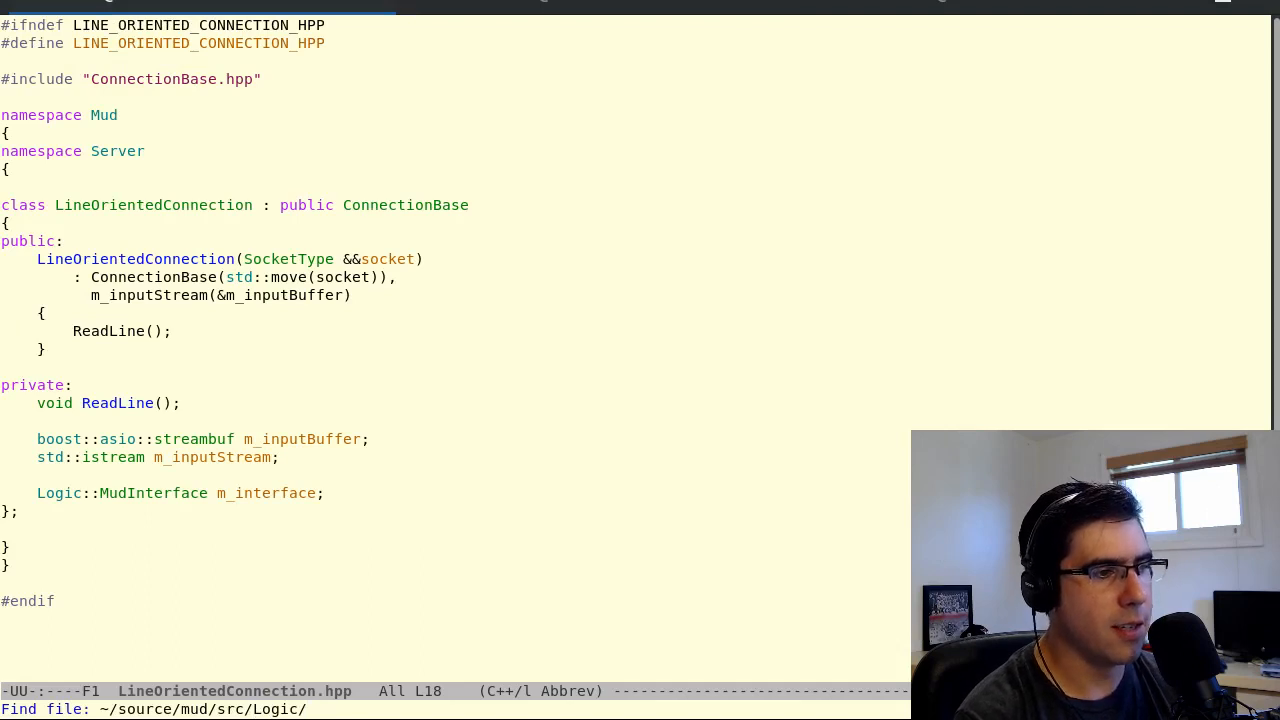
text(MudInterface.hp)
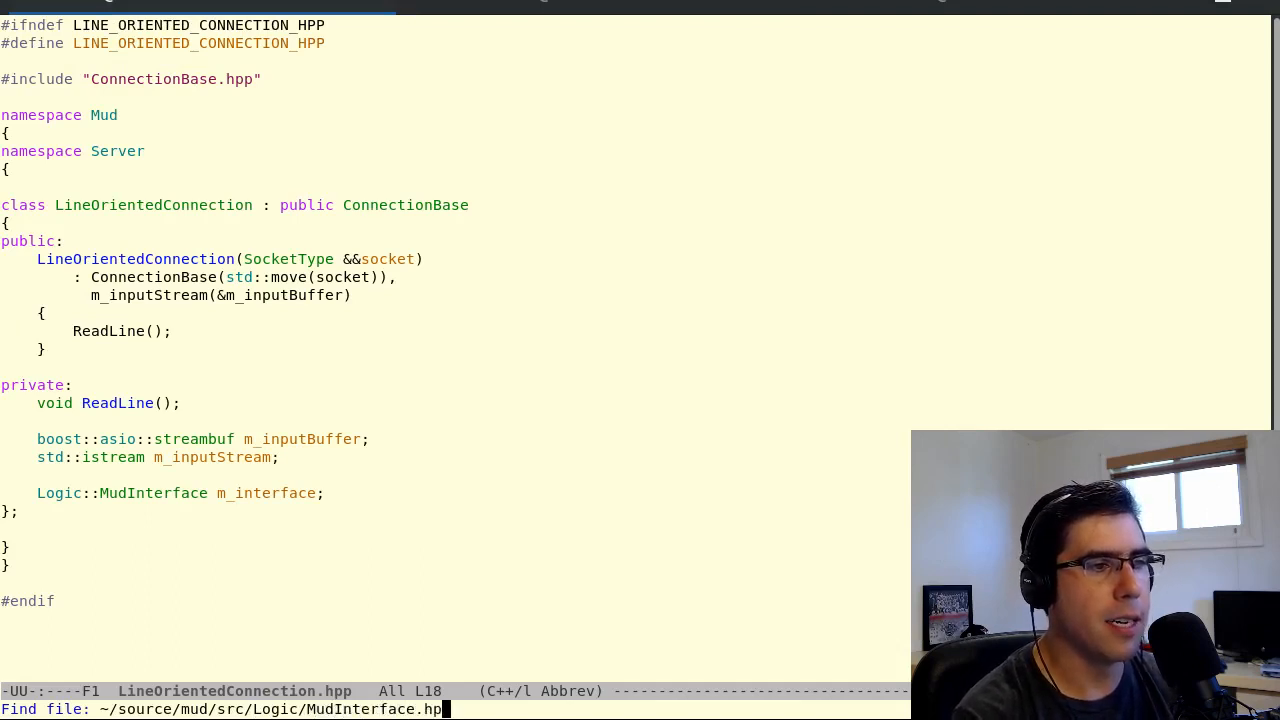
key(Return)
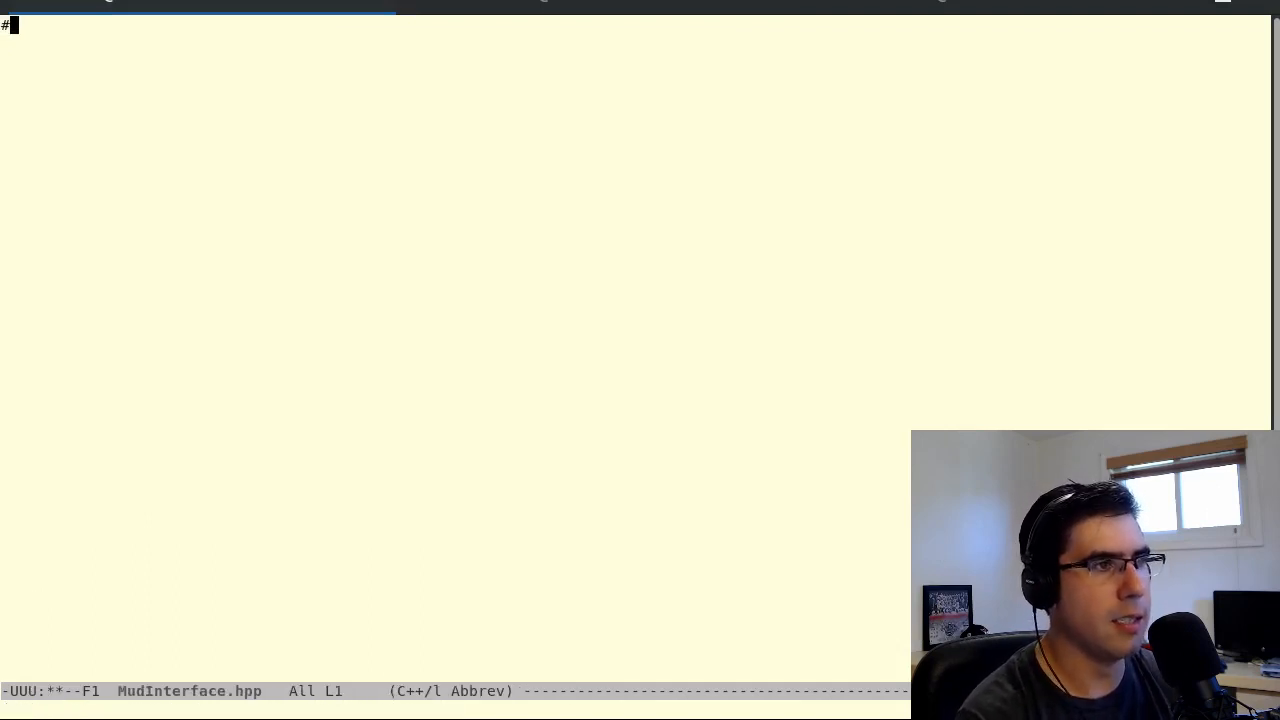
text(ifndef)
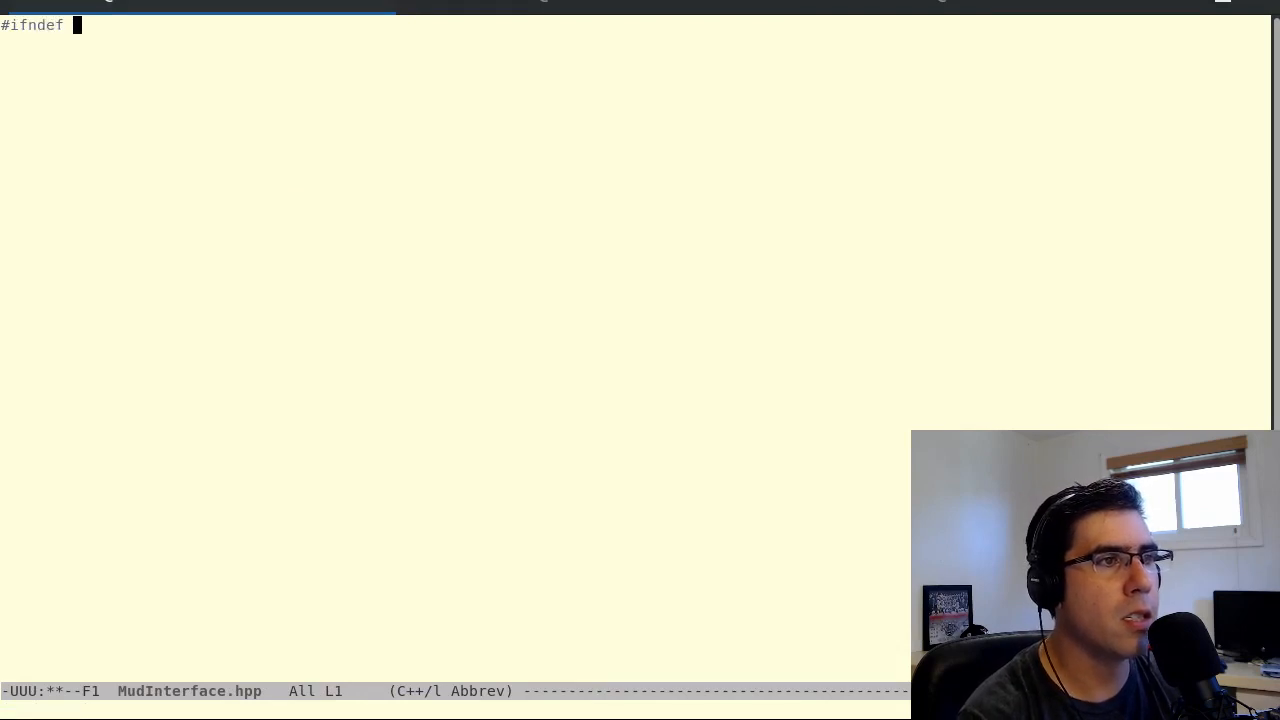
text(MUD_INTERFACE_)
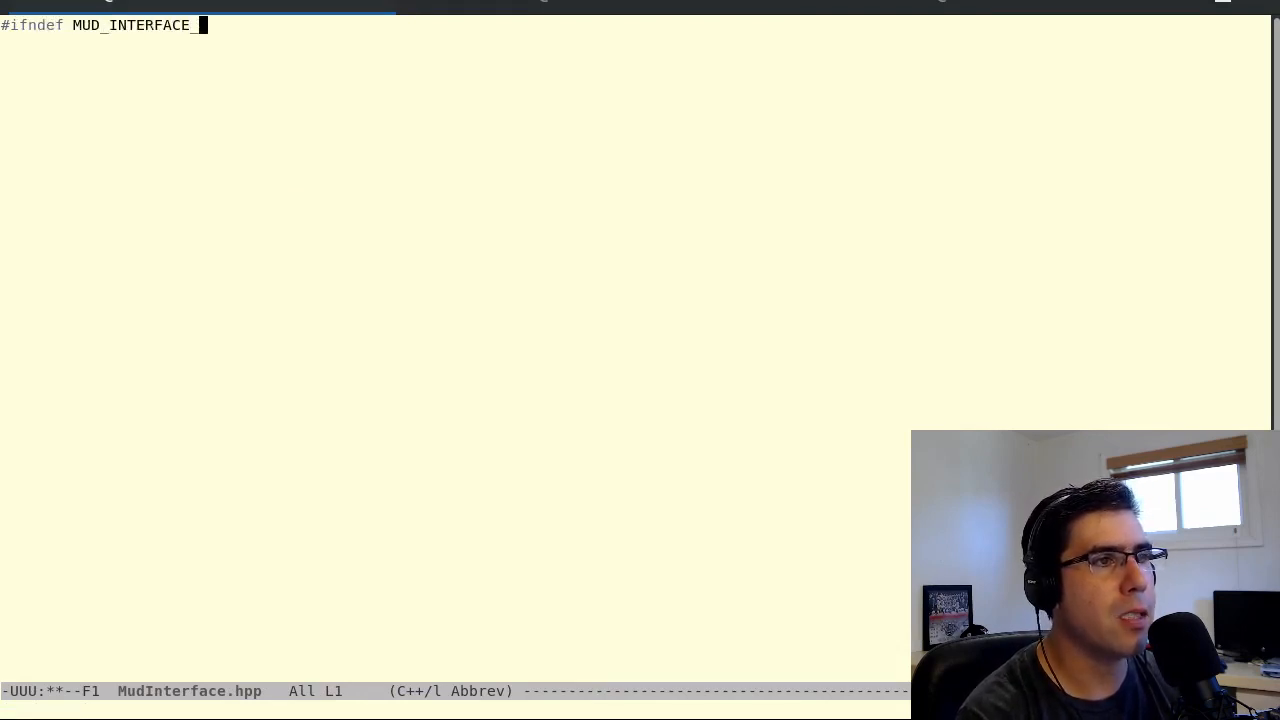
text(HPP)
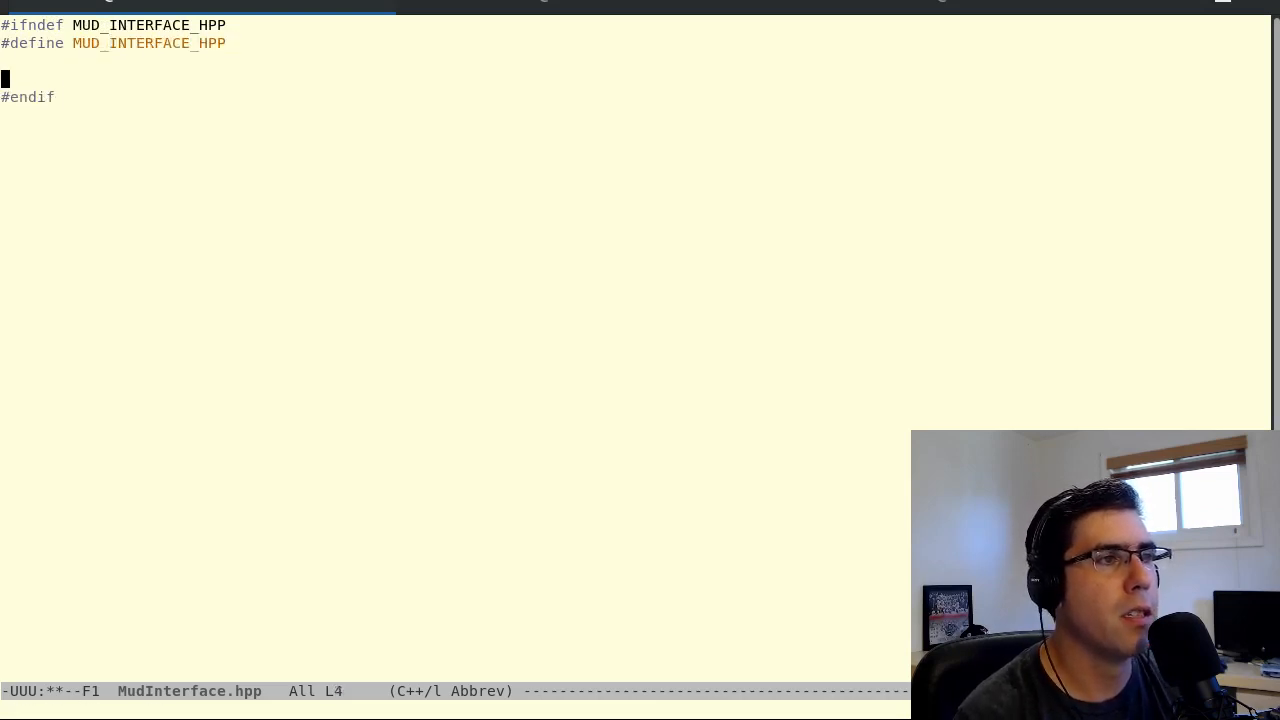
Step: Add Mud::Logic namespaces containing a MudInterface class
text(namespace M)
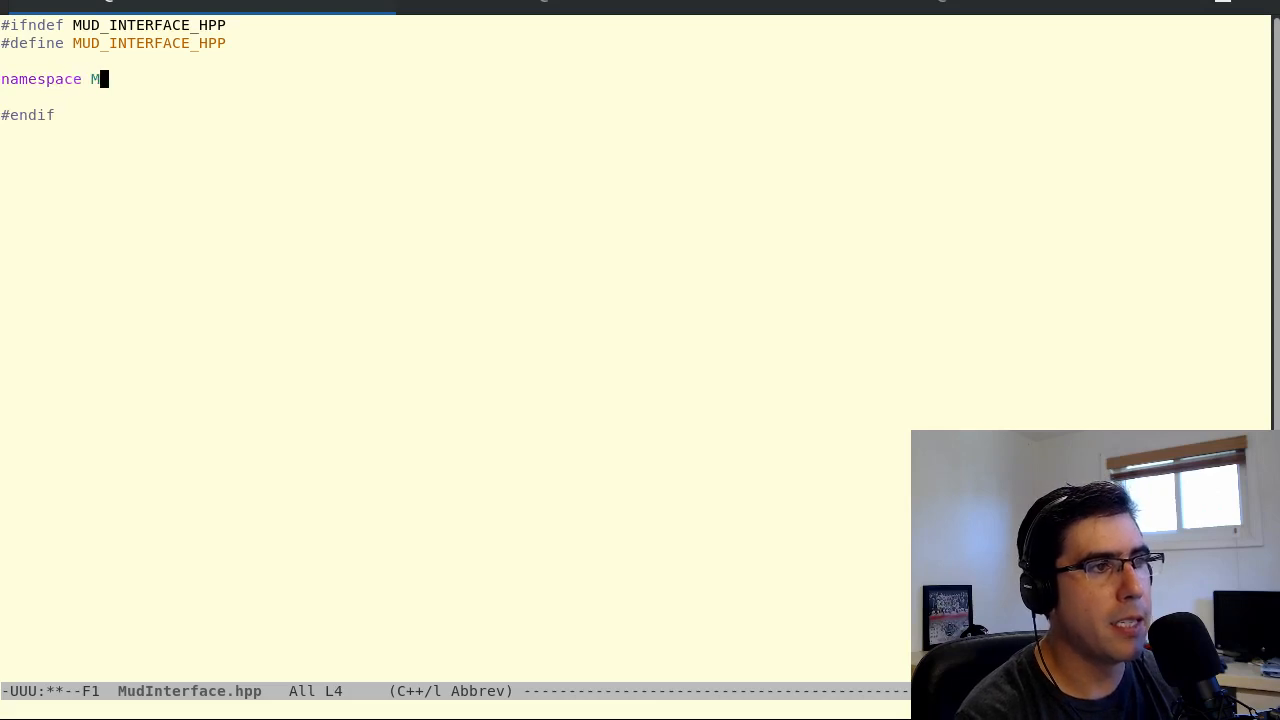
text(ud)
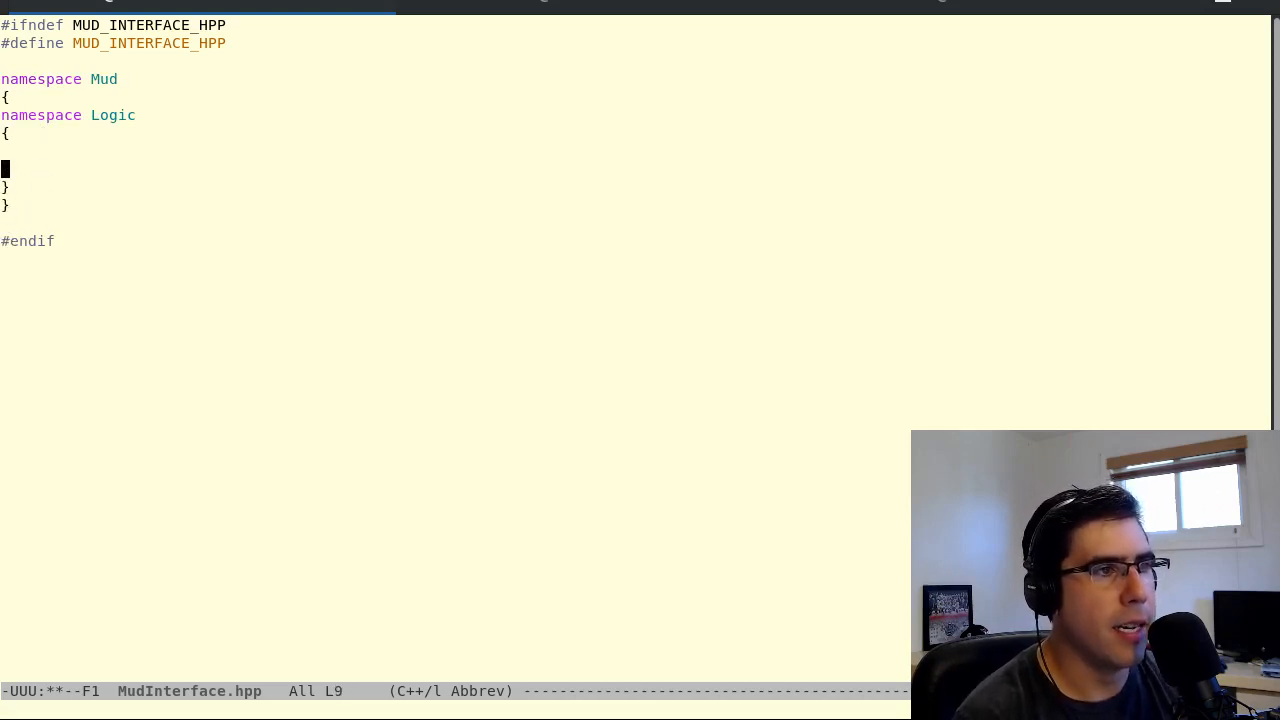
text(class M)
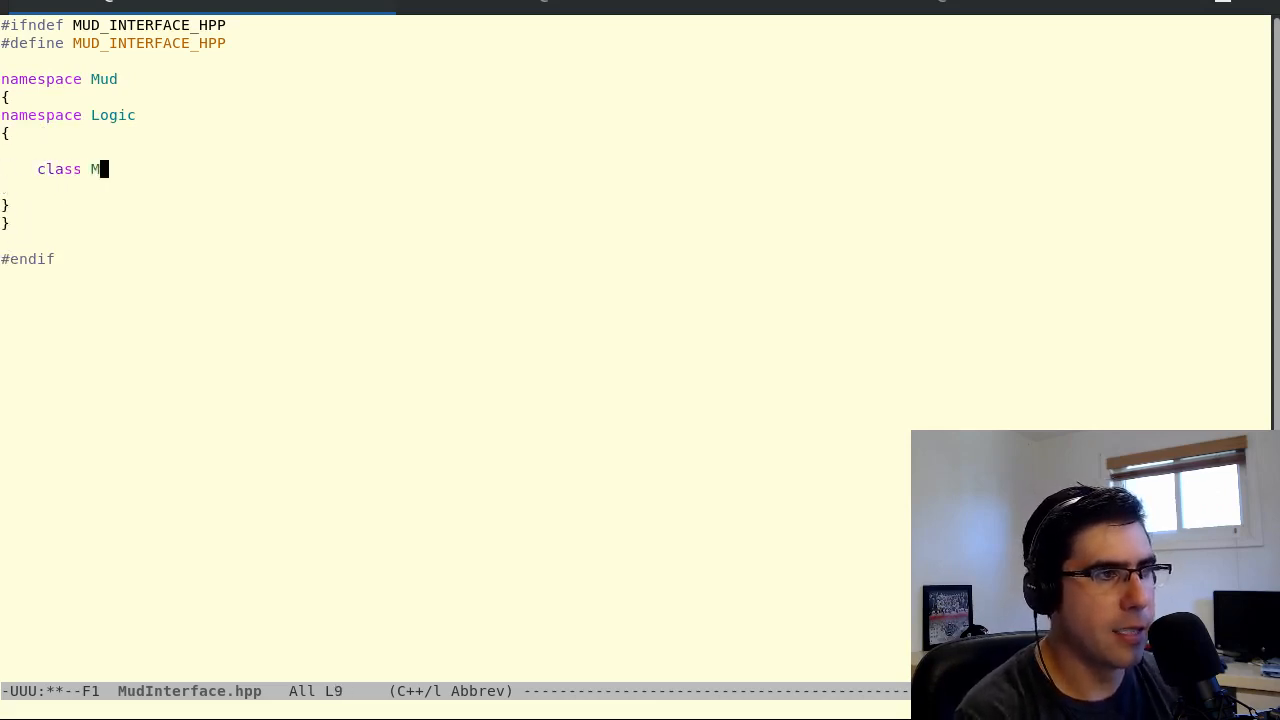
text(udInterf)
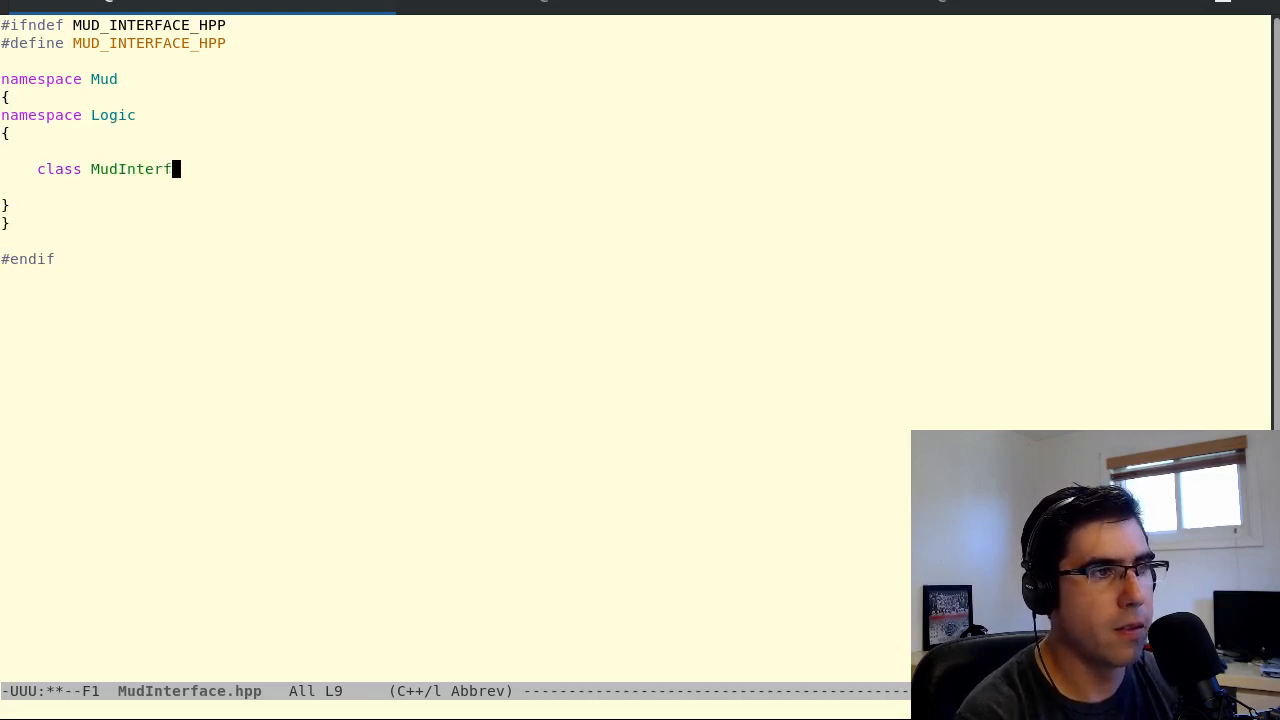
text(ace)
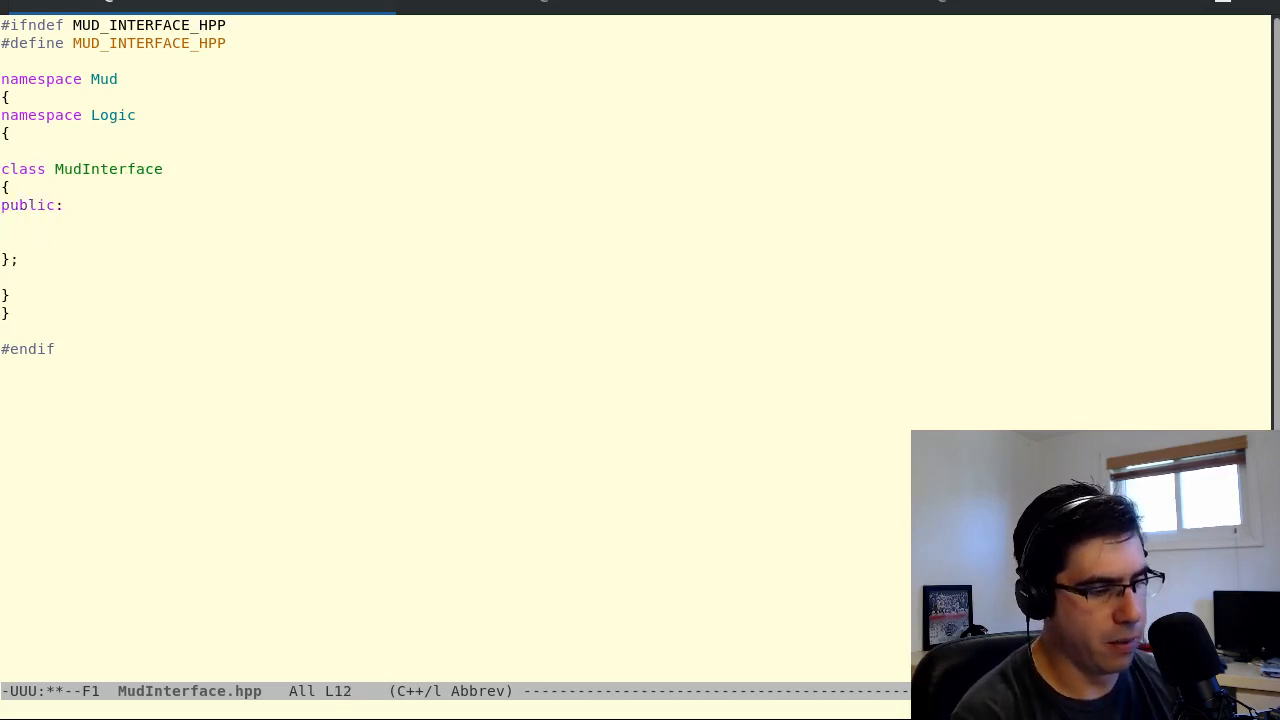
Step: Declare 'void HandleLine(const std::string &line);' in the class
text(void Handl)
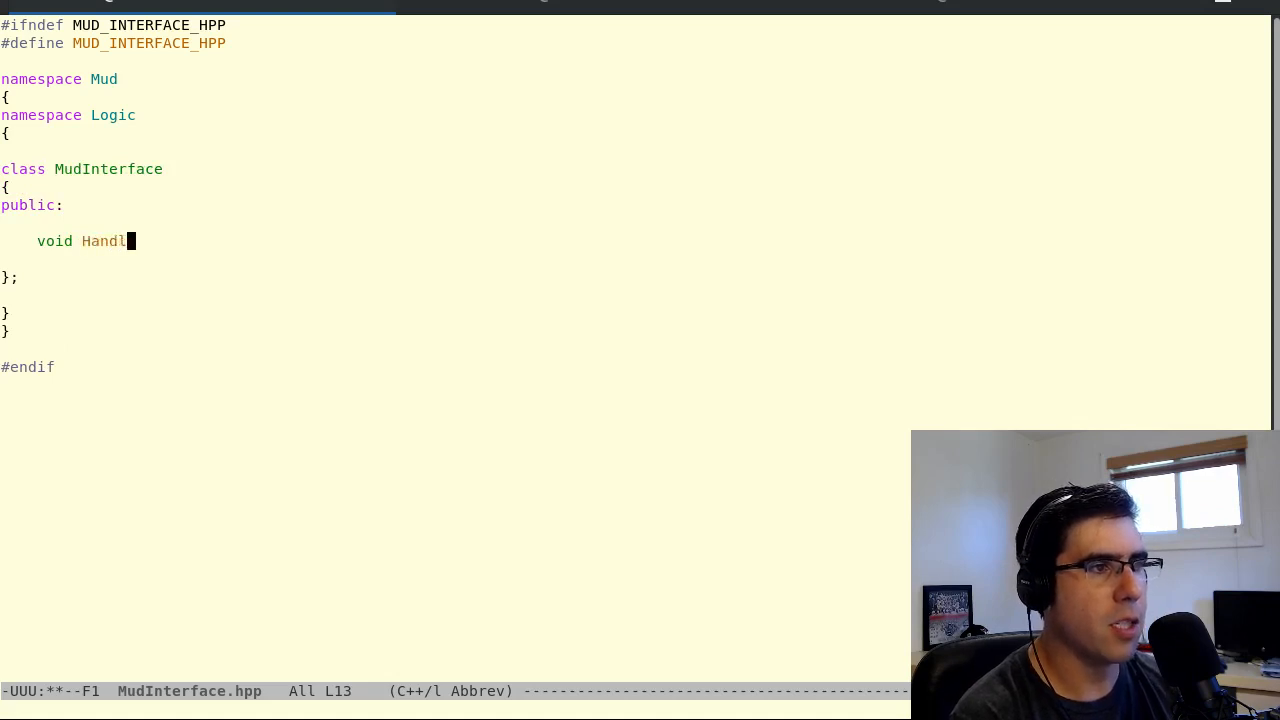
text(eLine(const std)
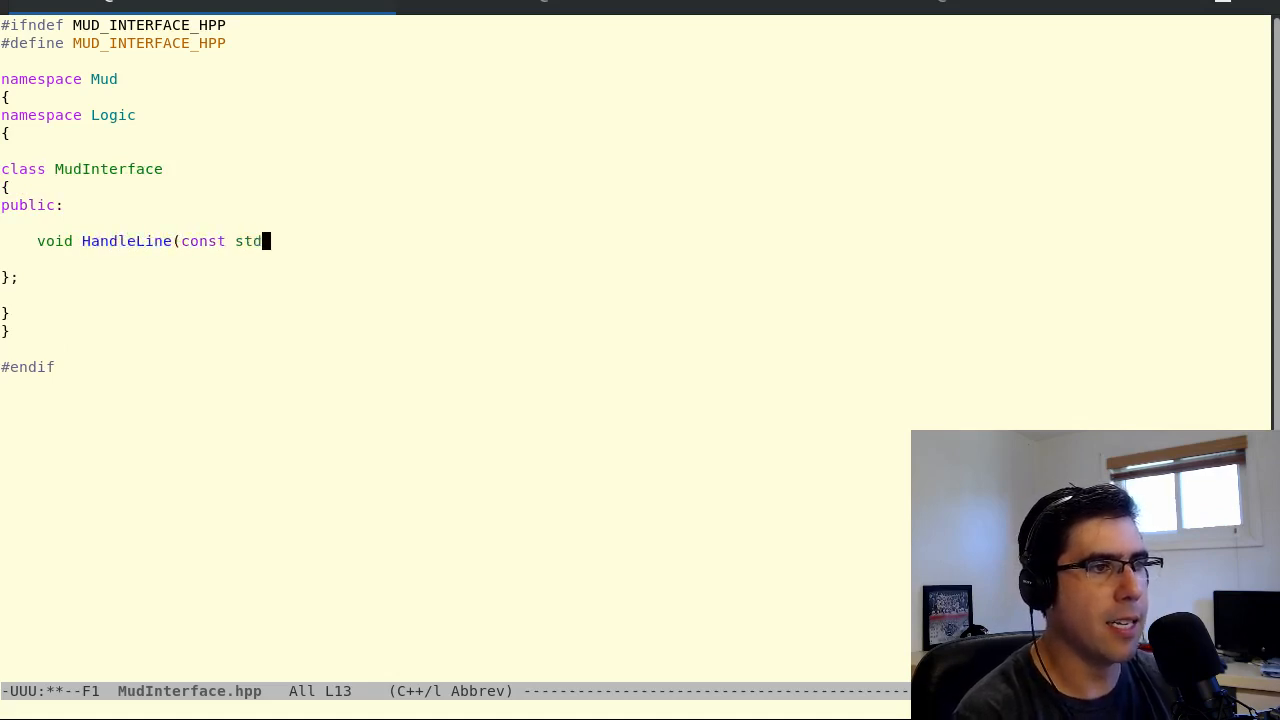
text(::string &)
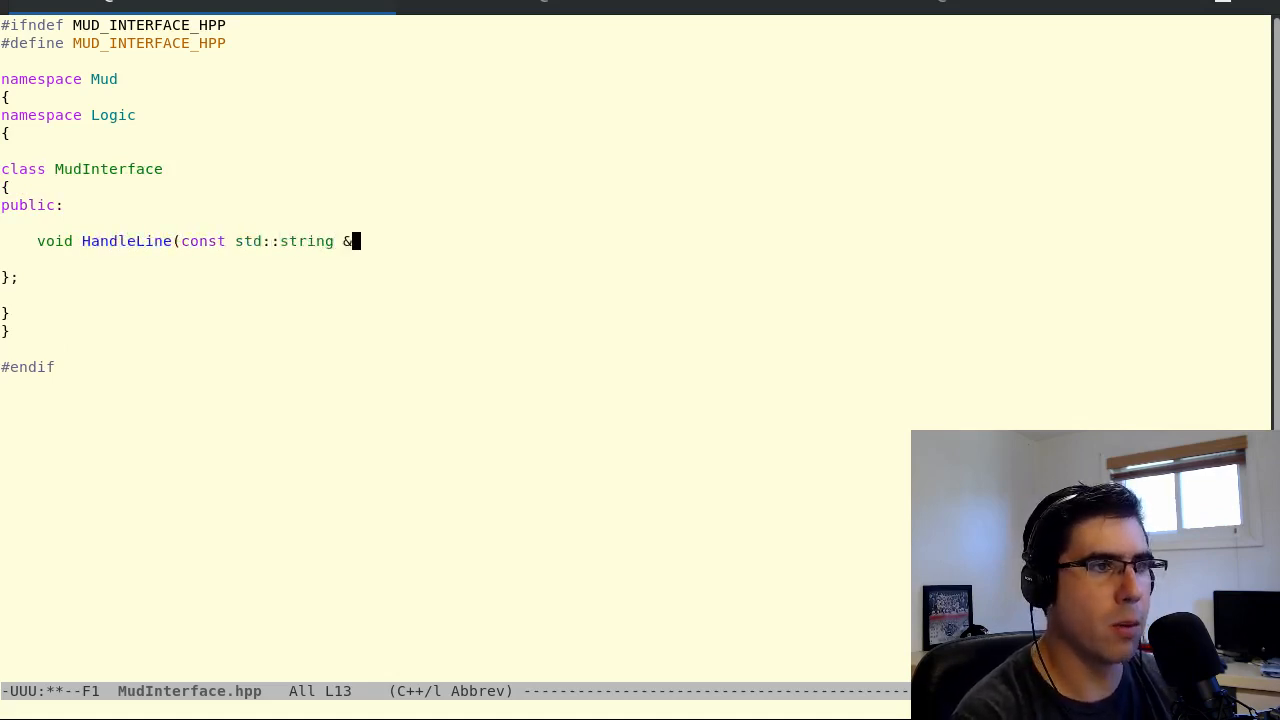
text(line);)
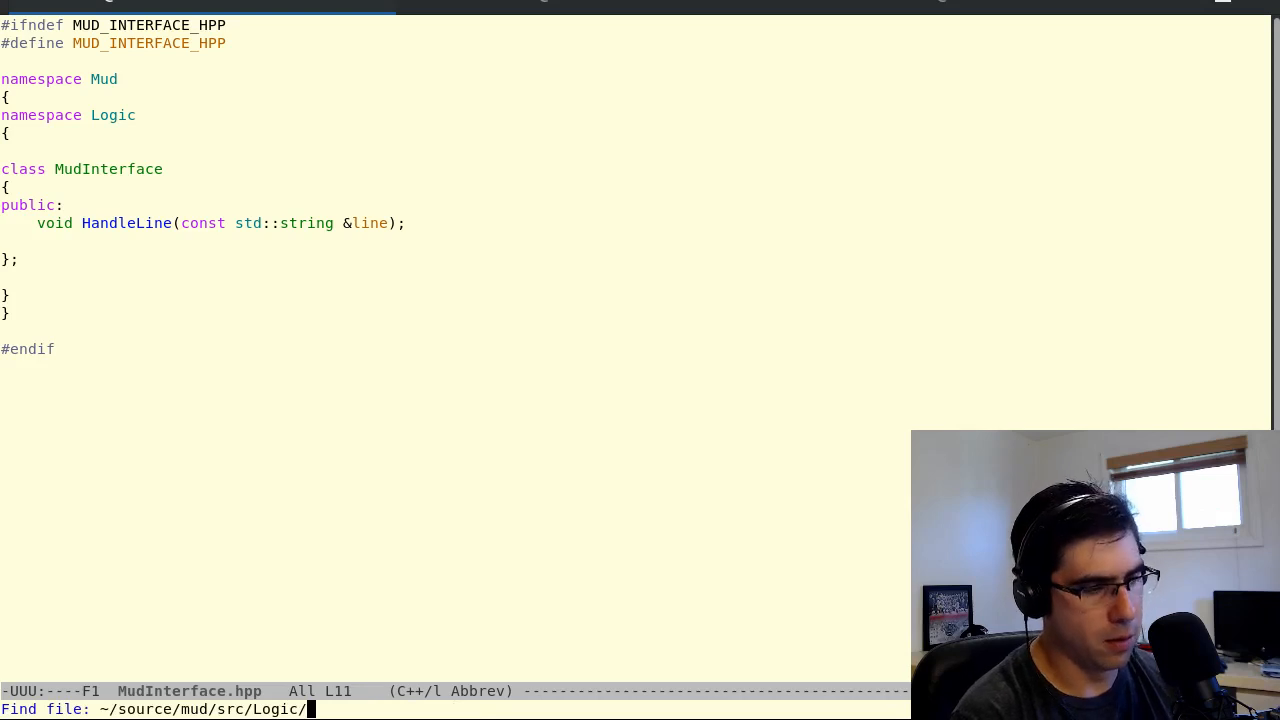
Step: Create MudInterface.cpp including MudInterface.hpp with 'using namespace Mud::Logic;'
text(MudInterc)
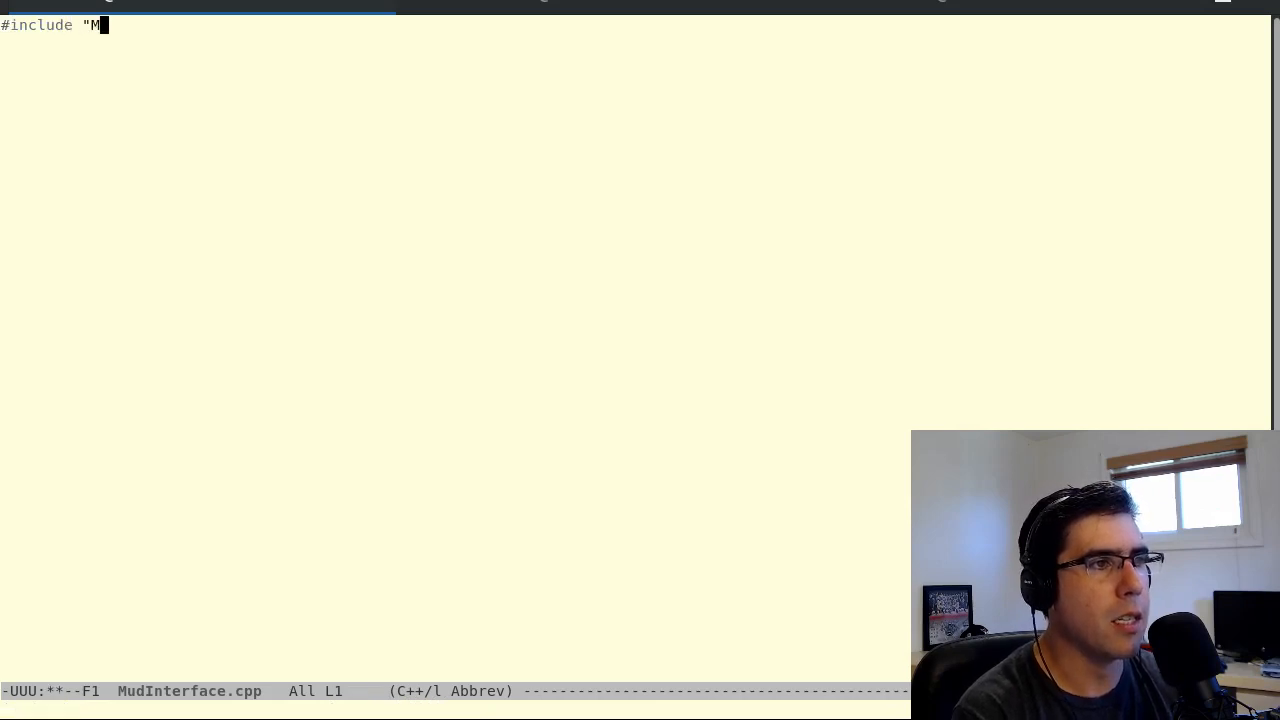
text(udInterface.hpp)
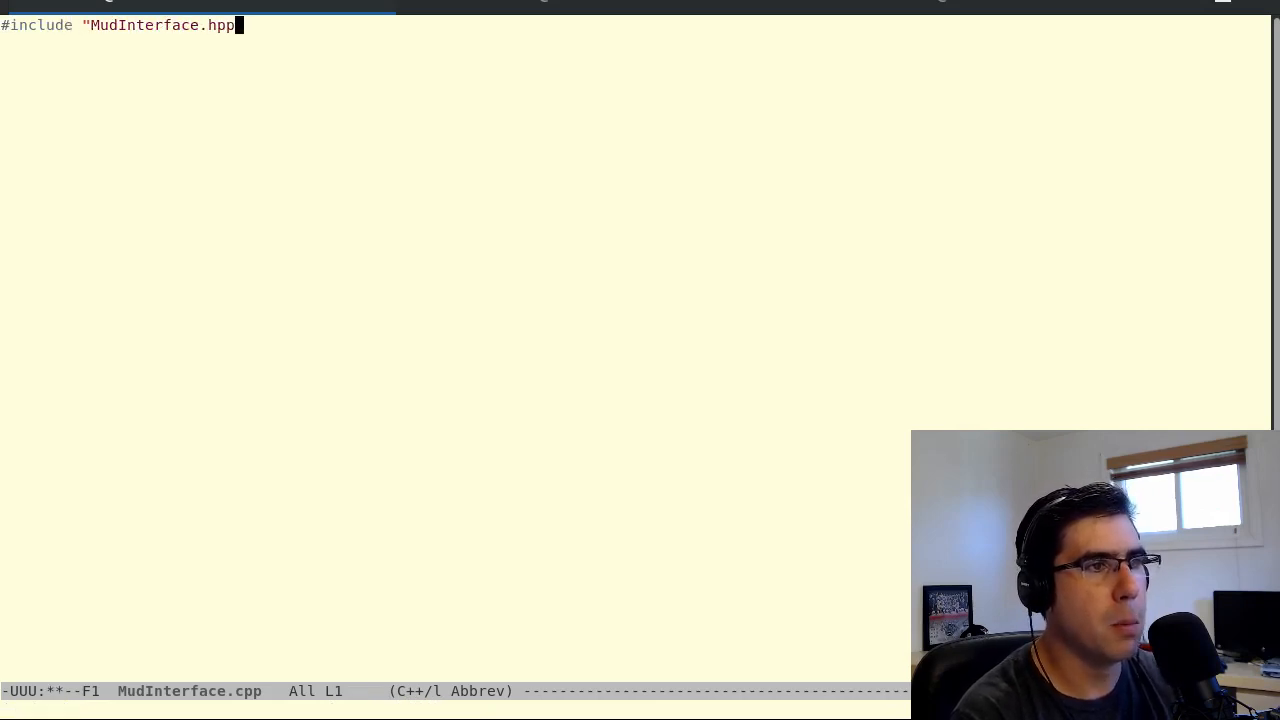
text("using nam)
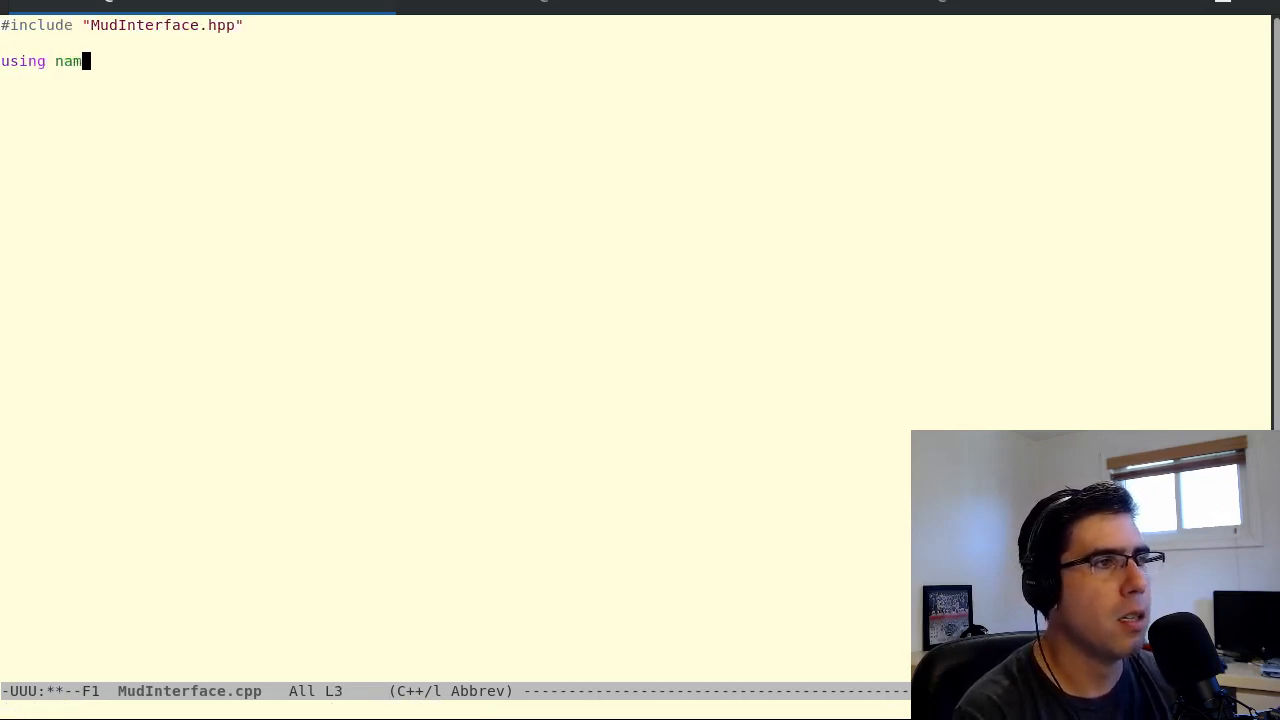
text(espace Mud::LOg)
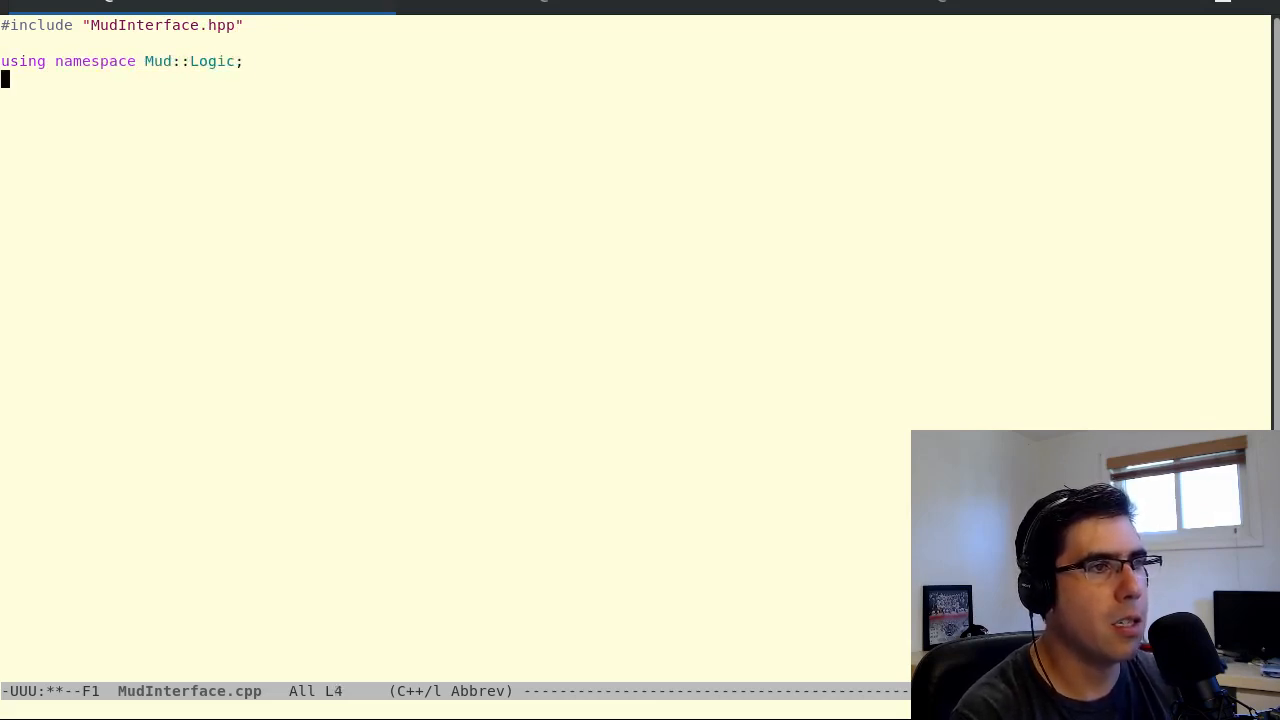
Step: Begin defining MudInterface::HandleLine(const std::string &line) with an opening brace
text(void MudInterface::)
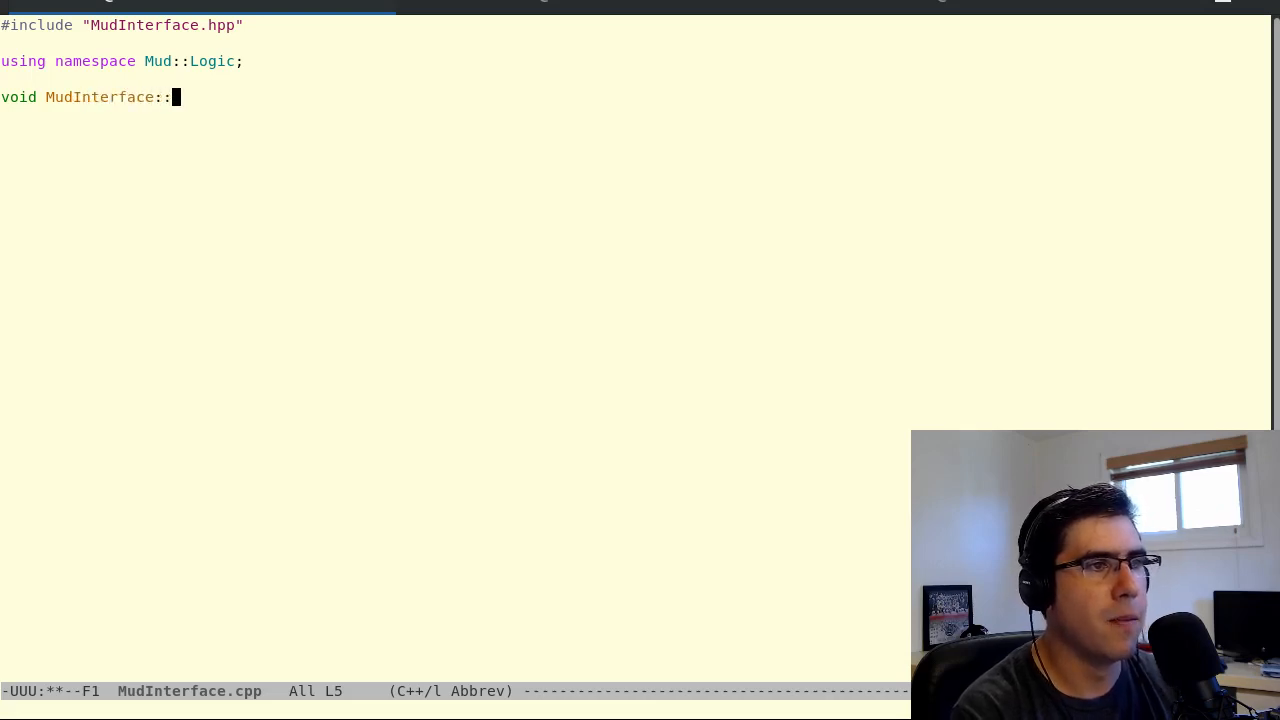
text(HandleLine()
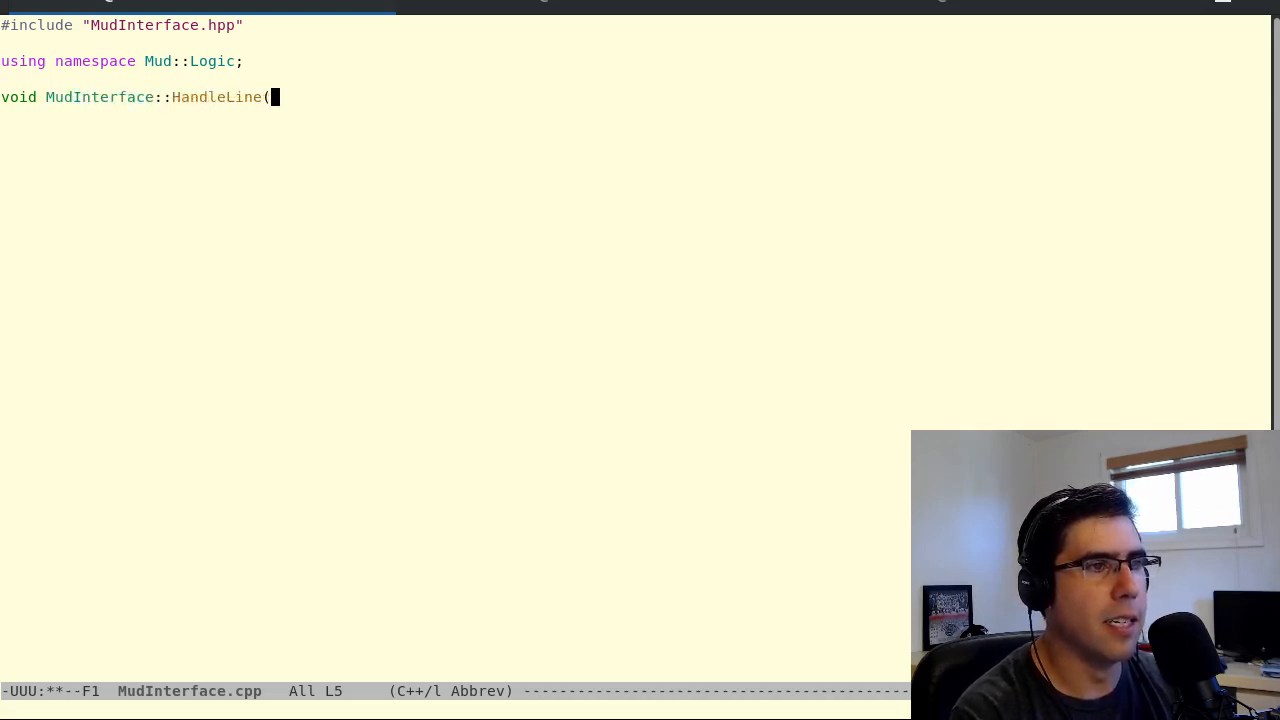
text(const std::string)
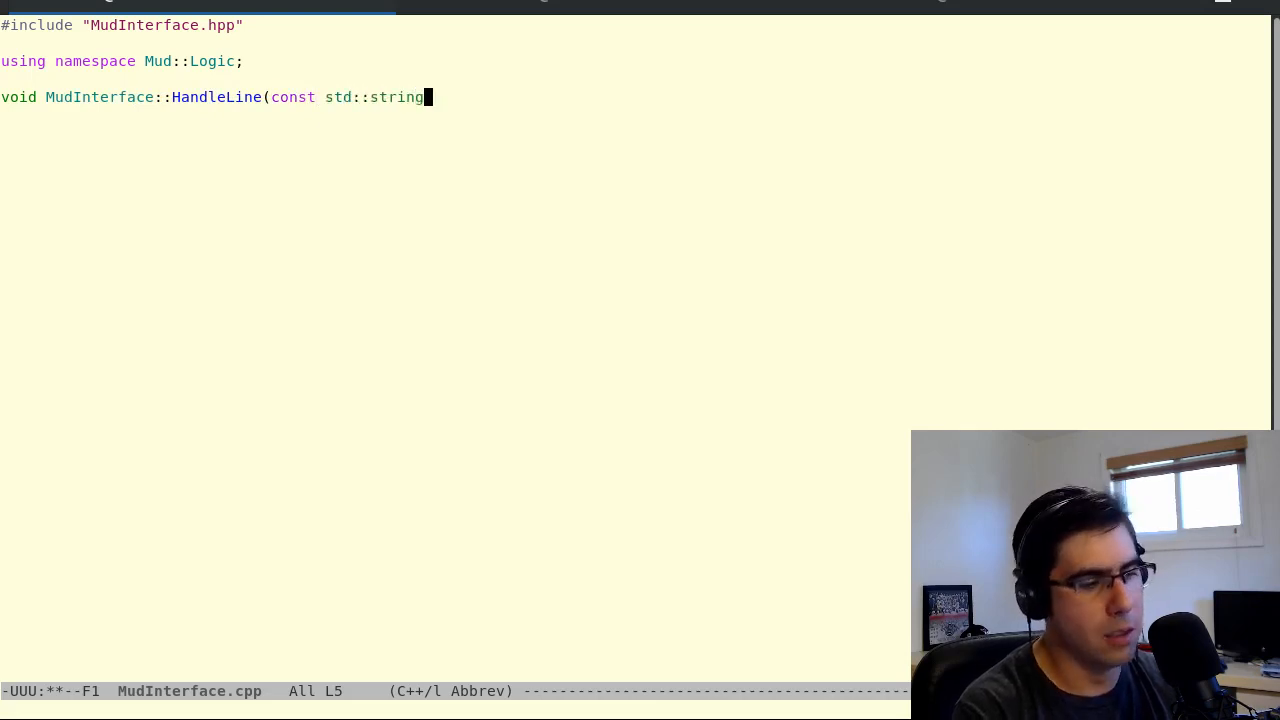
text(&line))
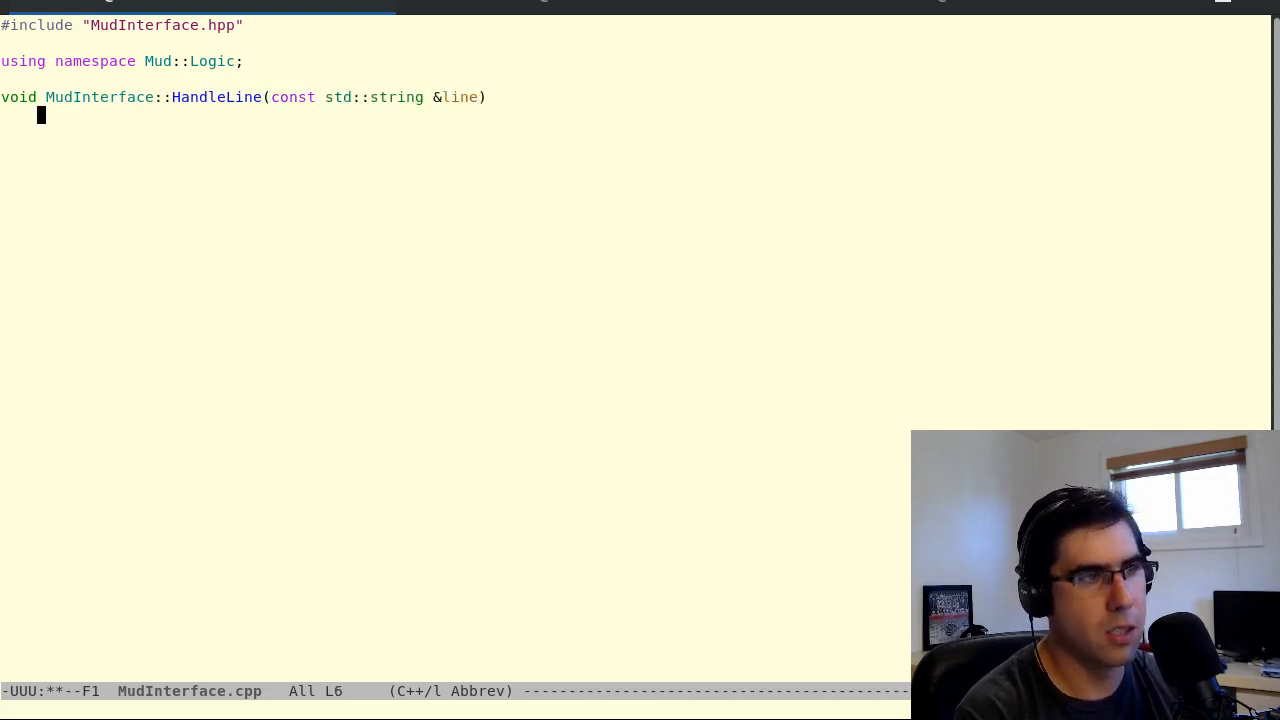
text({)
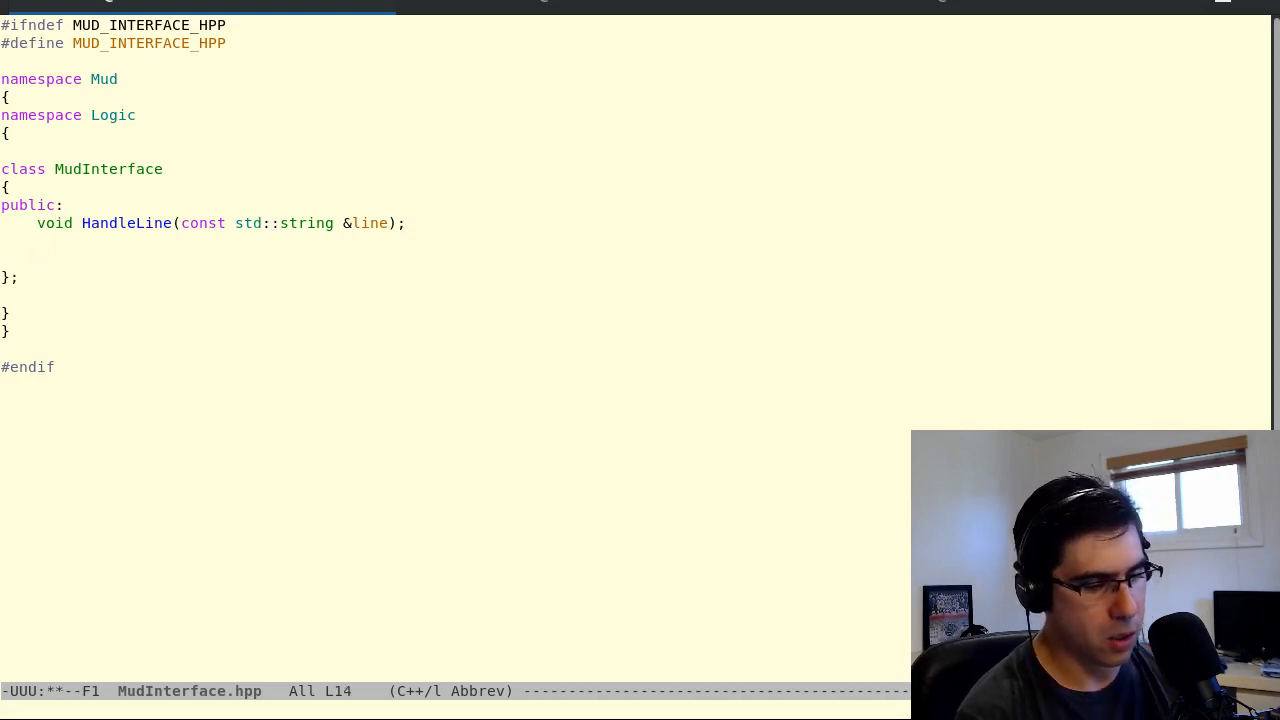
Step: Add a private: section and start an InterfaceState enum inside the class
text(private:)
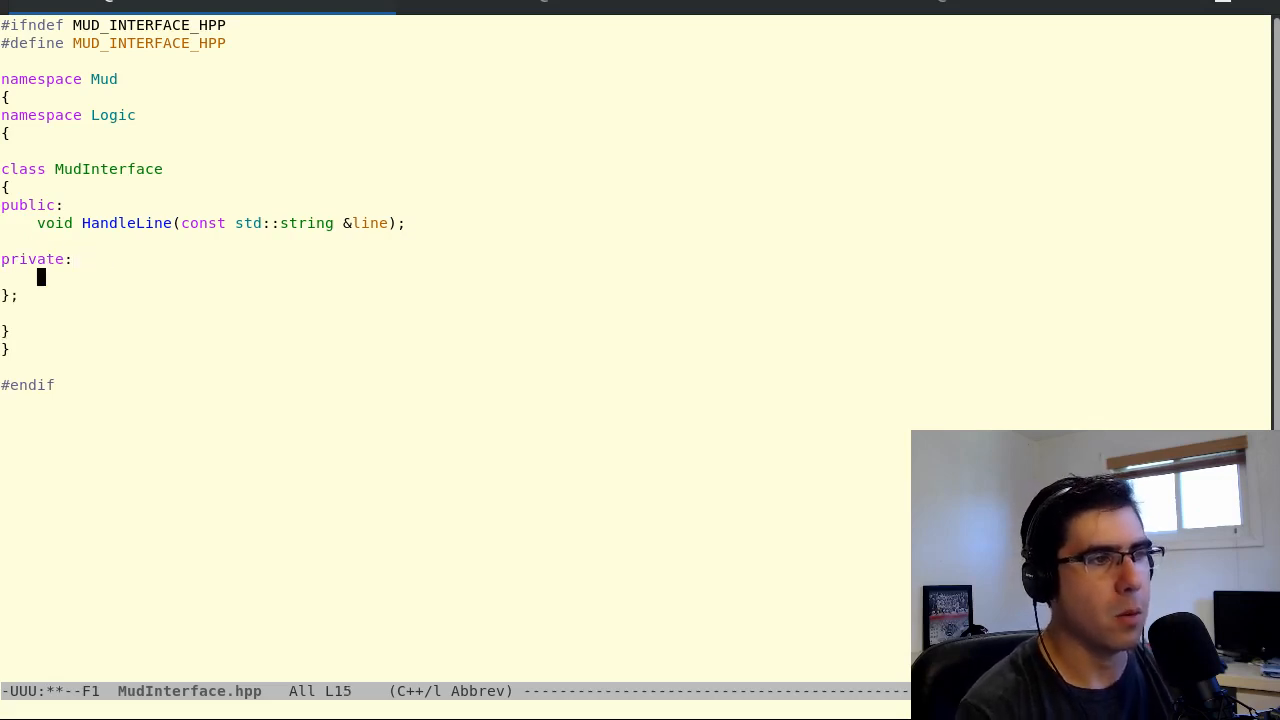
text(enum)
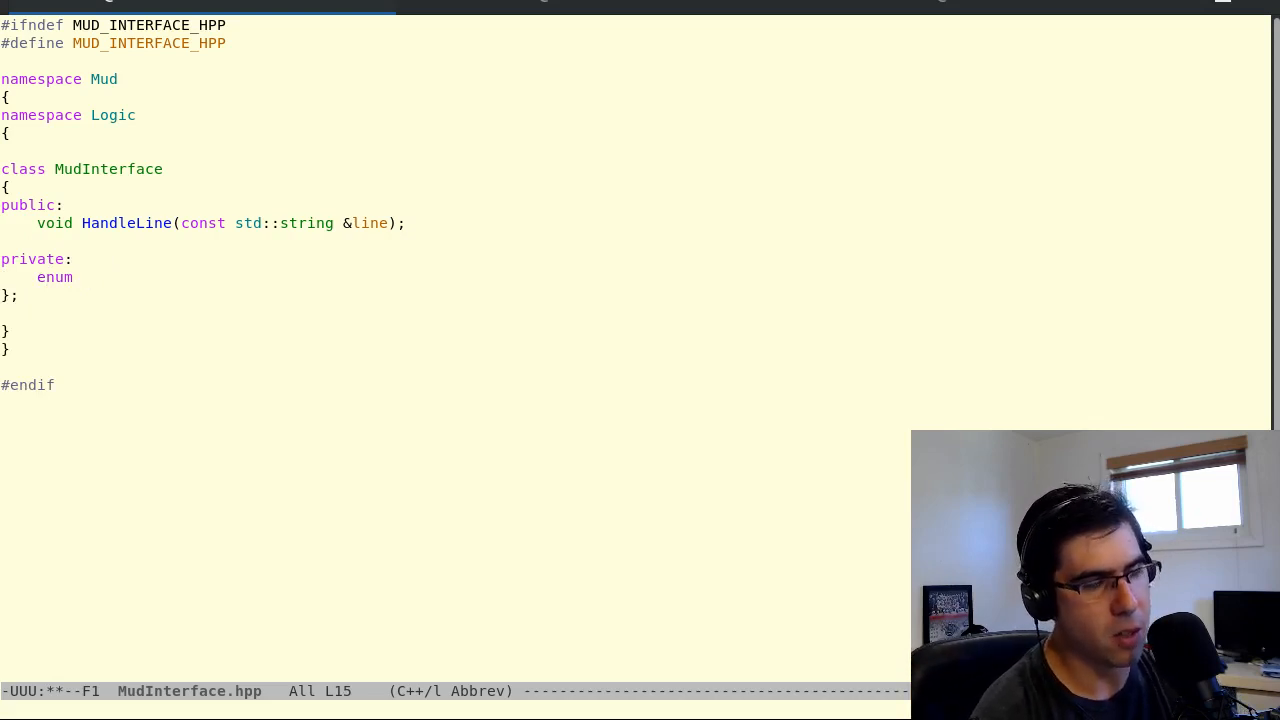
text(class)
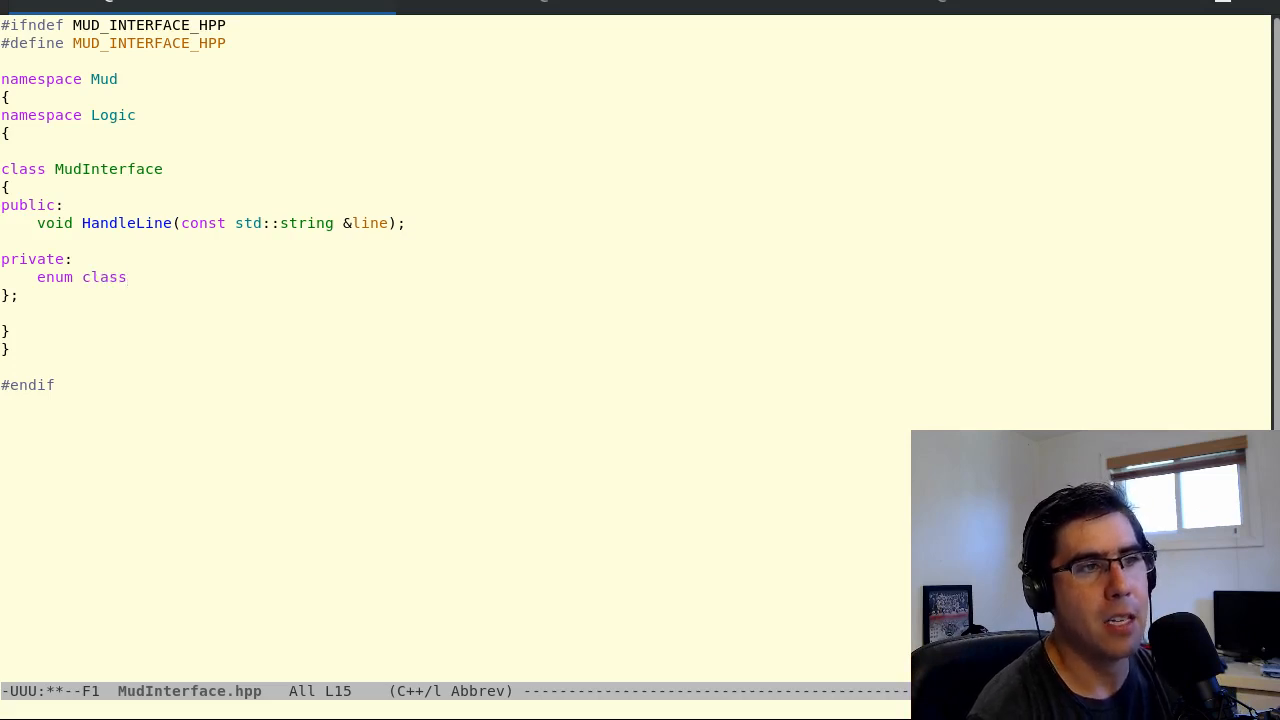
key(BackSpace)
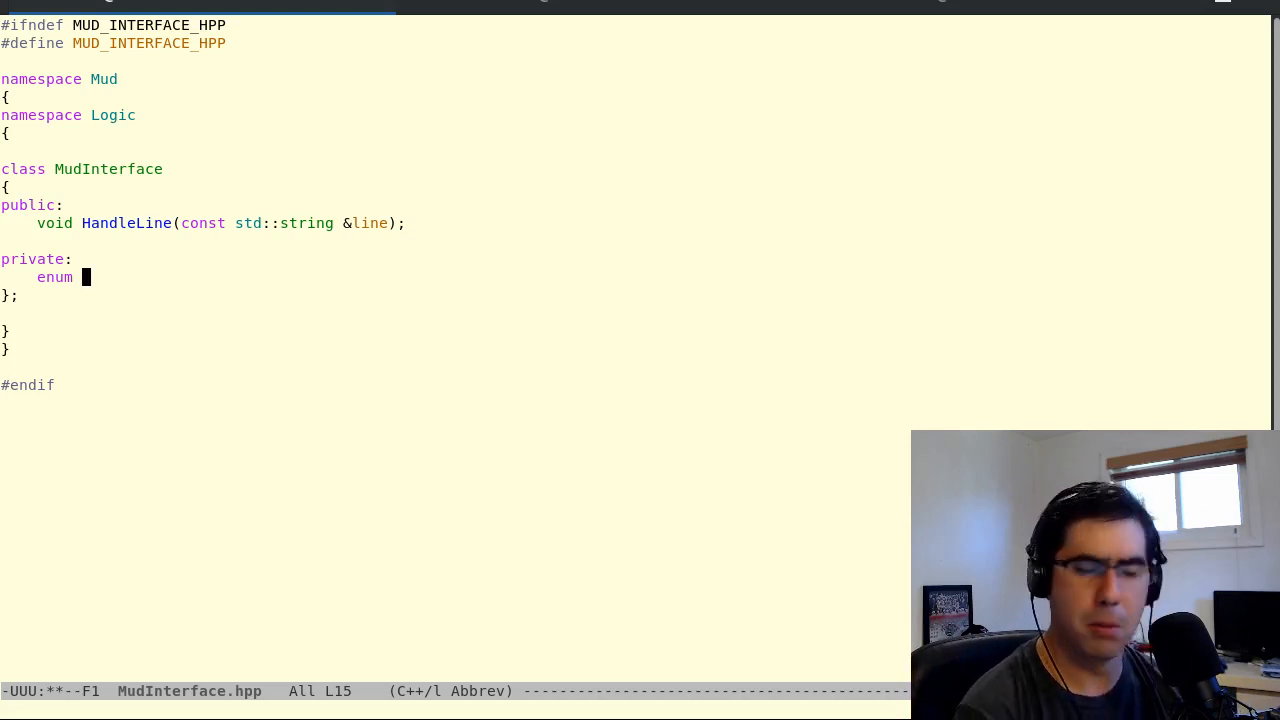
text(In)
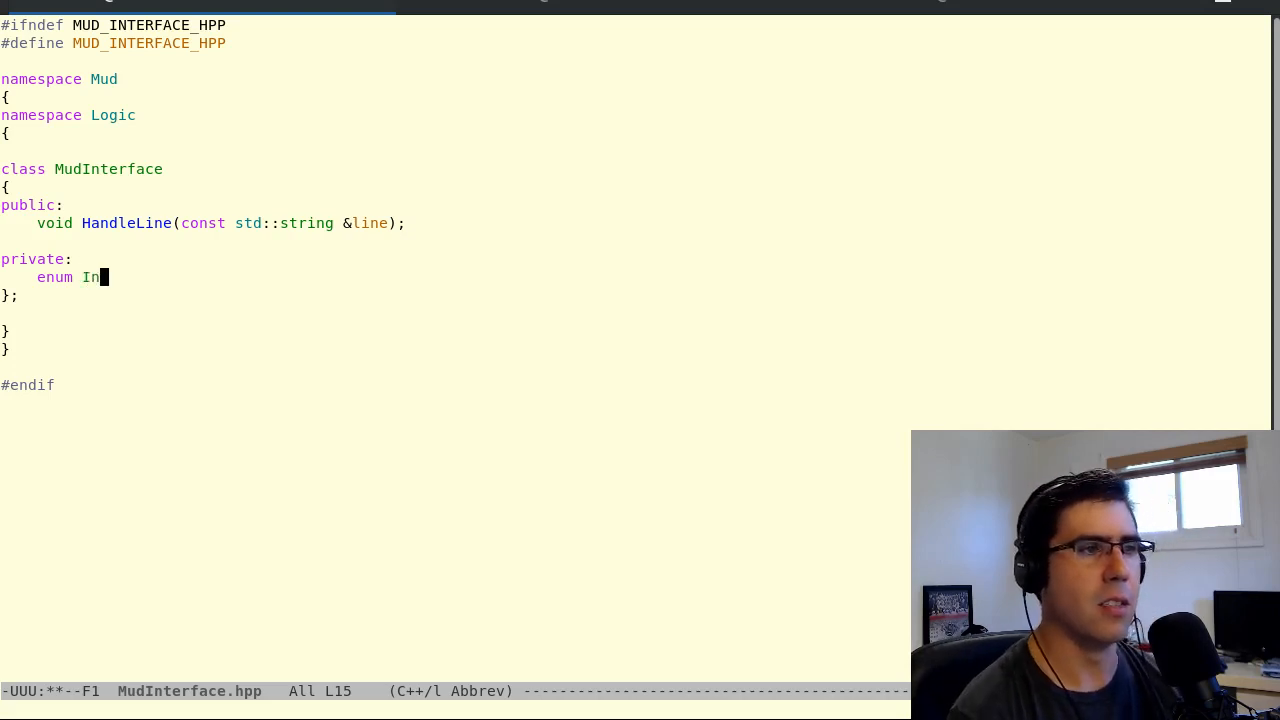
text(terf)
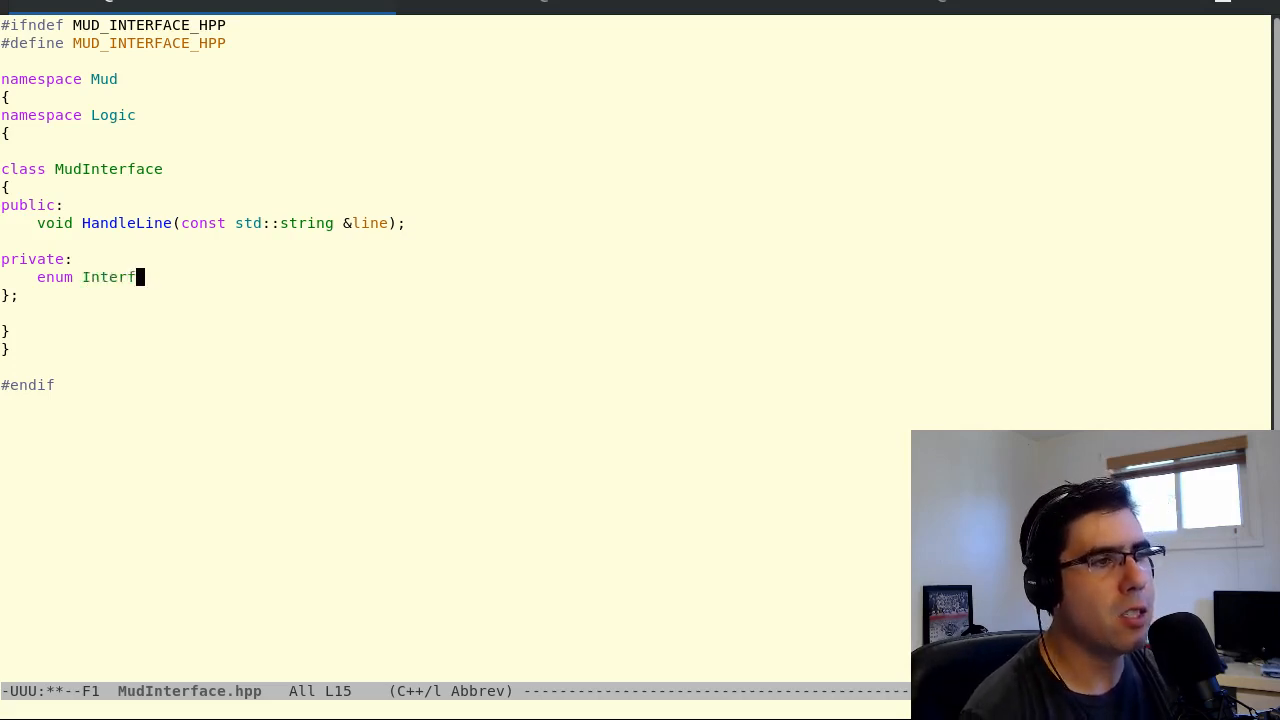
text(aceState)
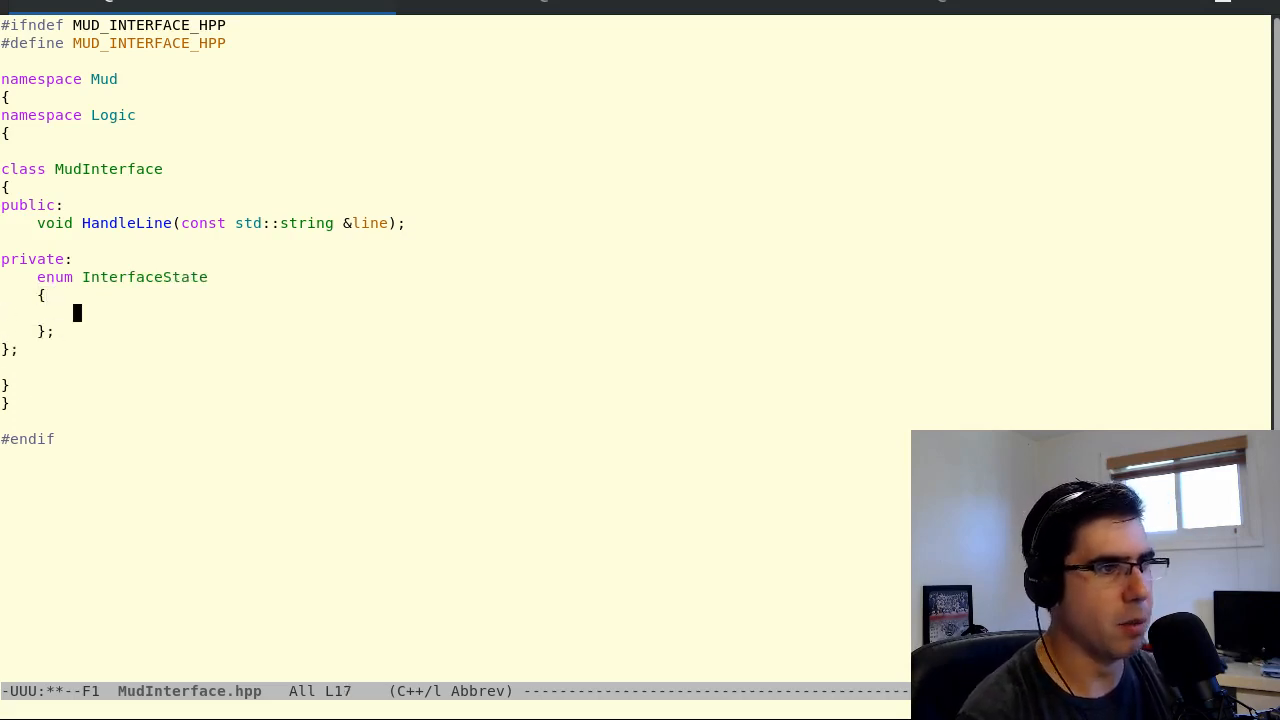
Step: List the states NEW_CONNECTION, WAITING_FOR_USER, WAITING_FOR_PASS, LOGGED_IN
text(NEW_CONNECTION,)
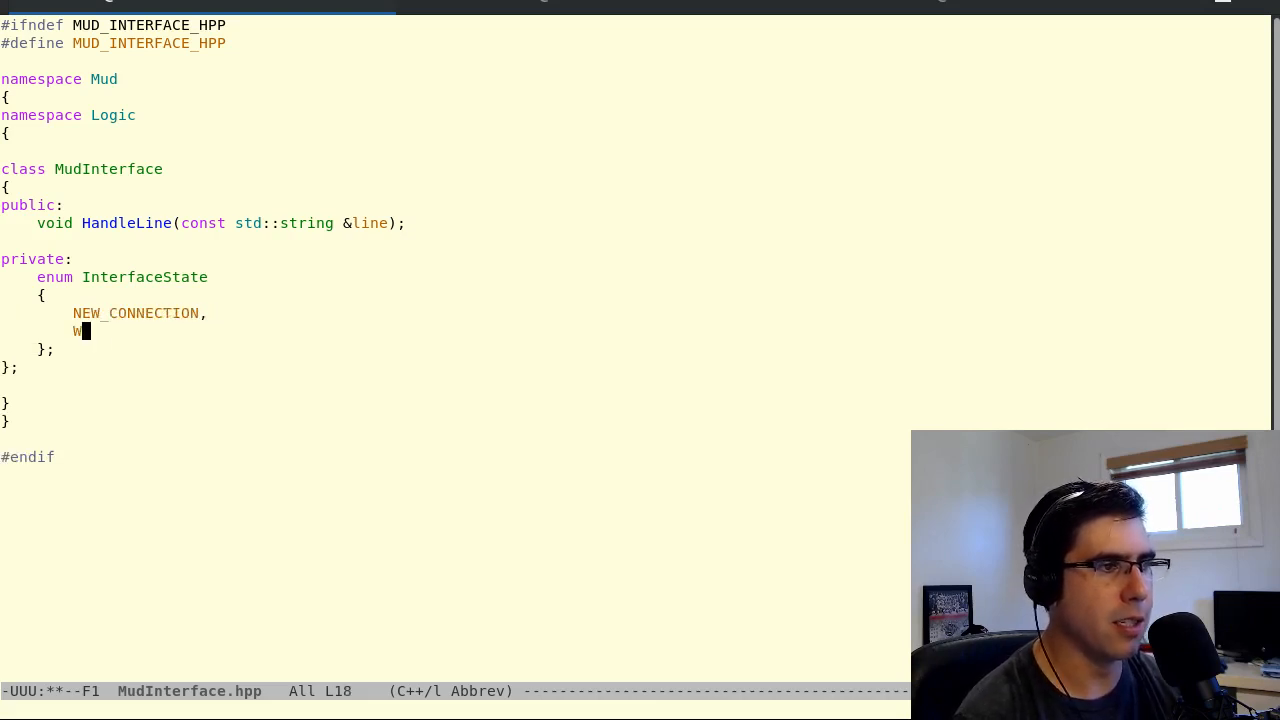
text(AITING_FOR_US)
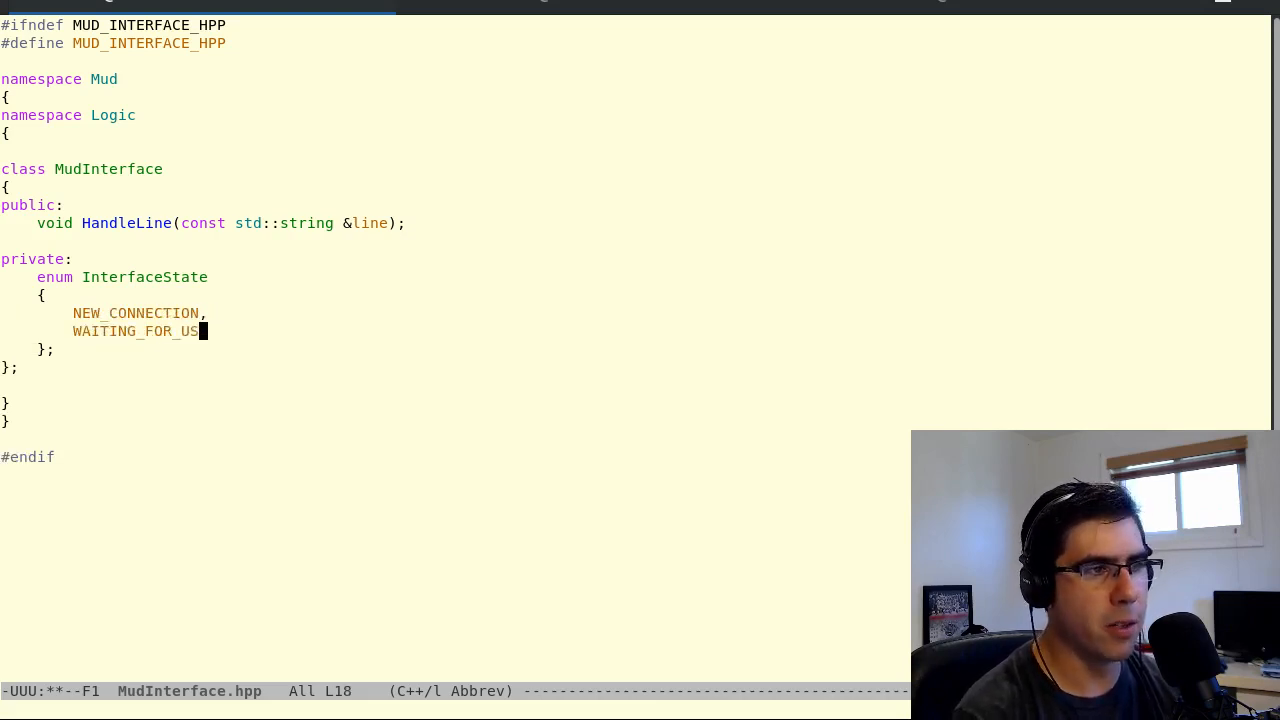
text(ER,)
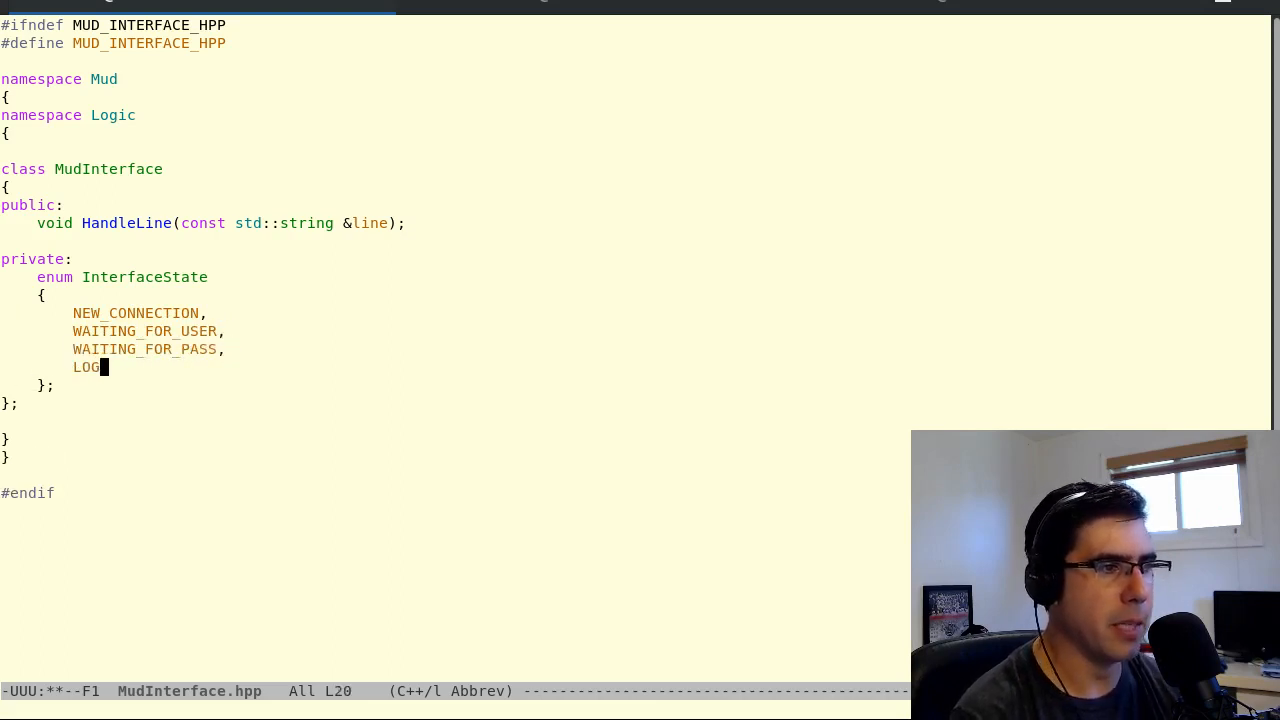
text(GED_IN)
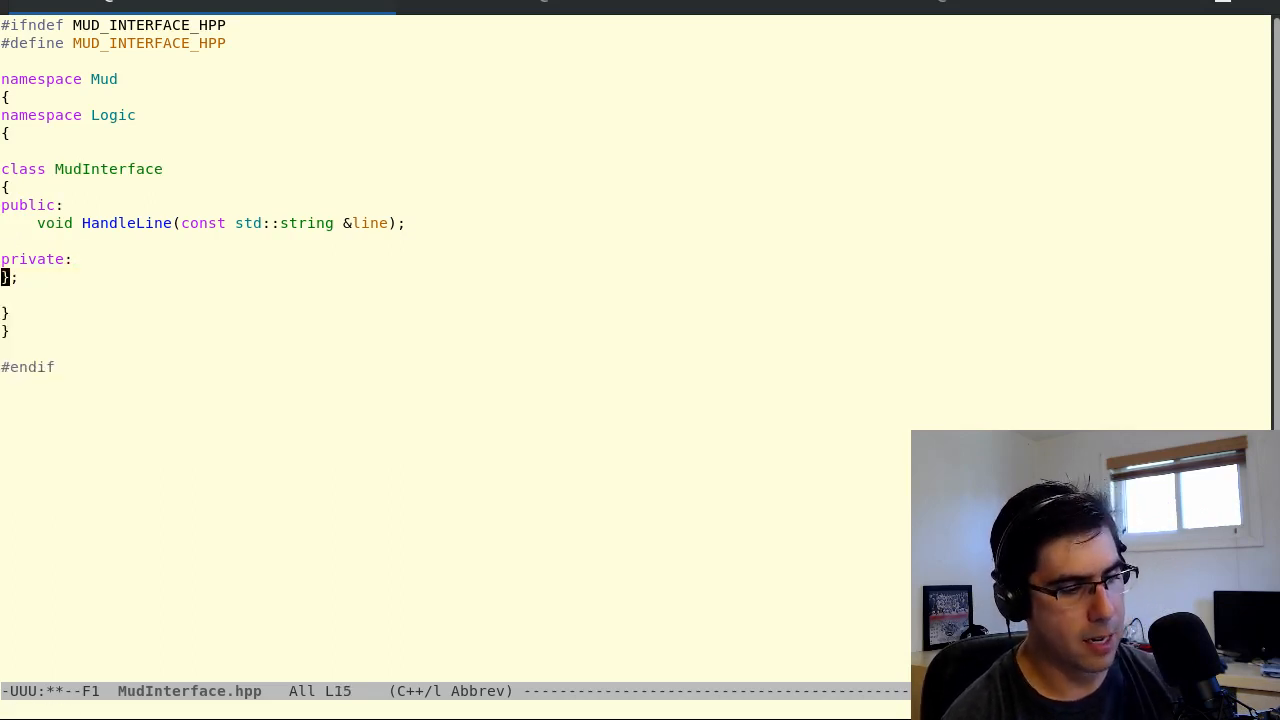
Step: Yank InterfaceState at namespace level as an enum class and test a NEW_CONNECTION usage
text(enum InterfaceState)
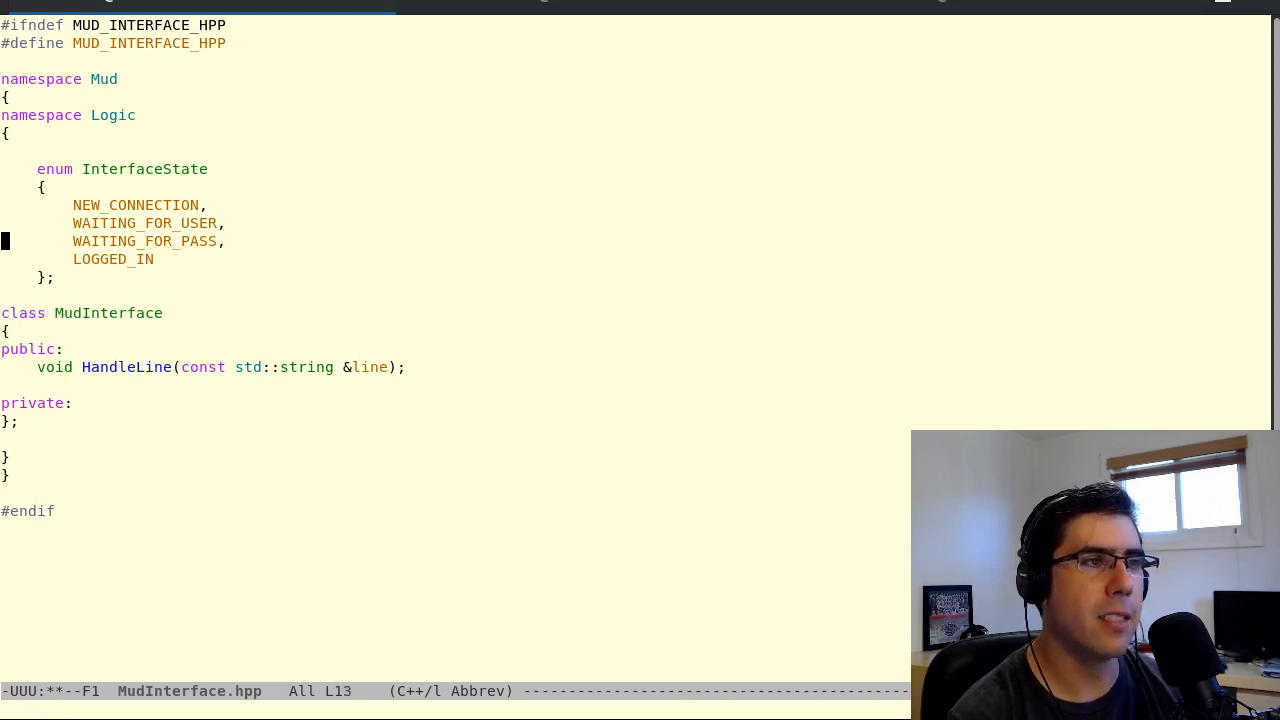
key(up)
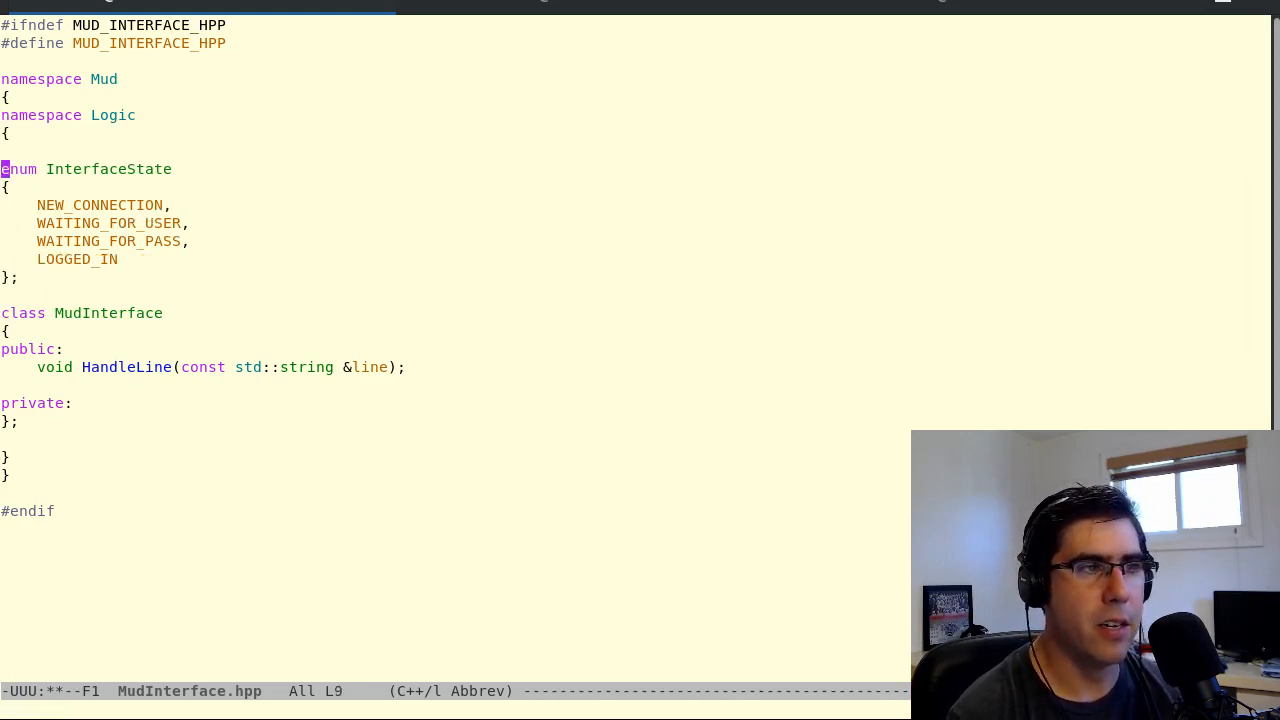
text(class)
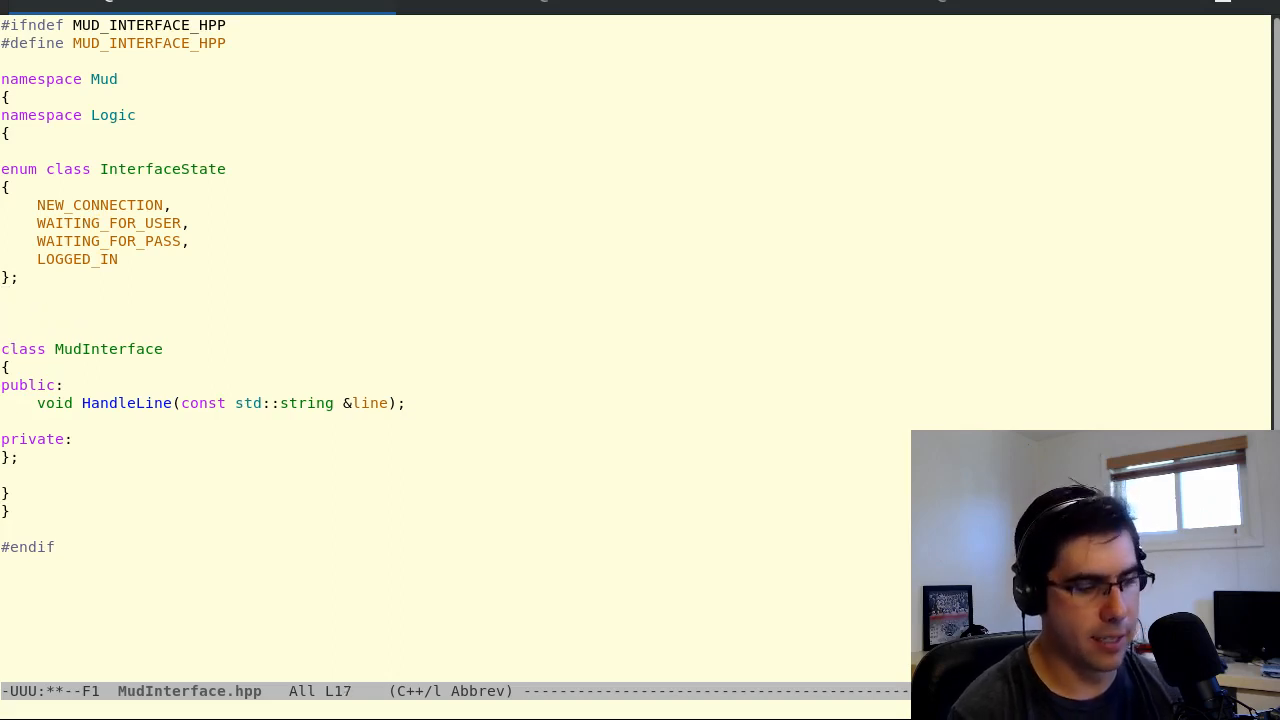
text(NEW_CONNECT)
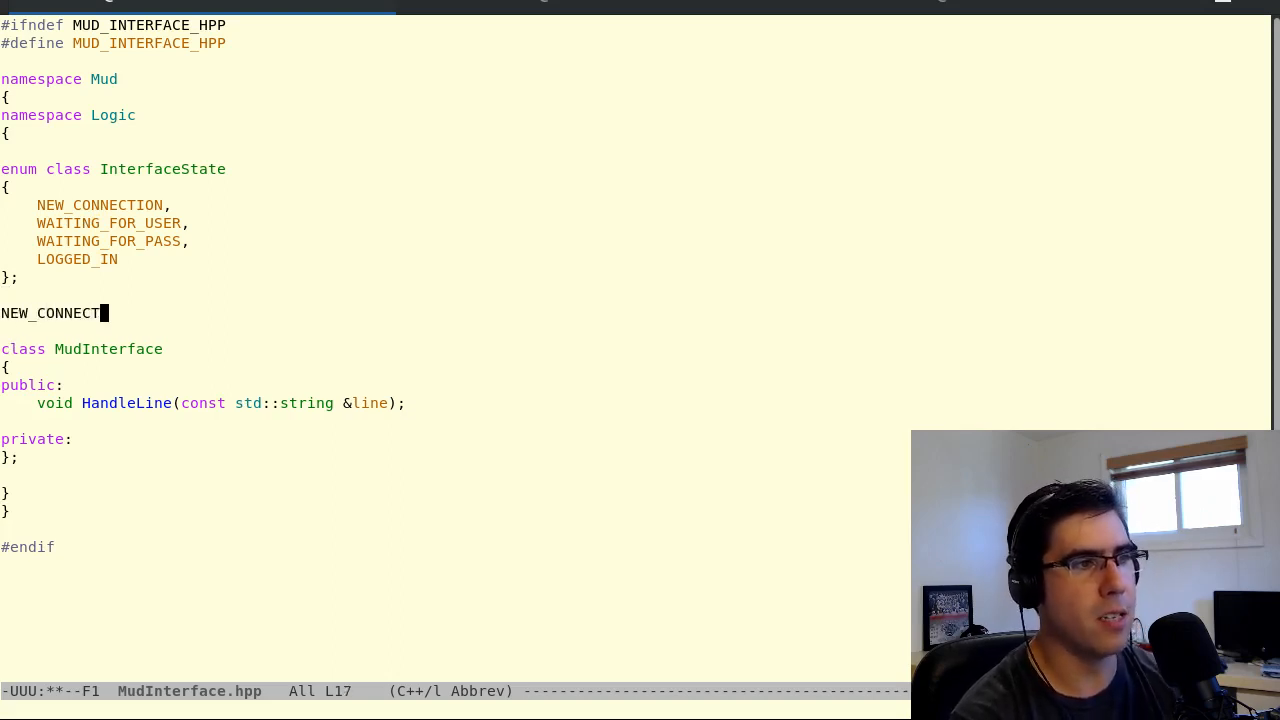
text(ION)
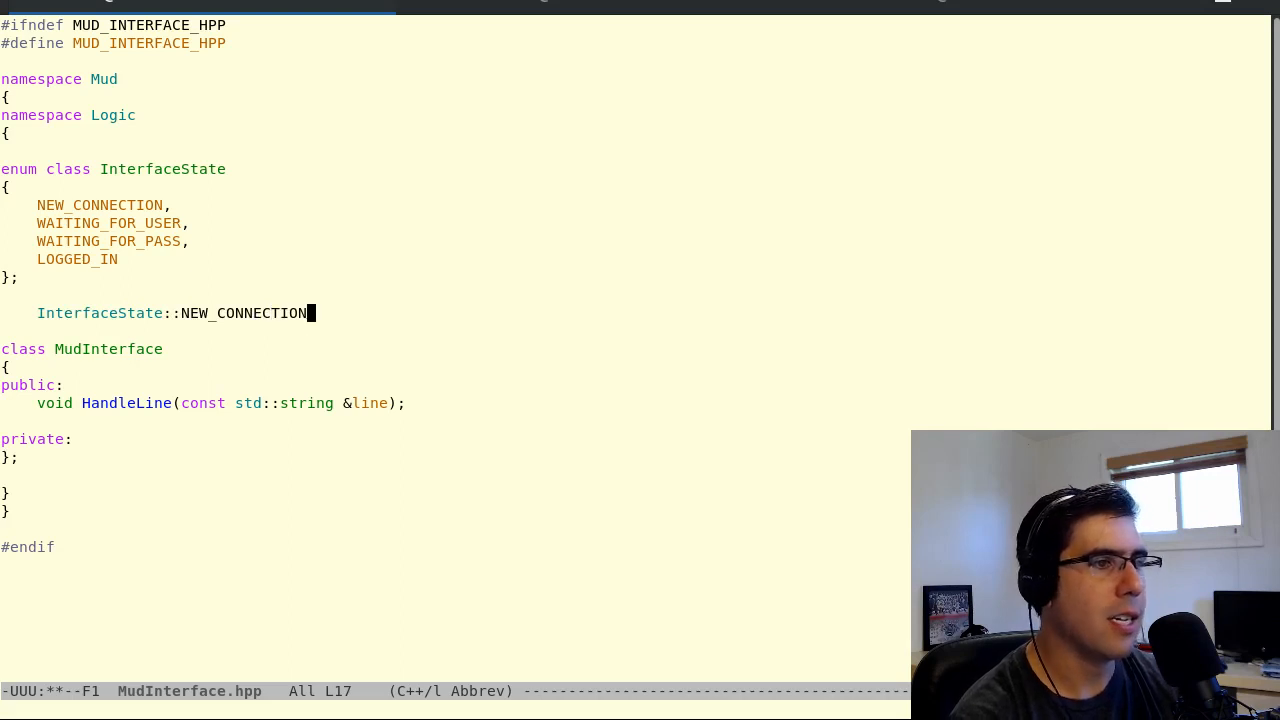
text(;)
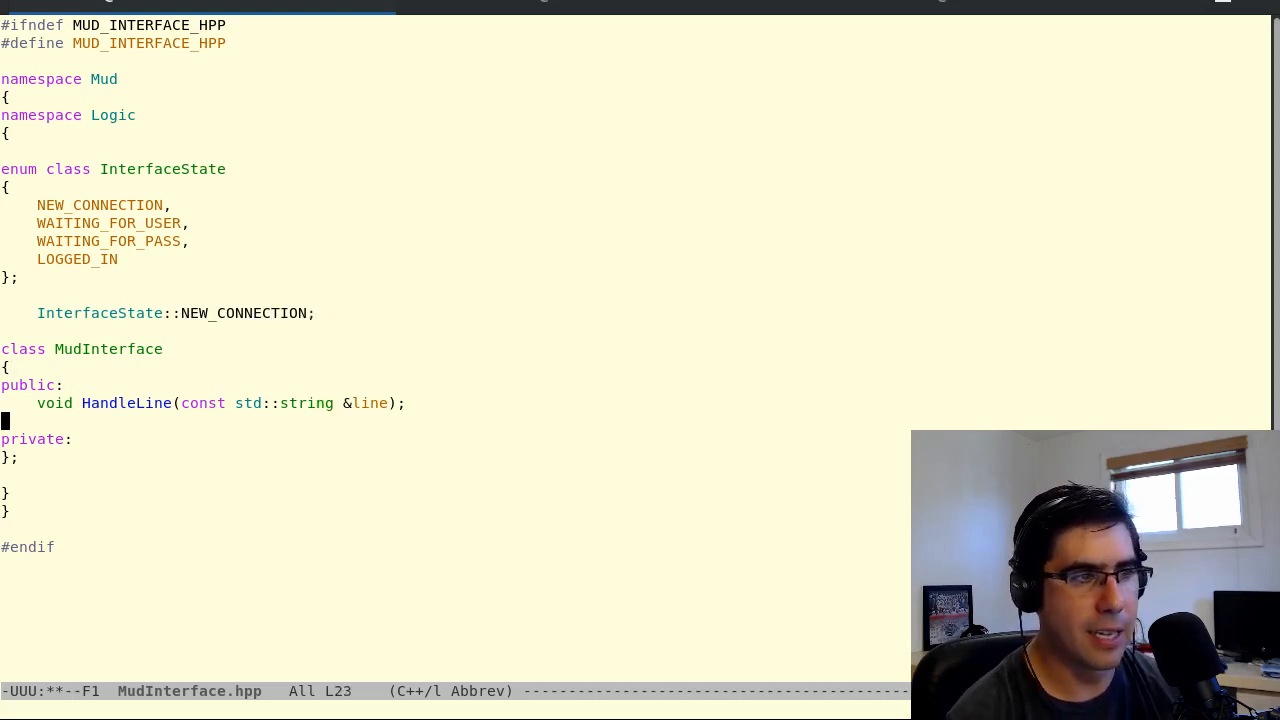
Step: Try a static int NEW_CONNECTION line, then undo the experimental declarations
text(stati)
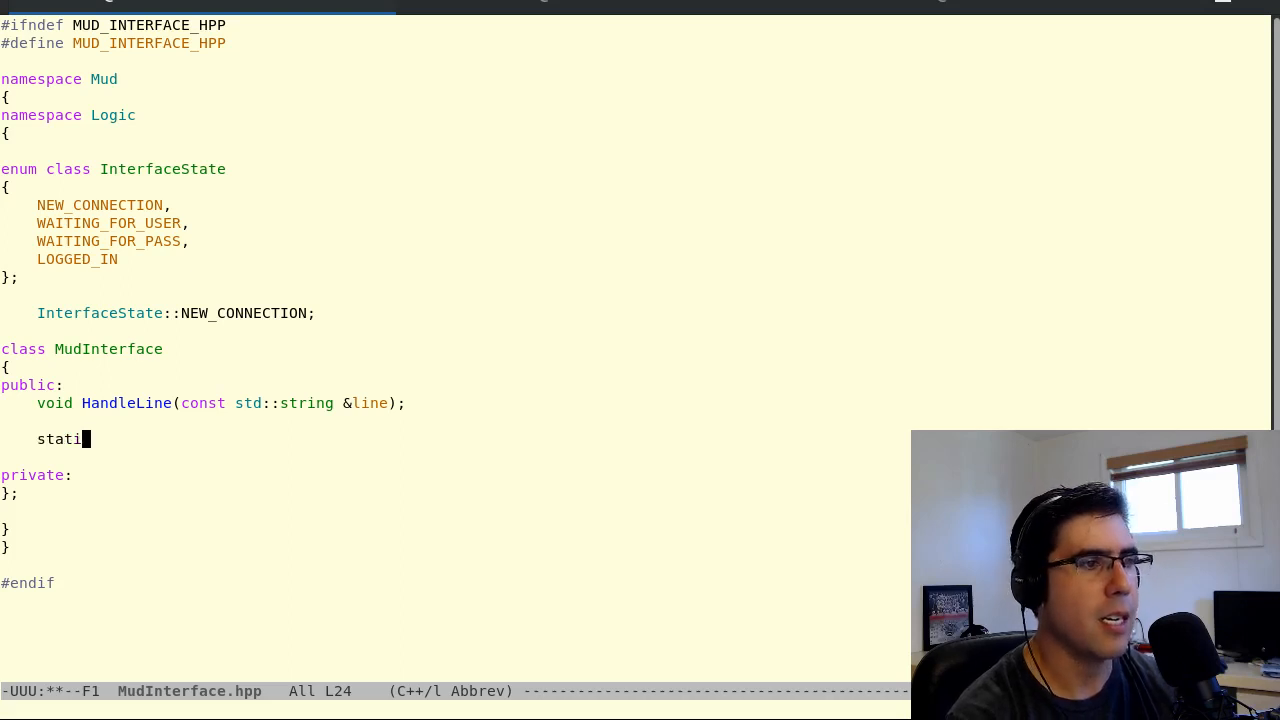
text(c int NEW_CONNEC)
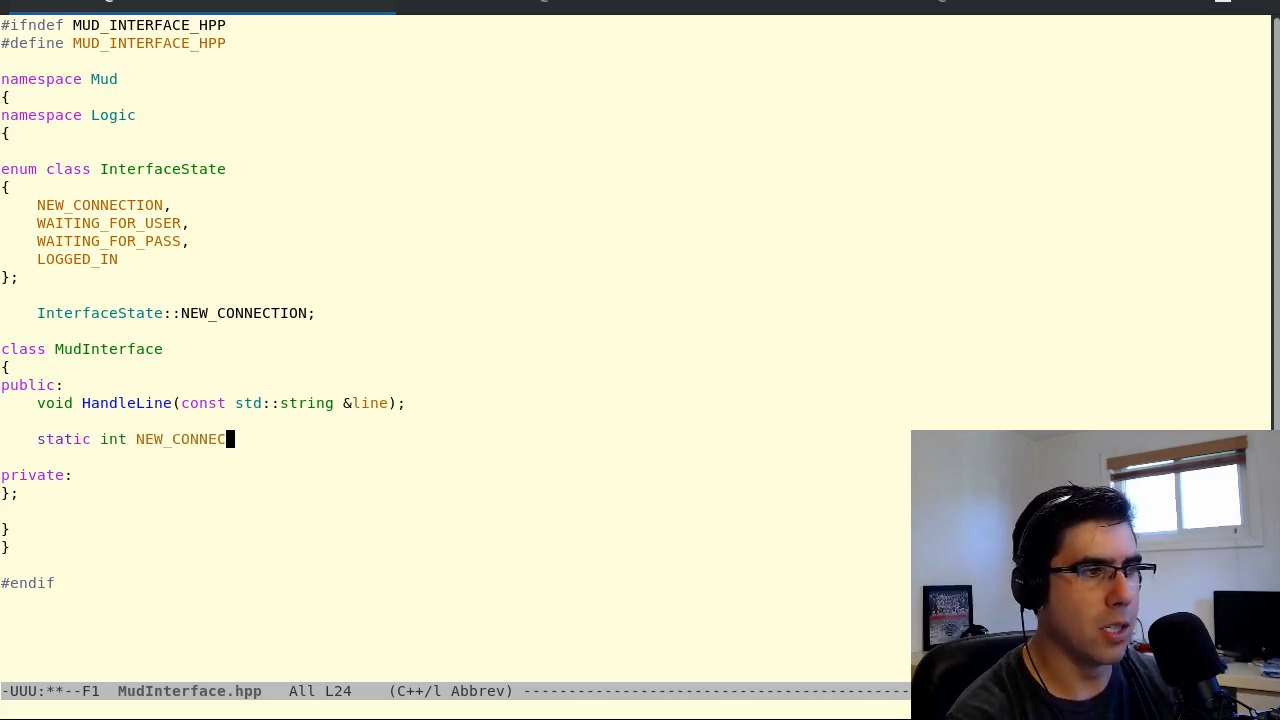
text(TION;)
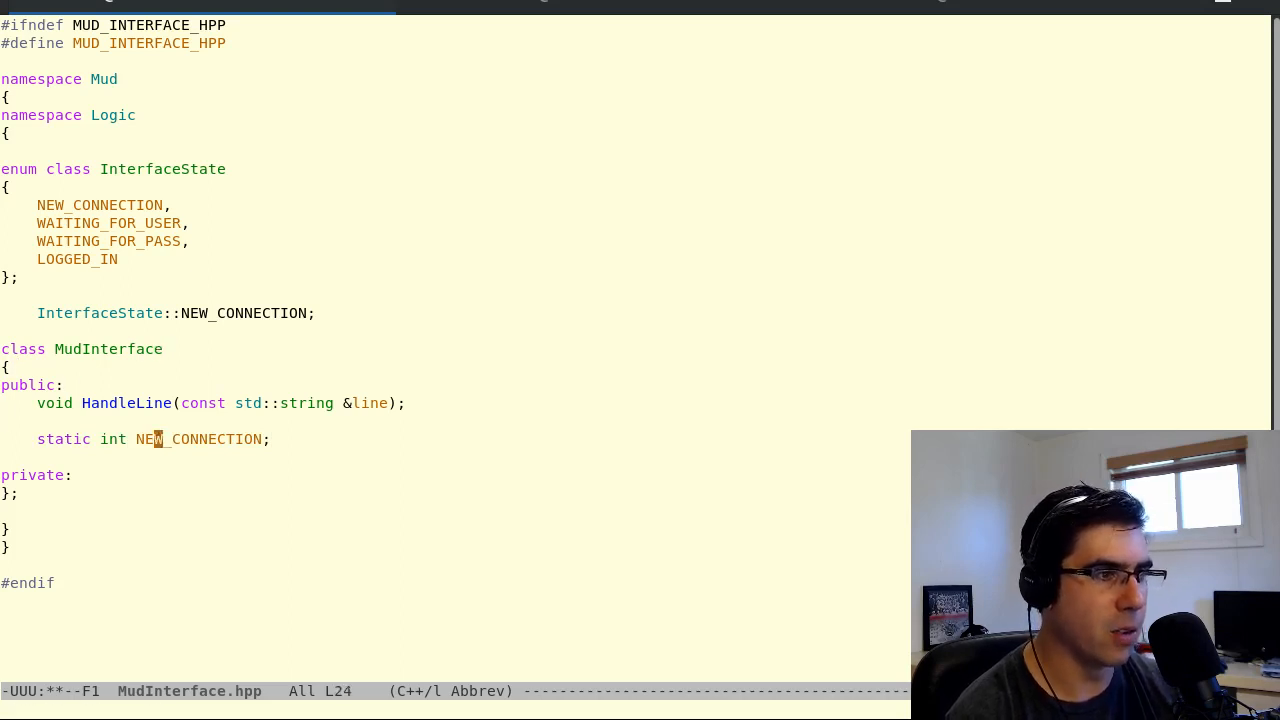
key(dd)
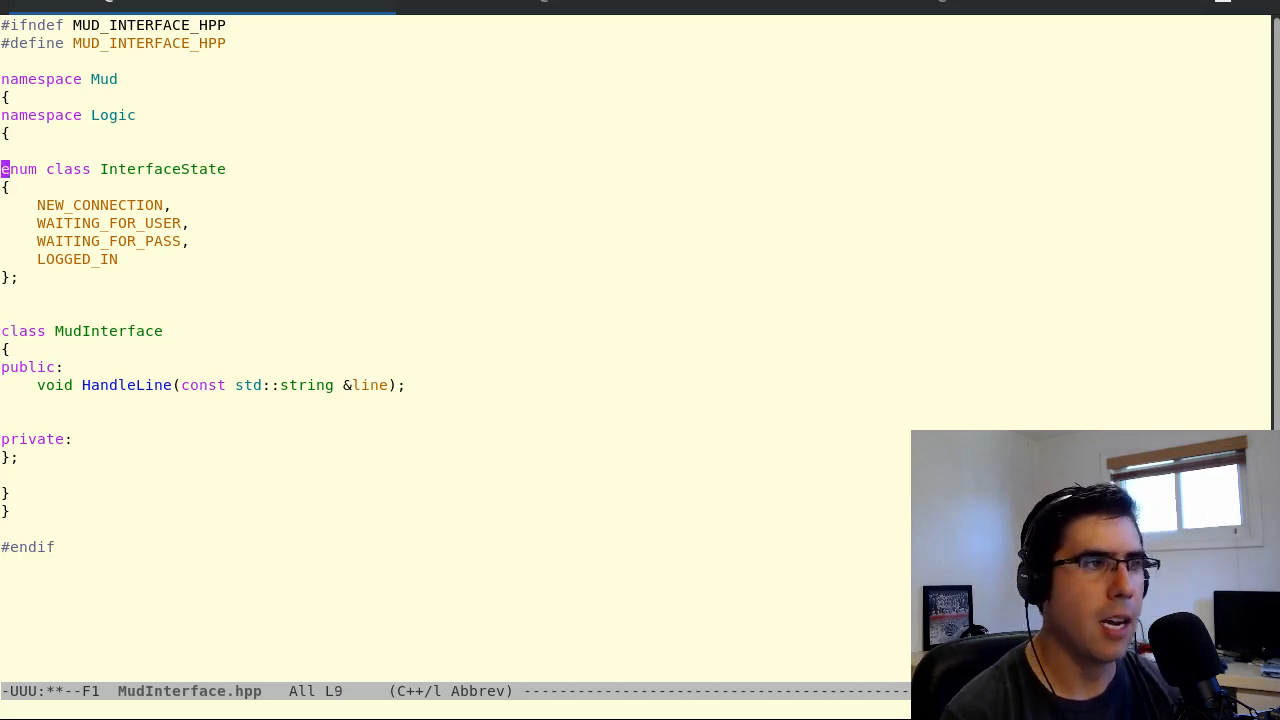
Step: Move the enum under private: and declare an m_interfaceState member
key(down)
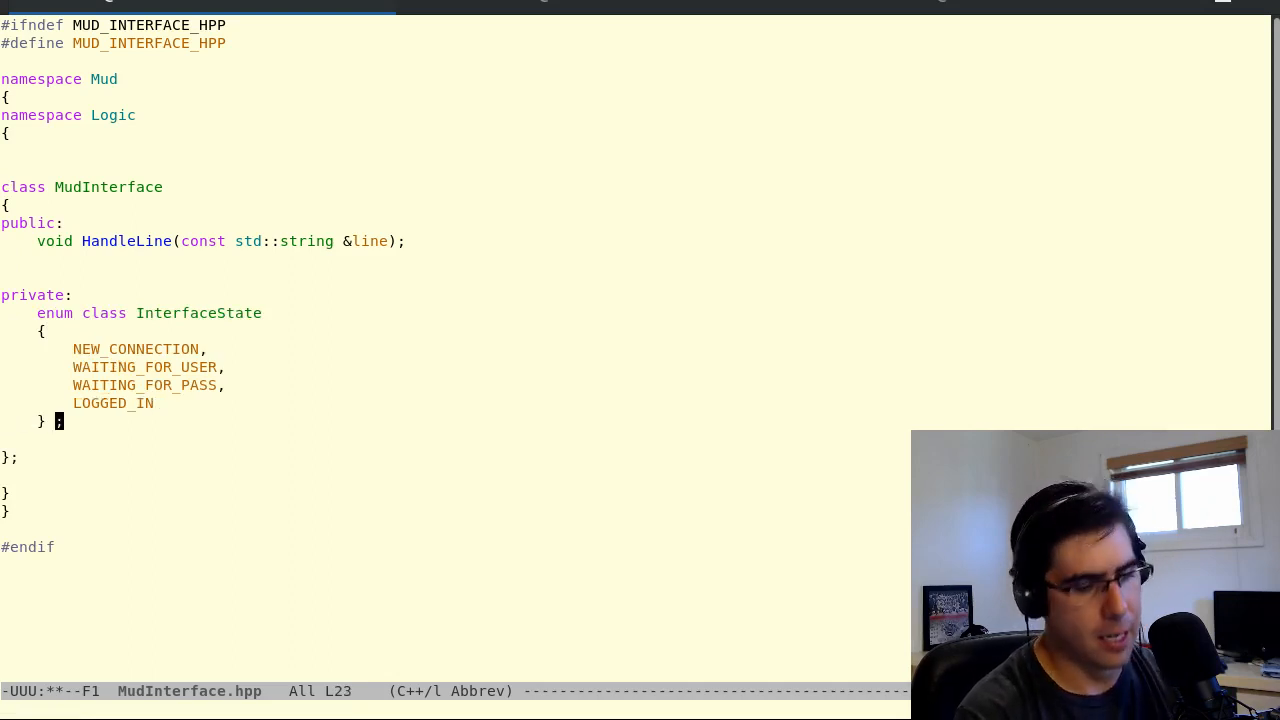
text(m_interface)
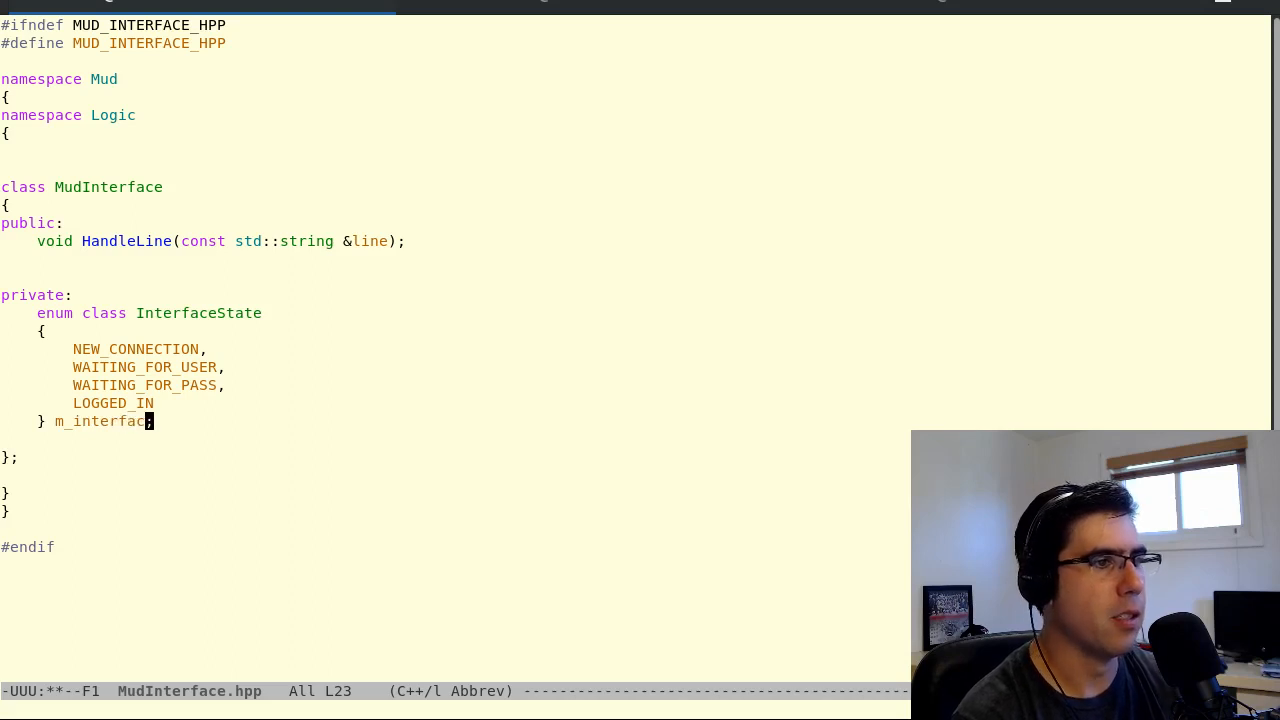
text(State)
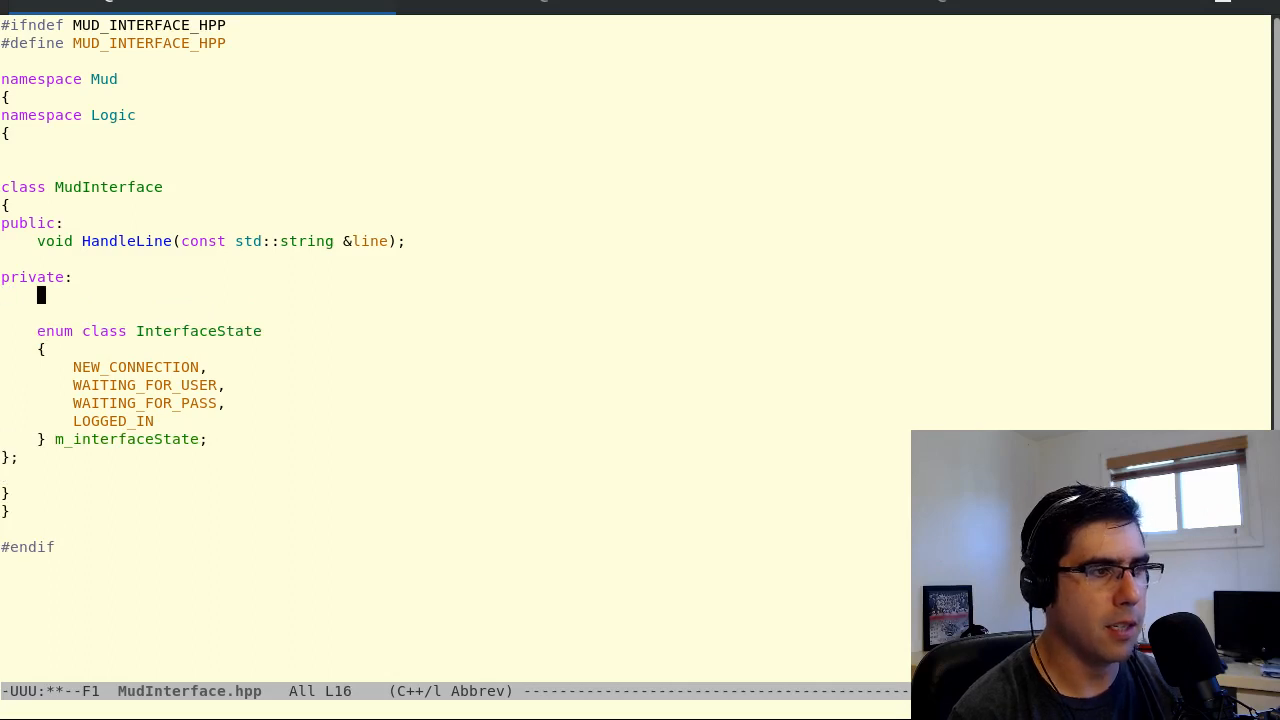
Step: Declare 'Server::ConnectionBase &m_connection;' in the private section
text(Server::)
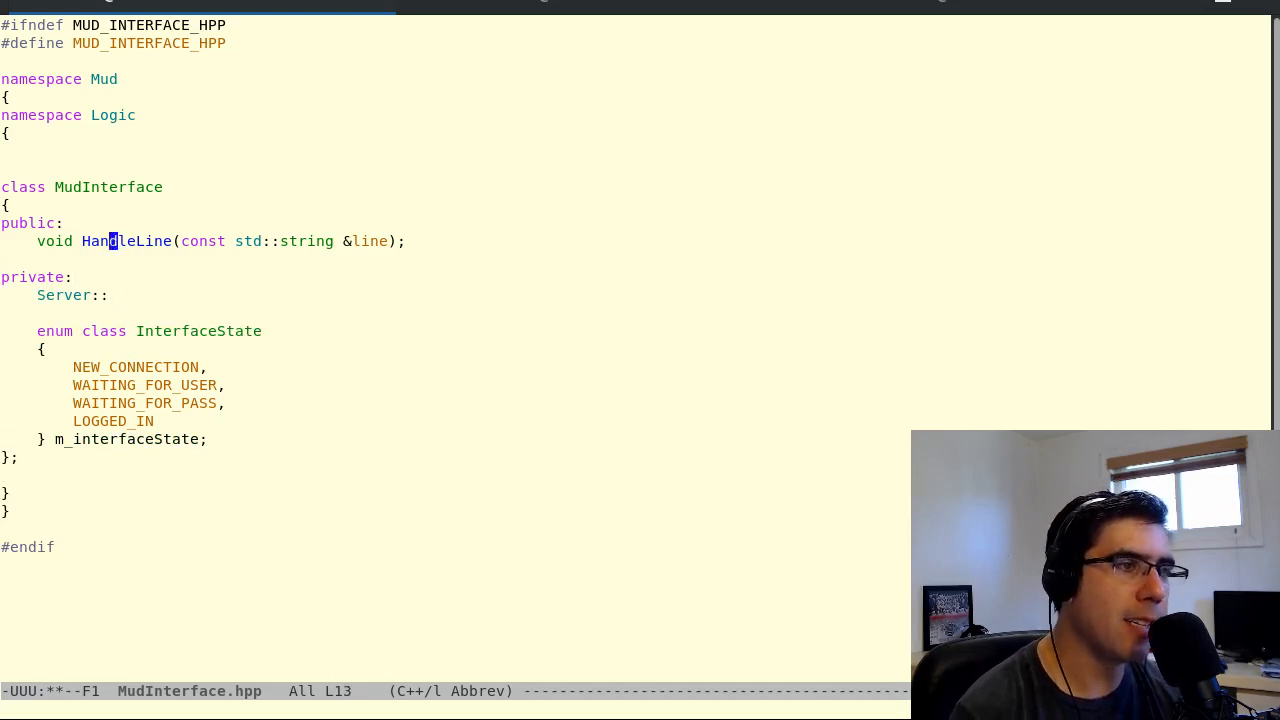
text(Con)
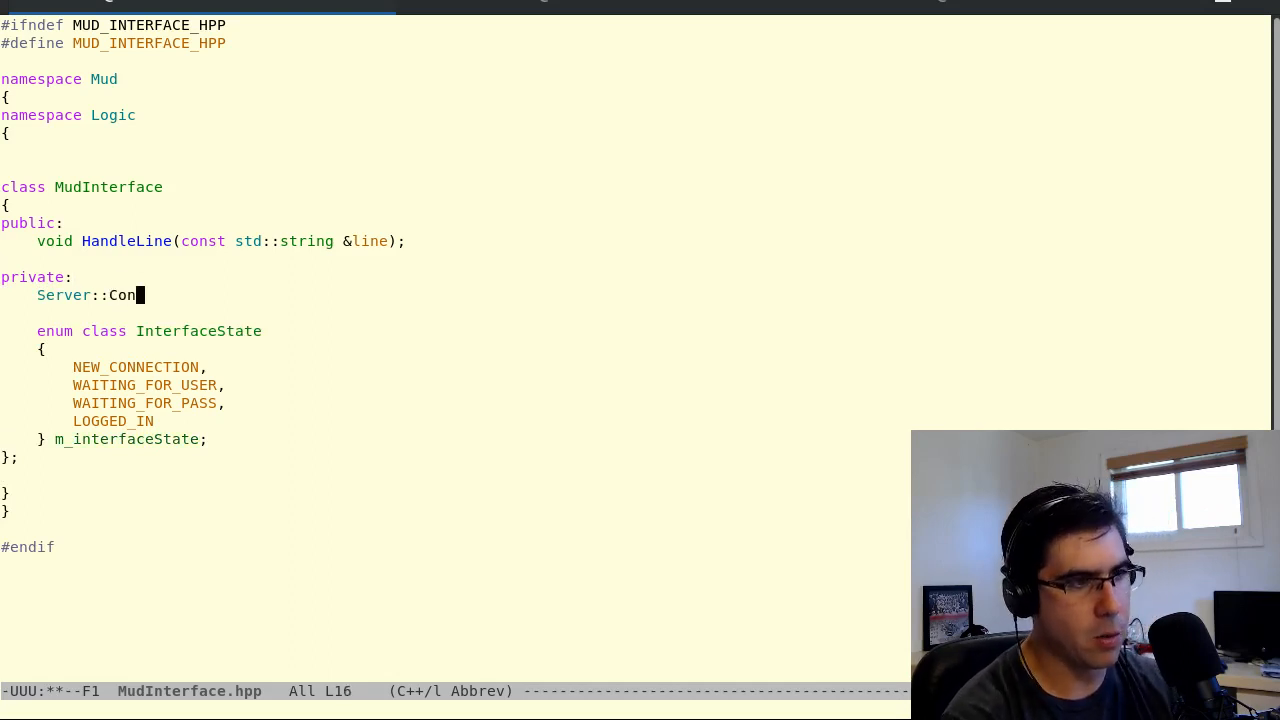
text(nectionBase &)
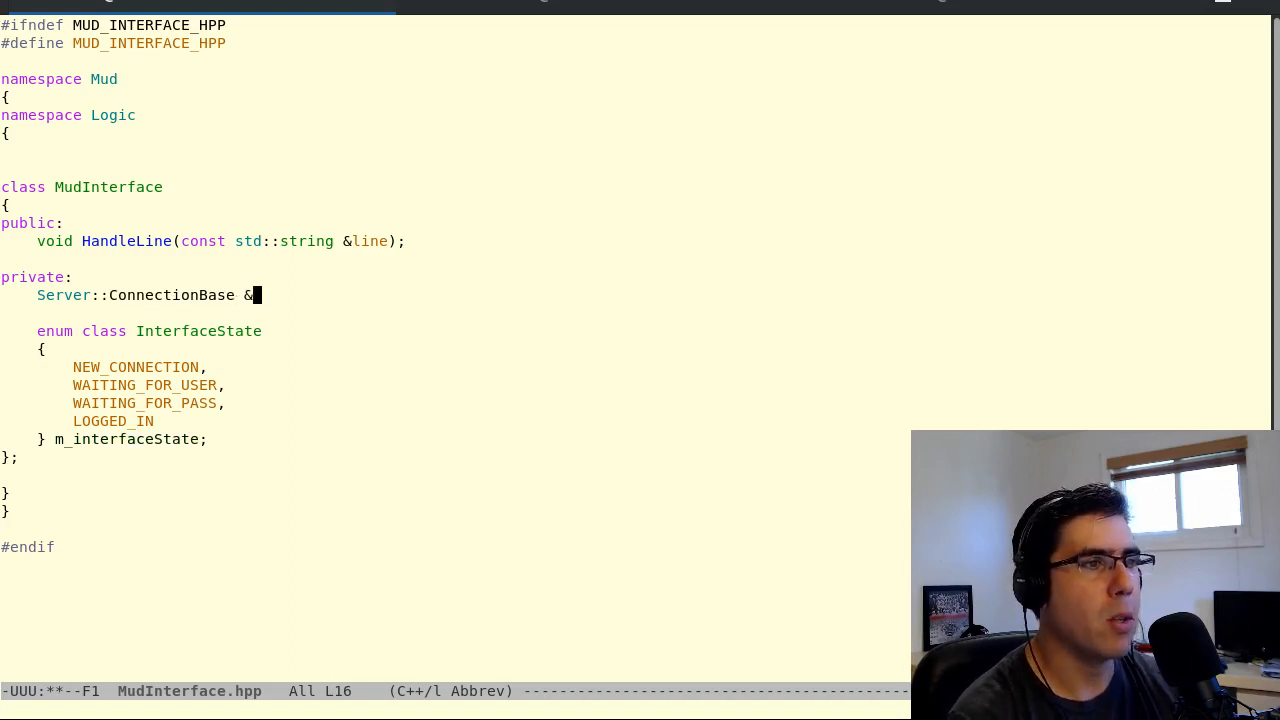
text(m_con)
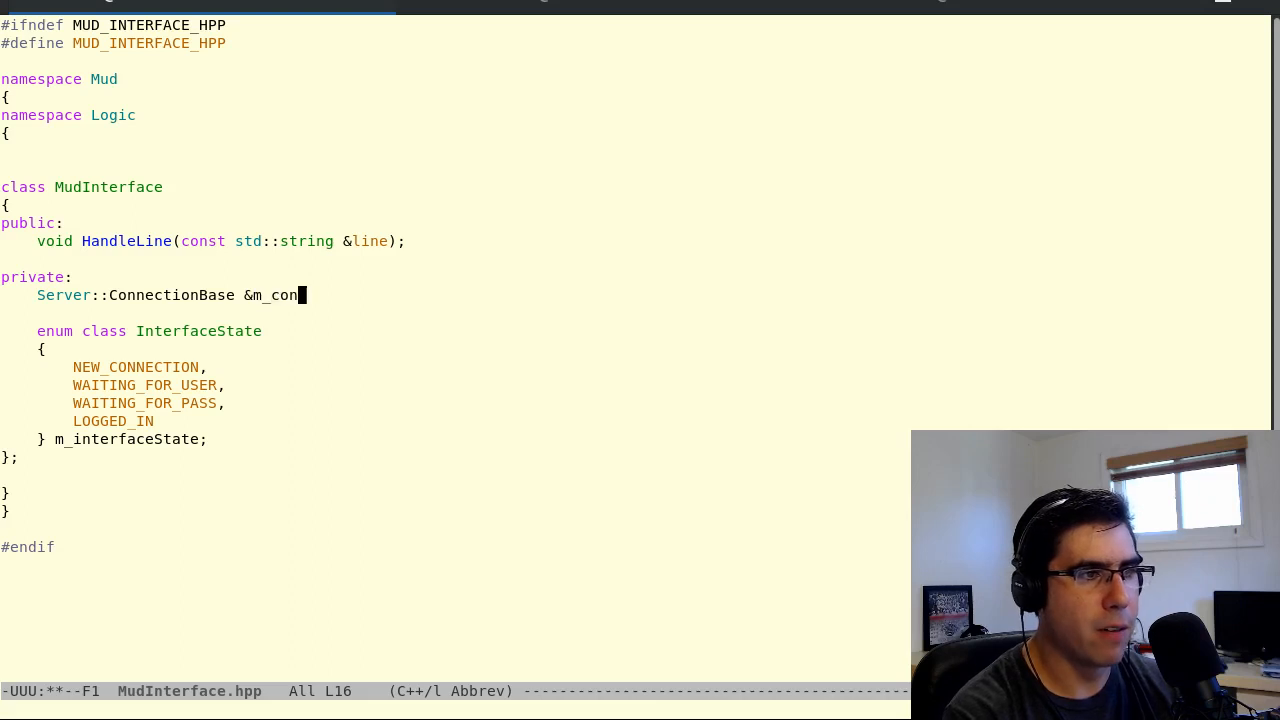
text(nection;)
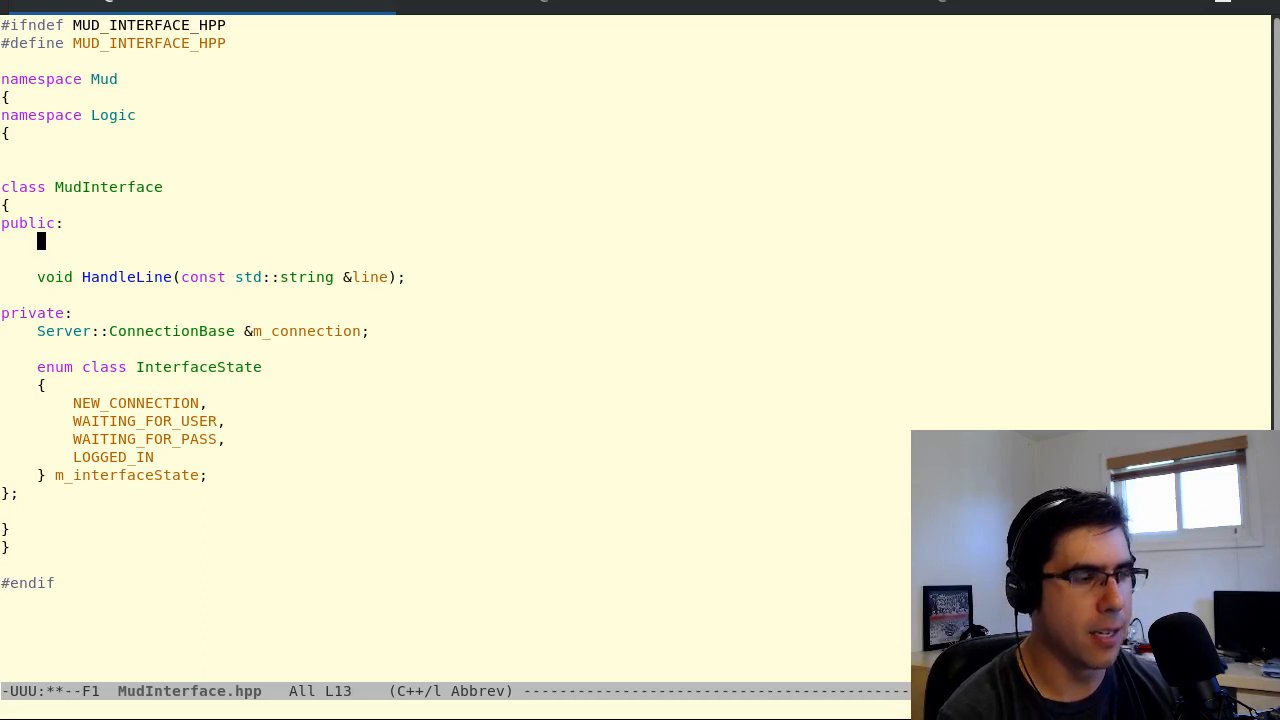
Step: Declare constructor MudInterface(Server::ConnectionBase &connection); in the public section
text(MudInterface(Server::)
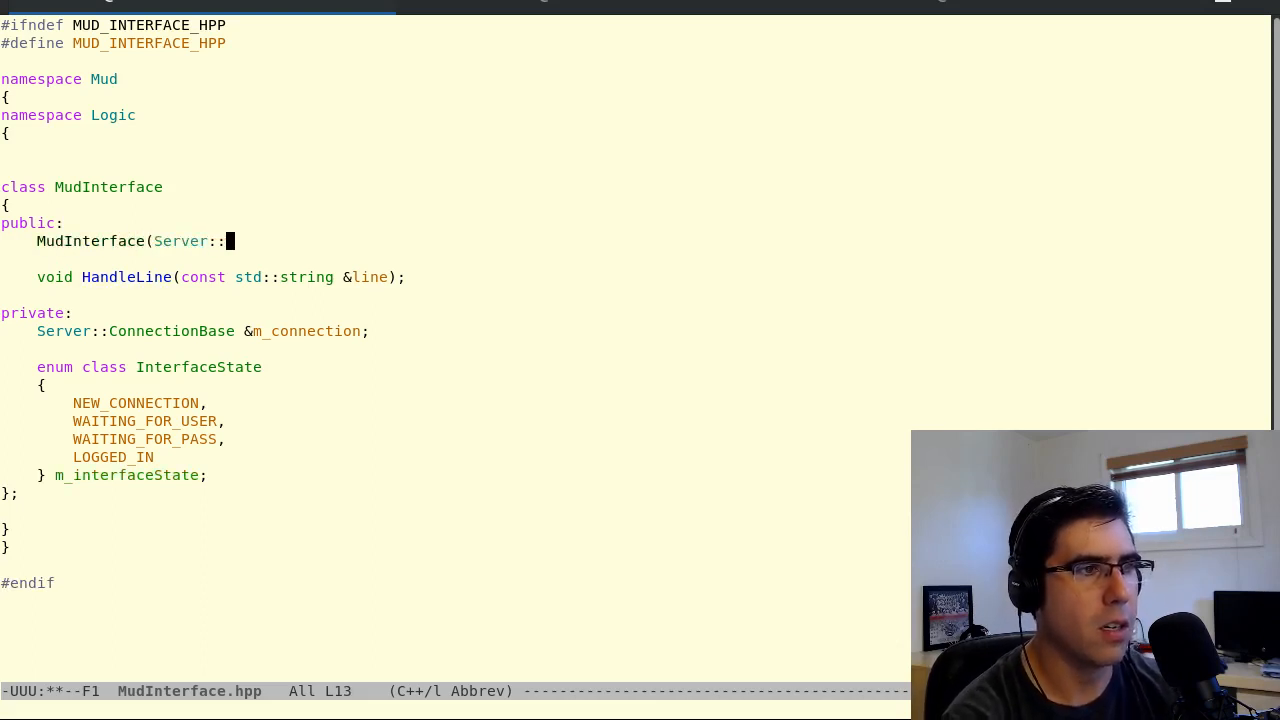
text(ConnectionBase)
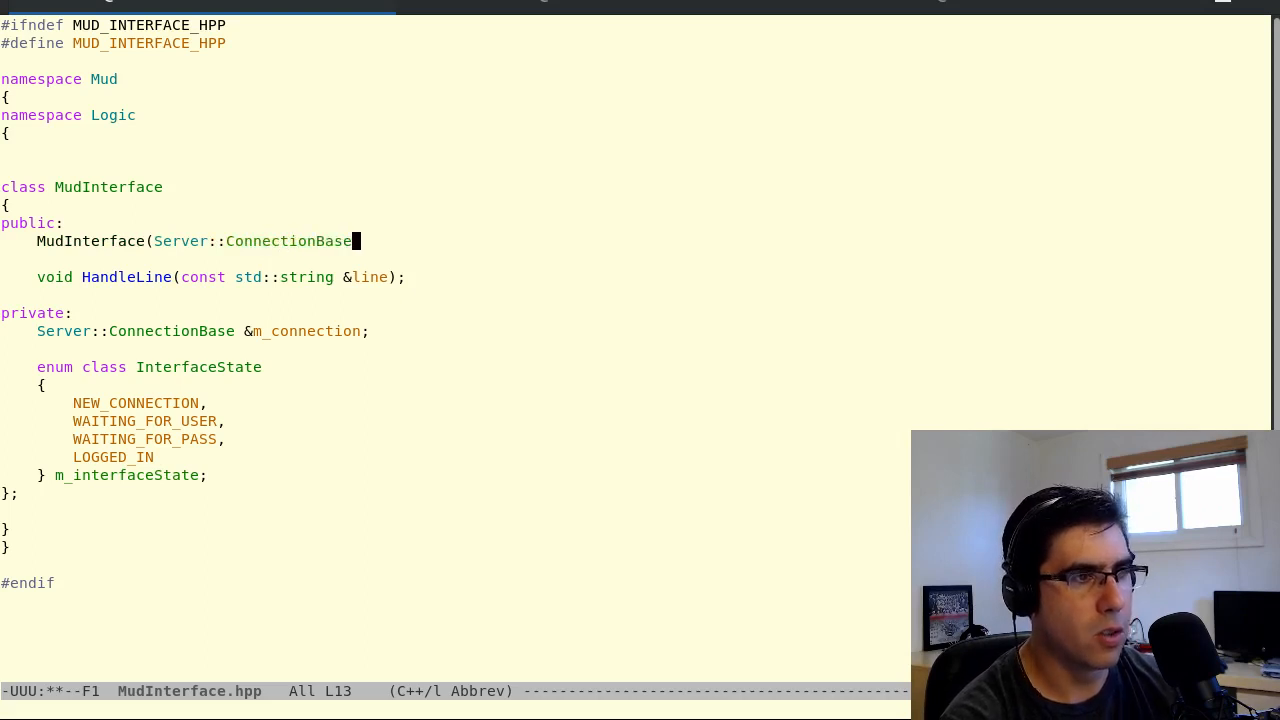
text(&connection)
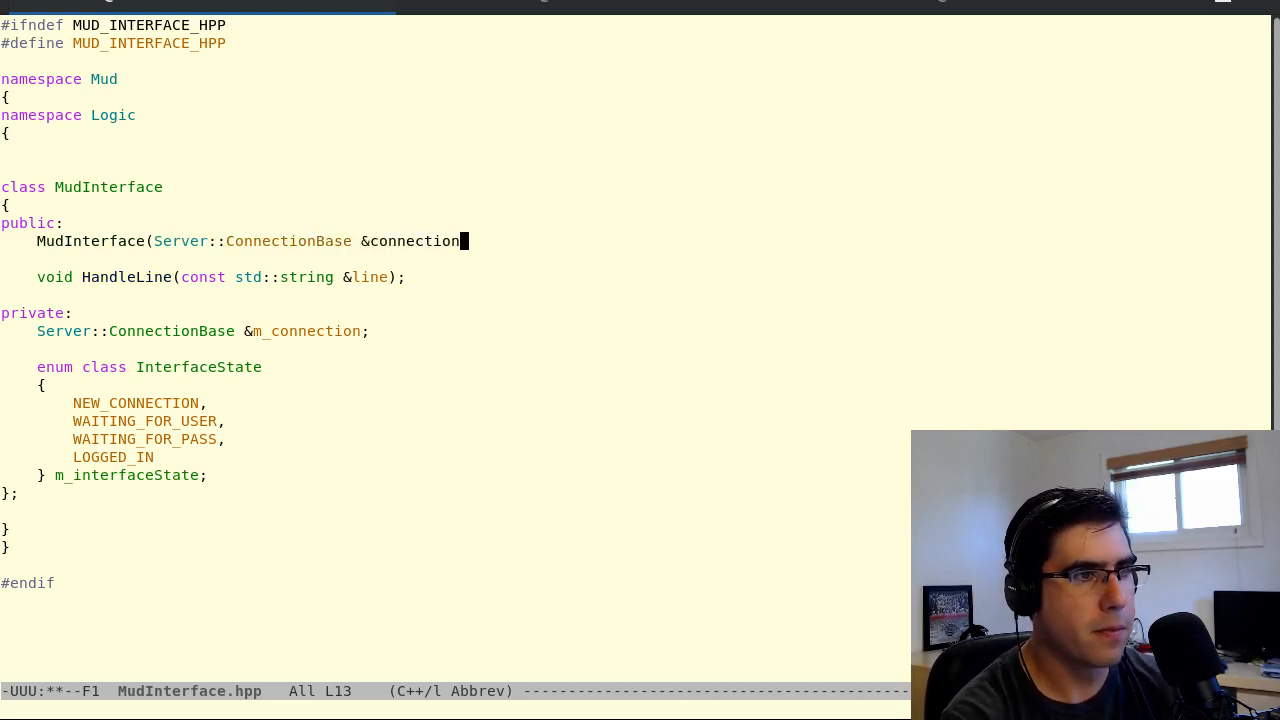
text();)
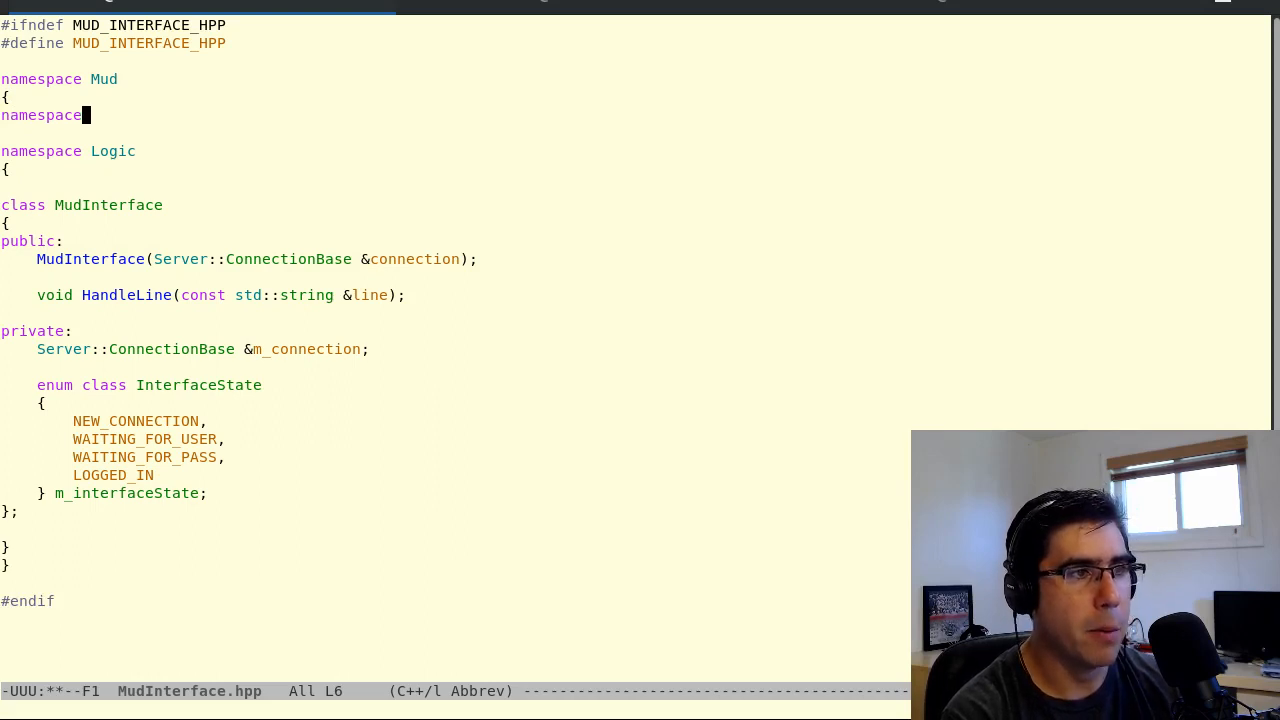
Step: Forward-declare 'namespace Server { class ConnectionBase; }' and switch to MudInterface.cpp
text(Server)
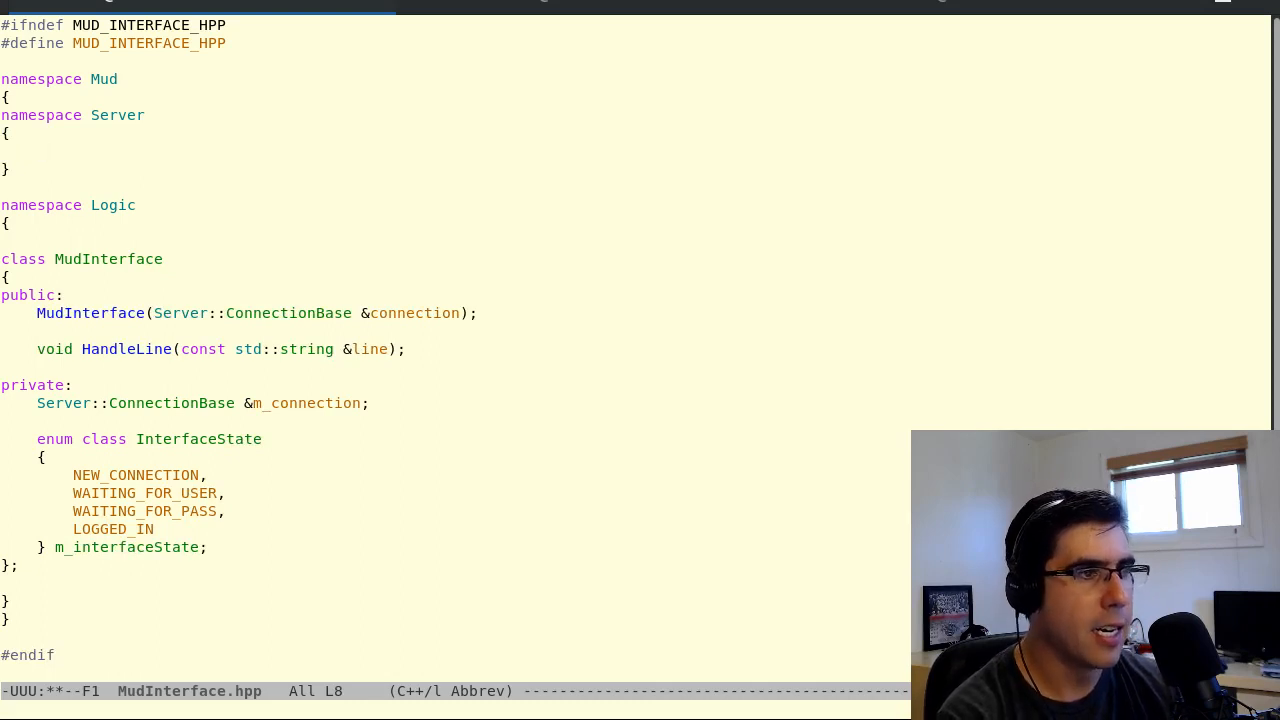
text(class)
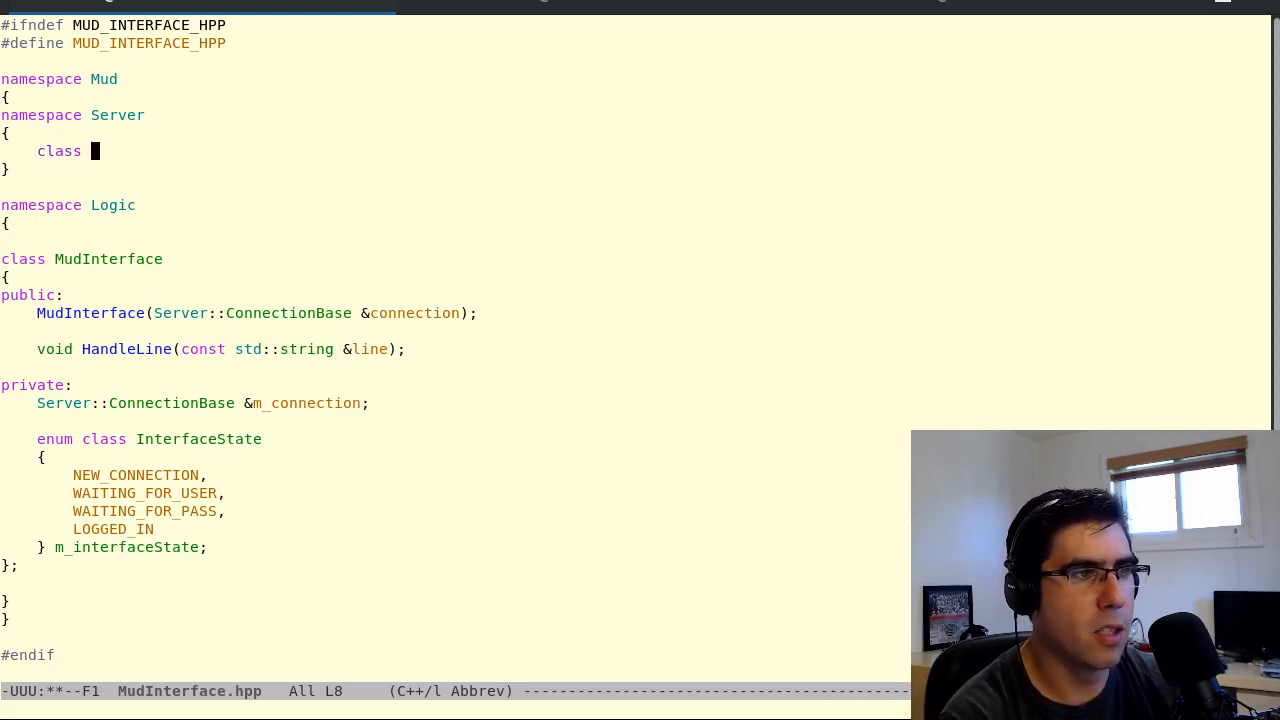
text(Con)
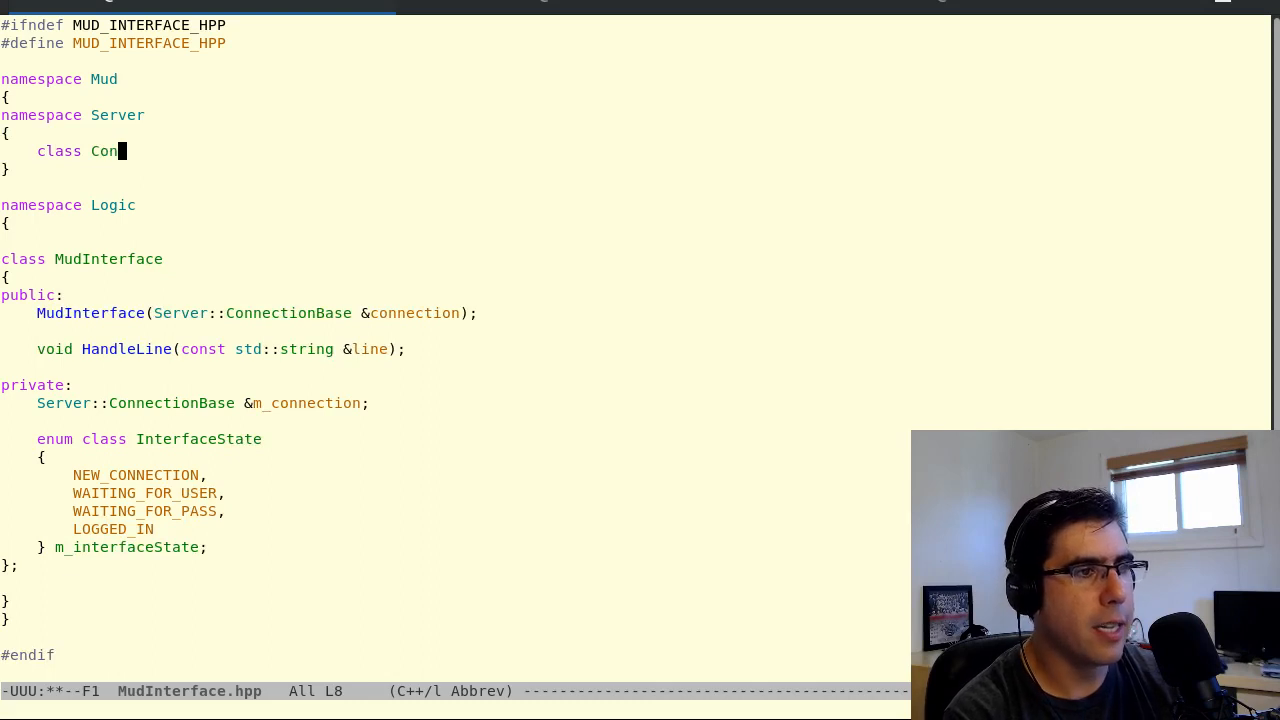
text(nectionBase;)
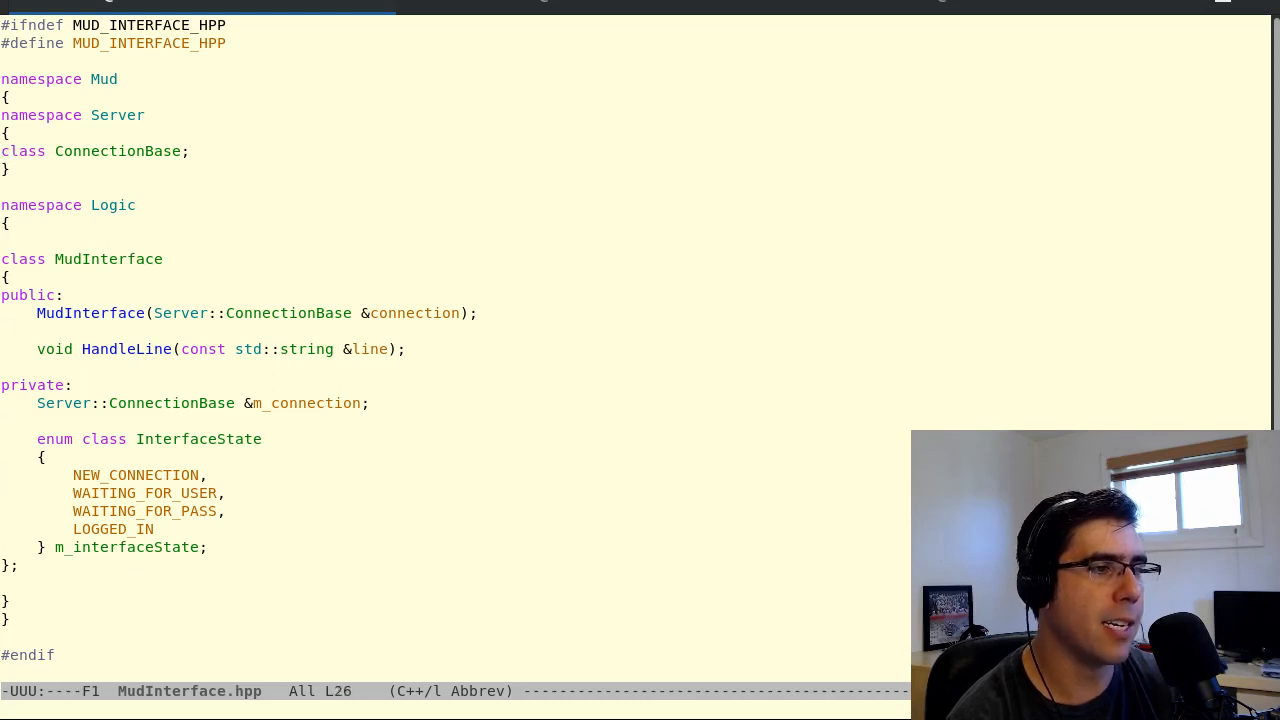
key(Up)
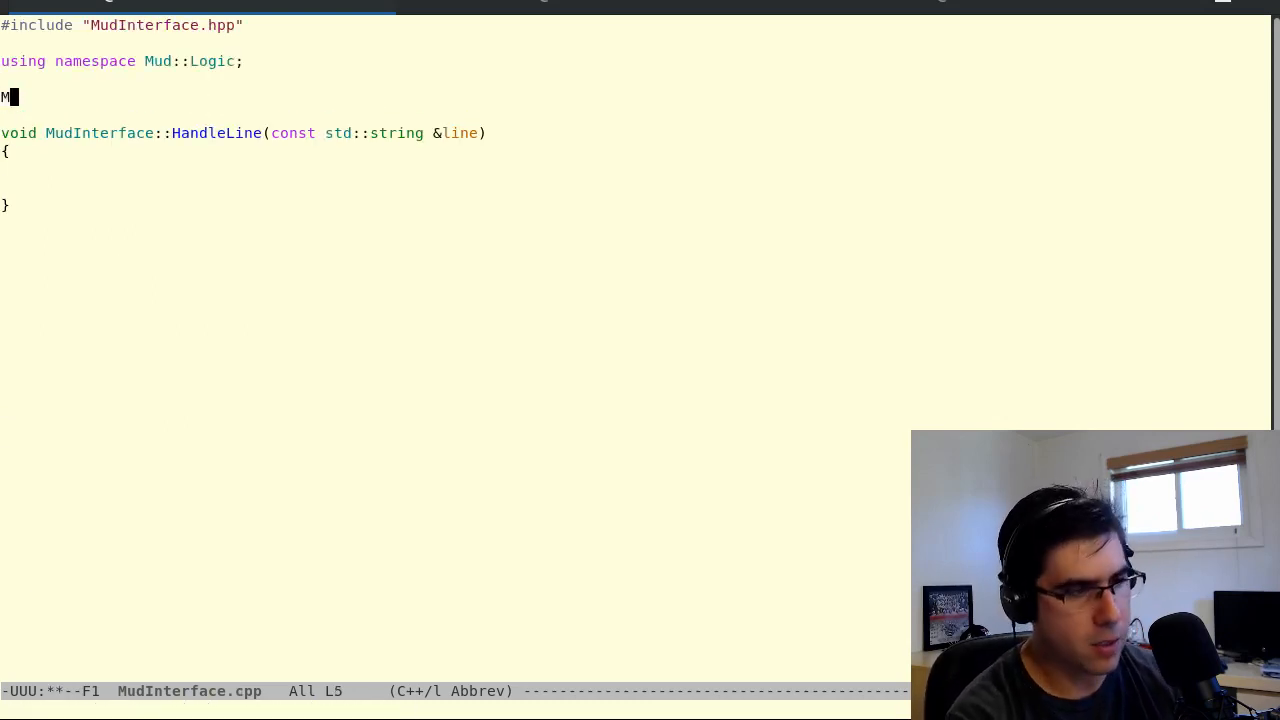
Step: Define the constructor taking Server::ConnectionBase &connection with initializer m_connection(connection)
text(udInterface)
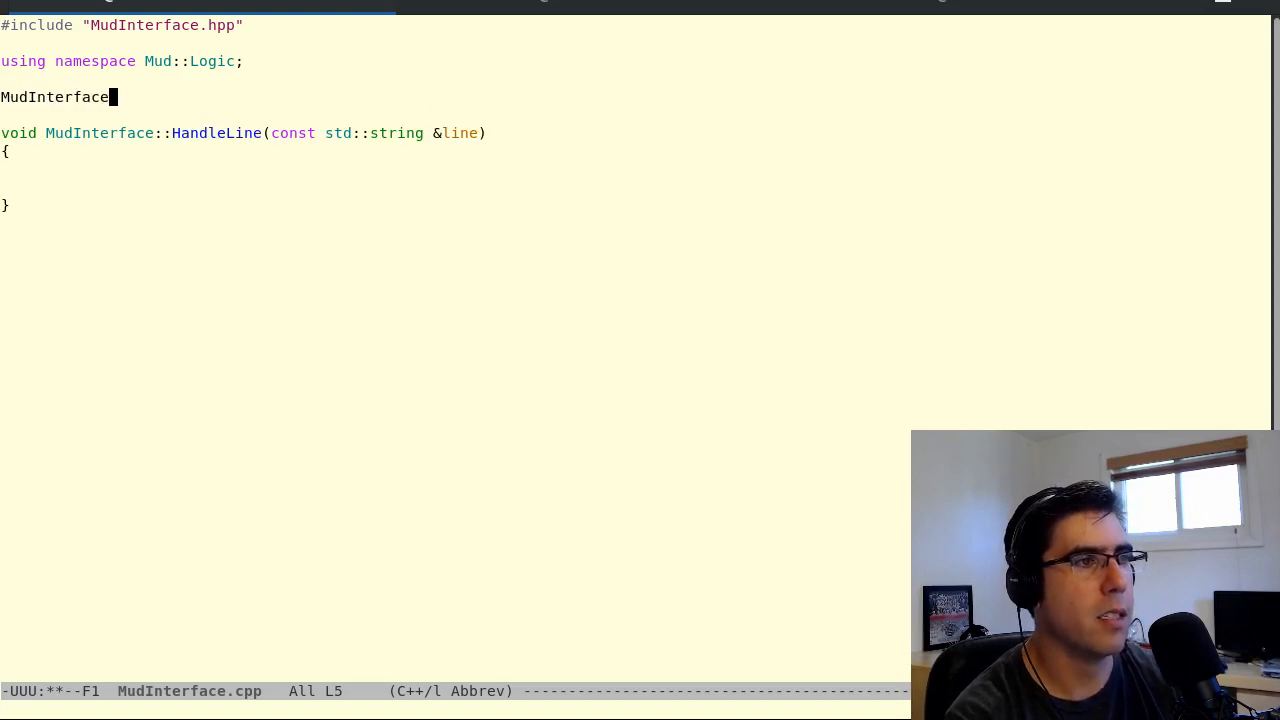
text(::MudInterfca)
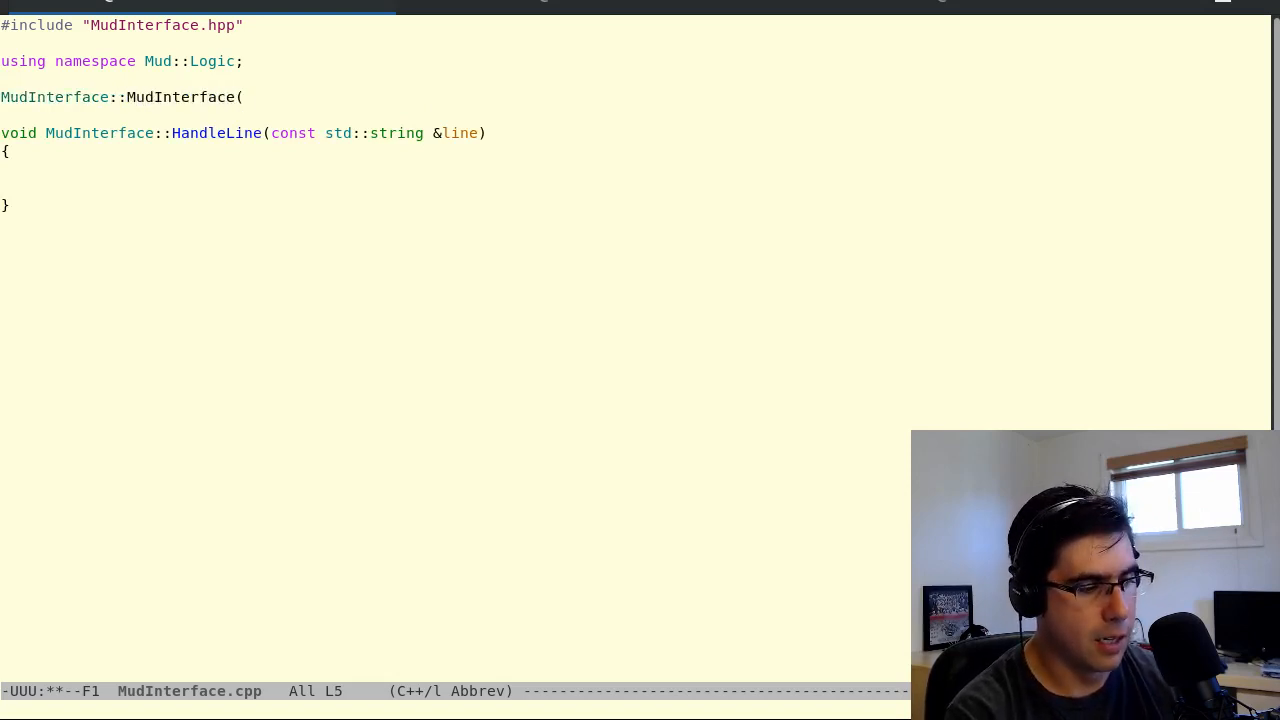
text(Server::)
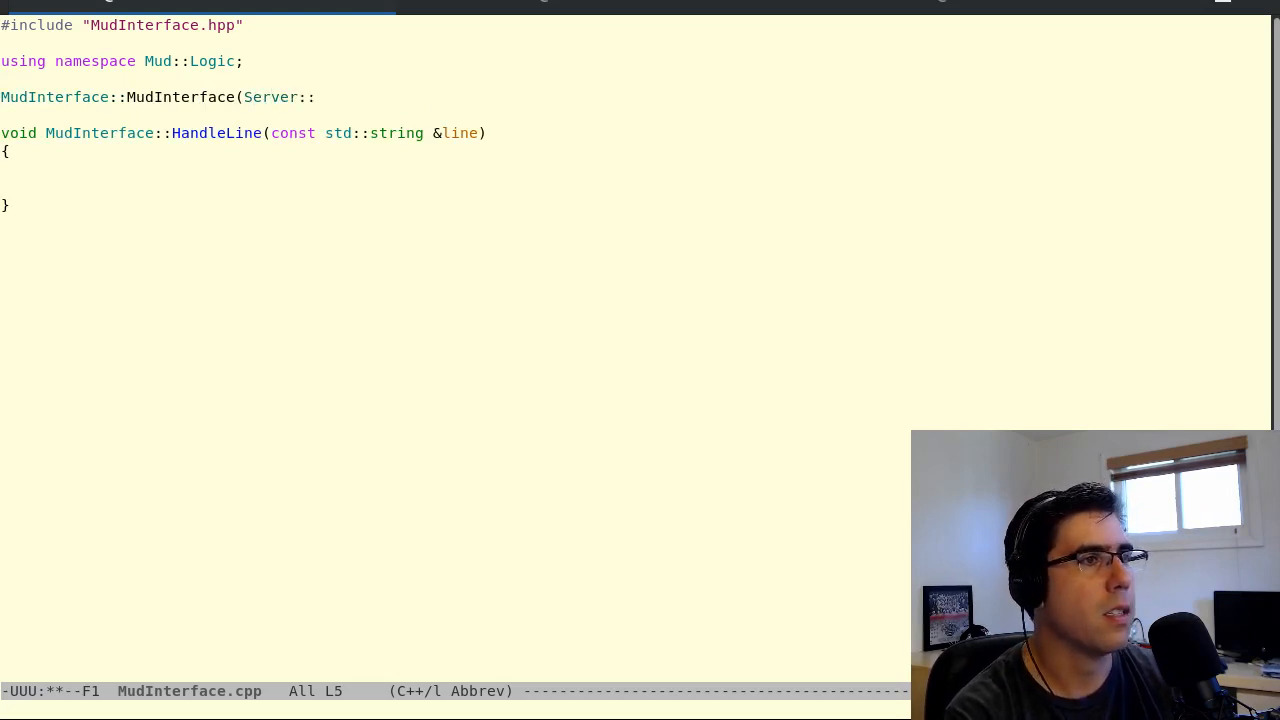
text(Connectin)
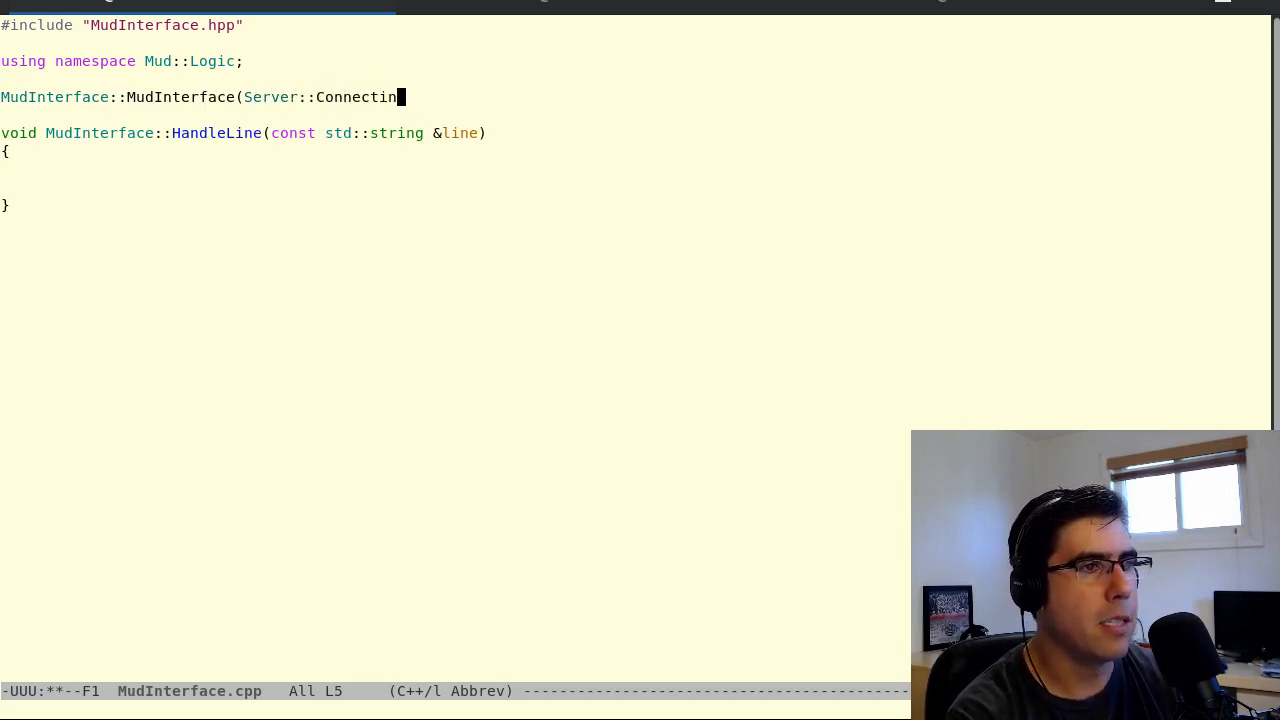
text(Base &c)
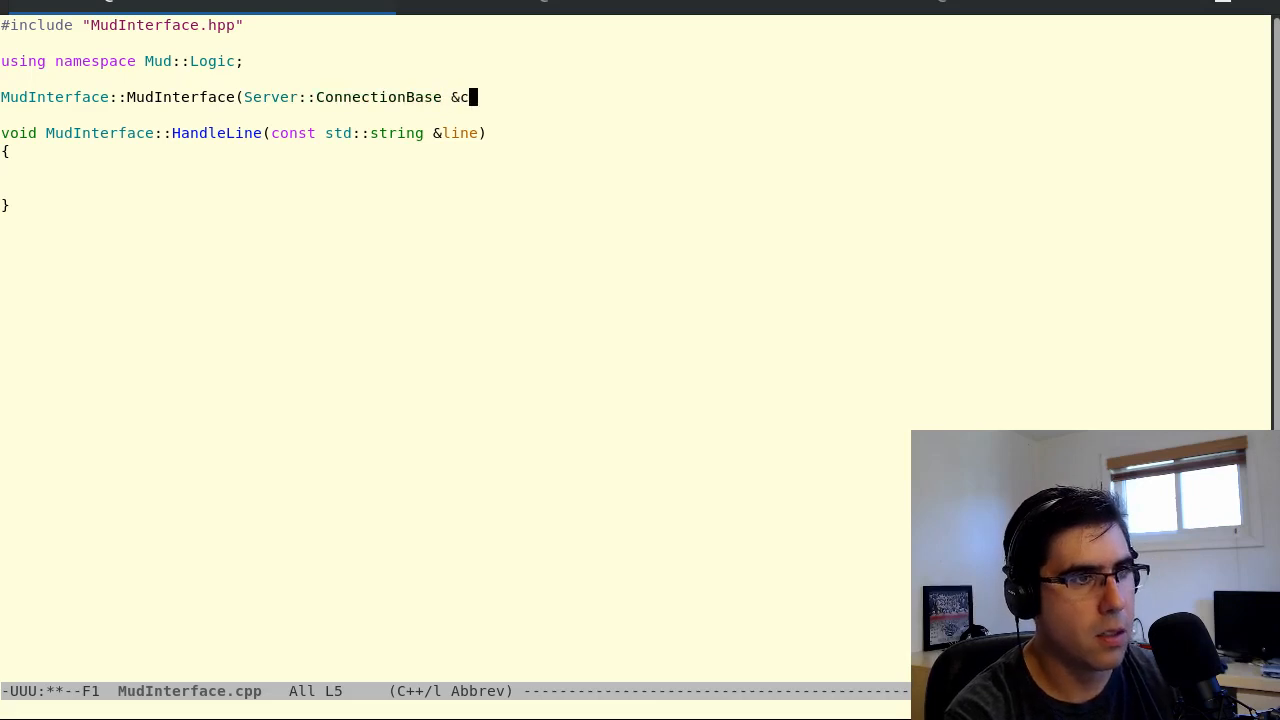
text(onnection))
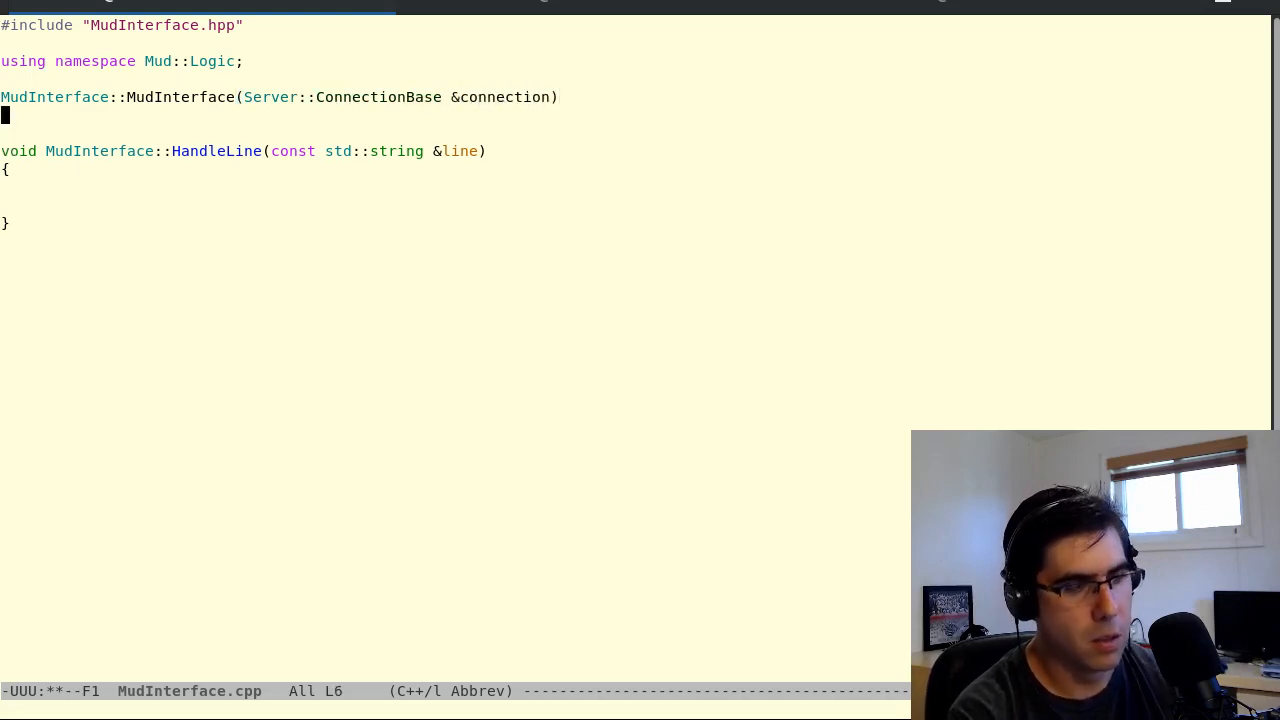
text(: m_connection)
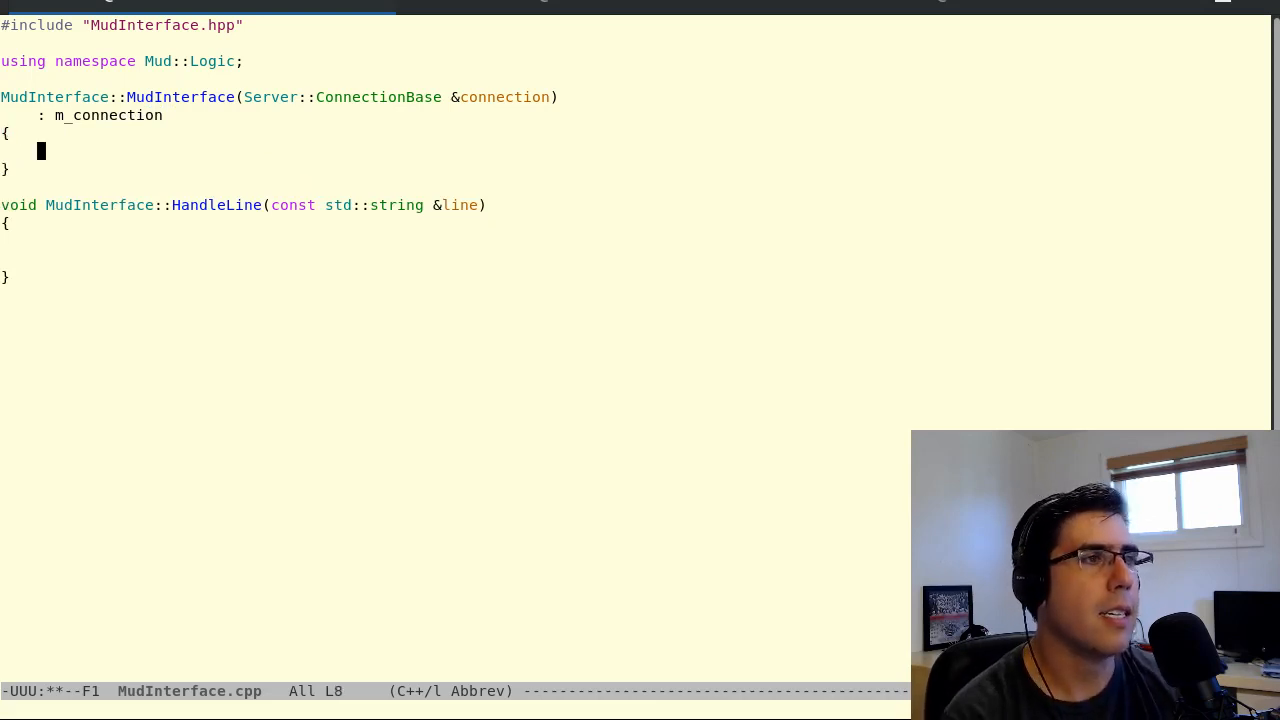
text((connection))
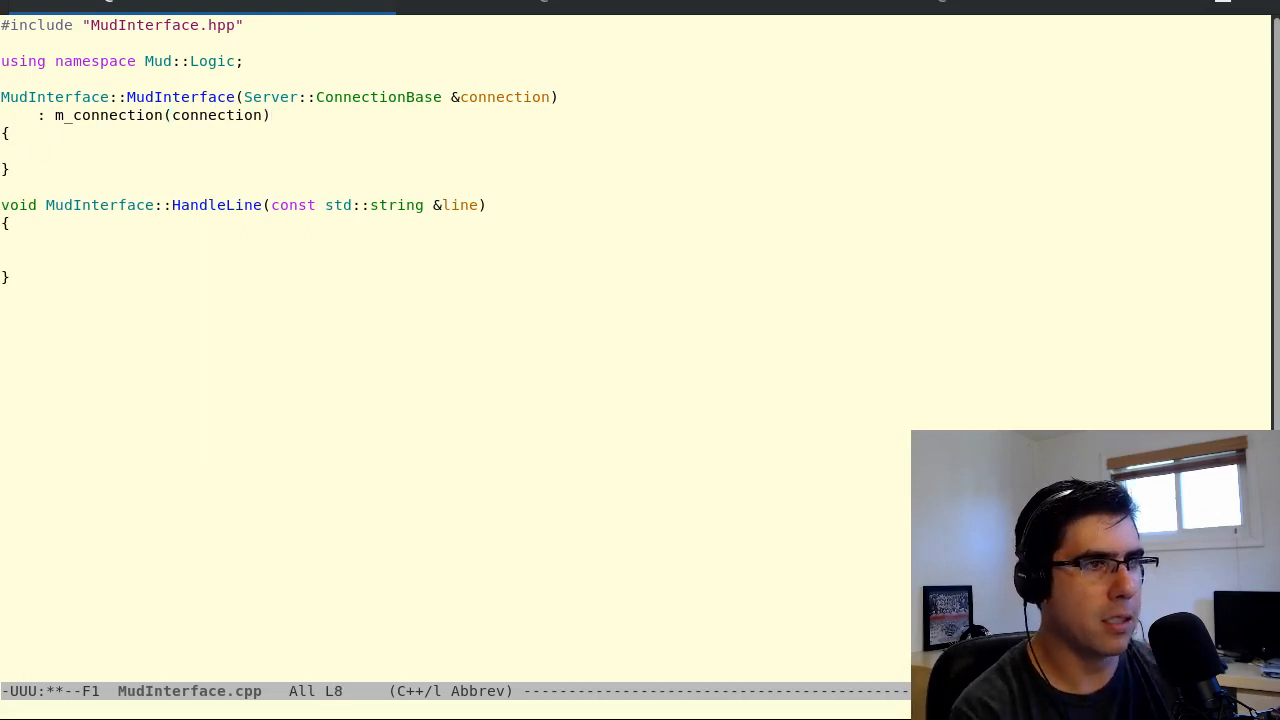
Step: Stream "Welcome to the Mud!\r\n" and "Enter username: " to m_connection in the body
text(m_connection)
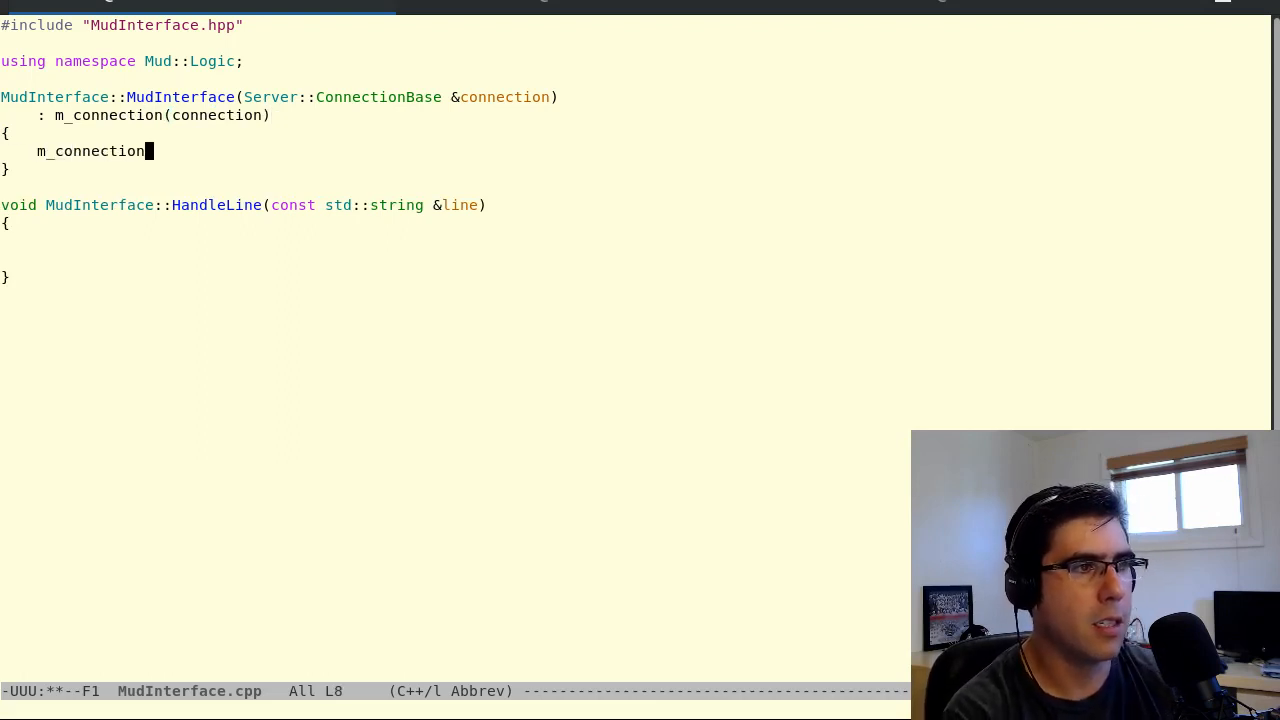
text(<< "Welcome to the Mud)
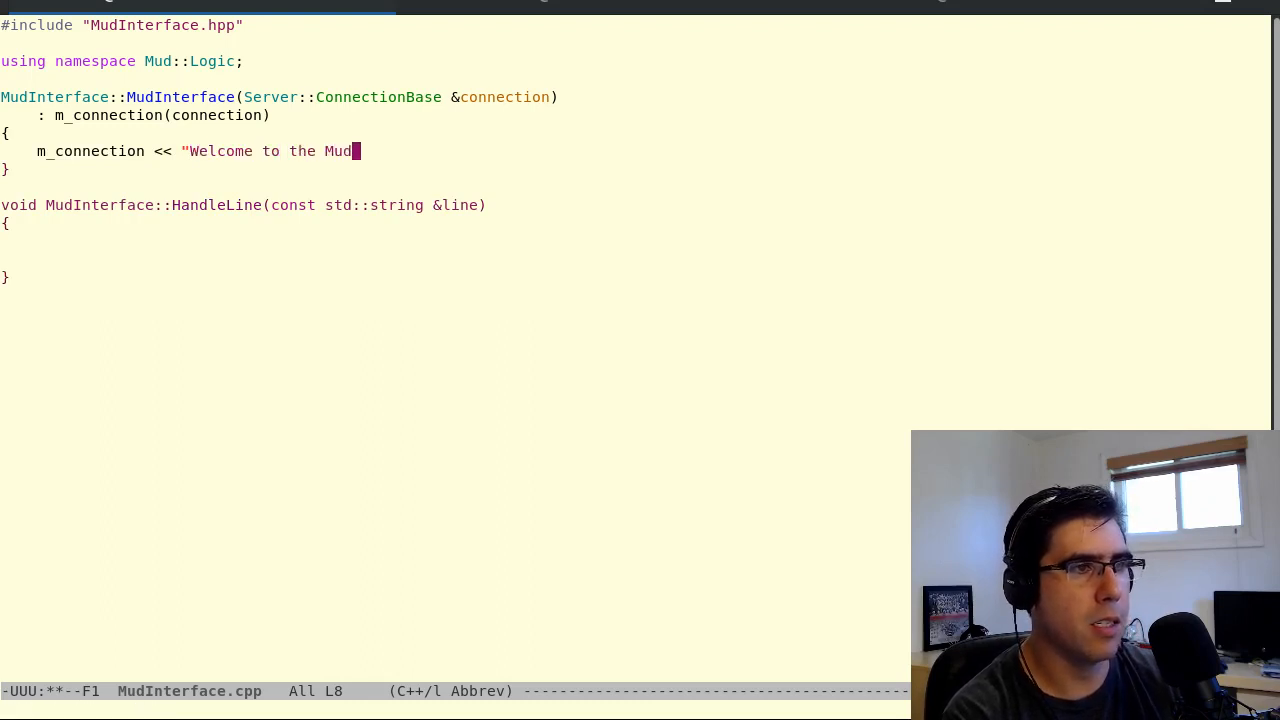
text(!\r\n)
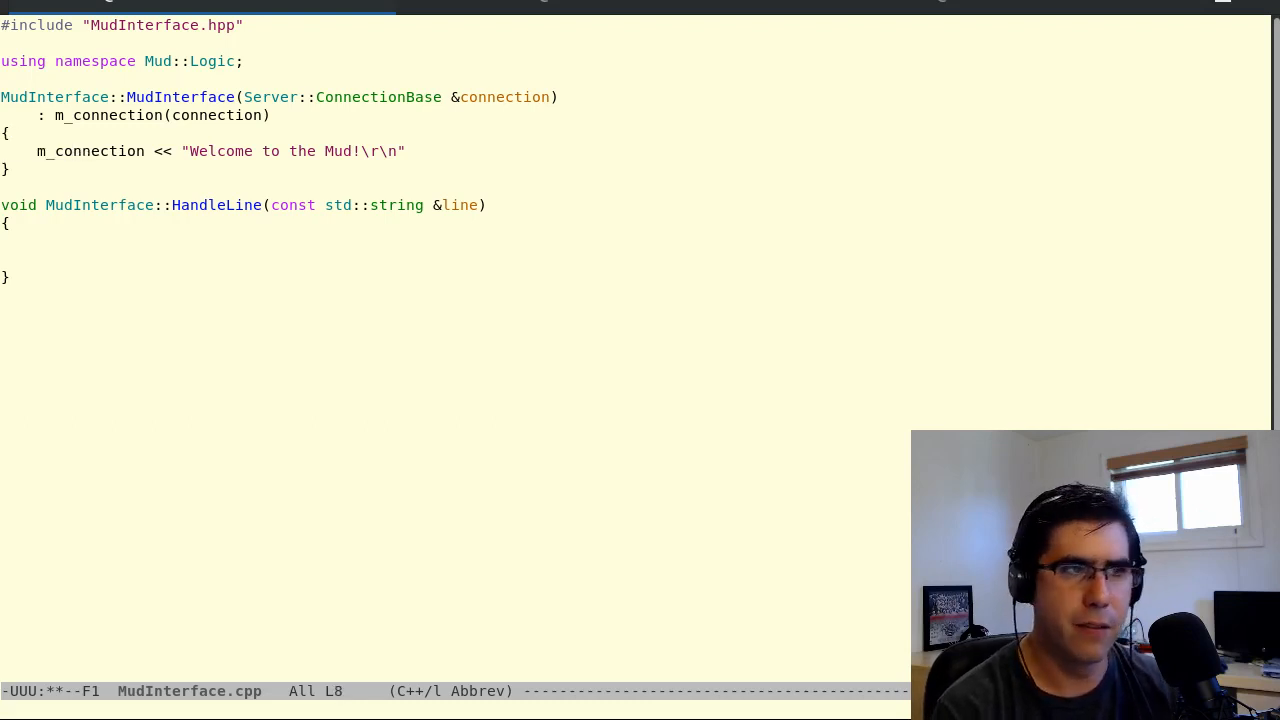
click(410, 152)
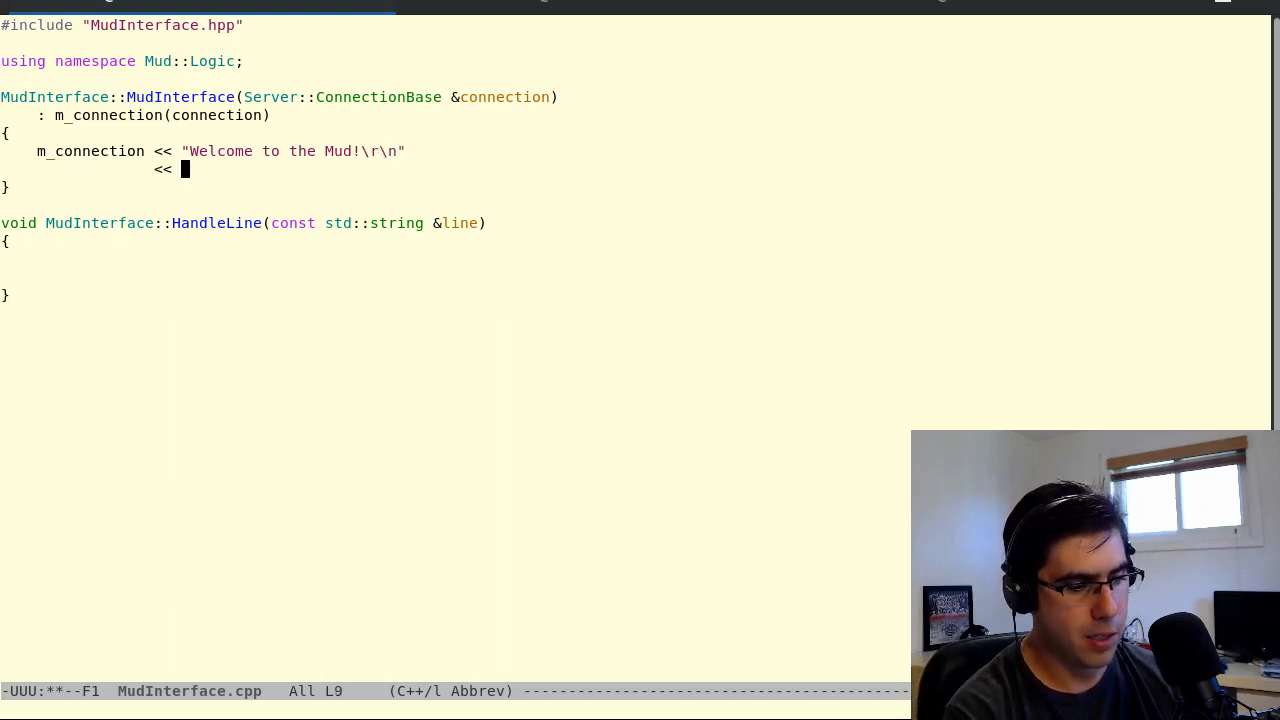
text("Enter user)
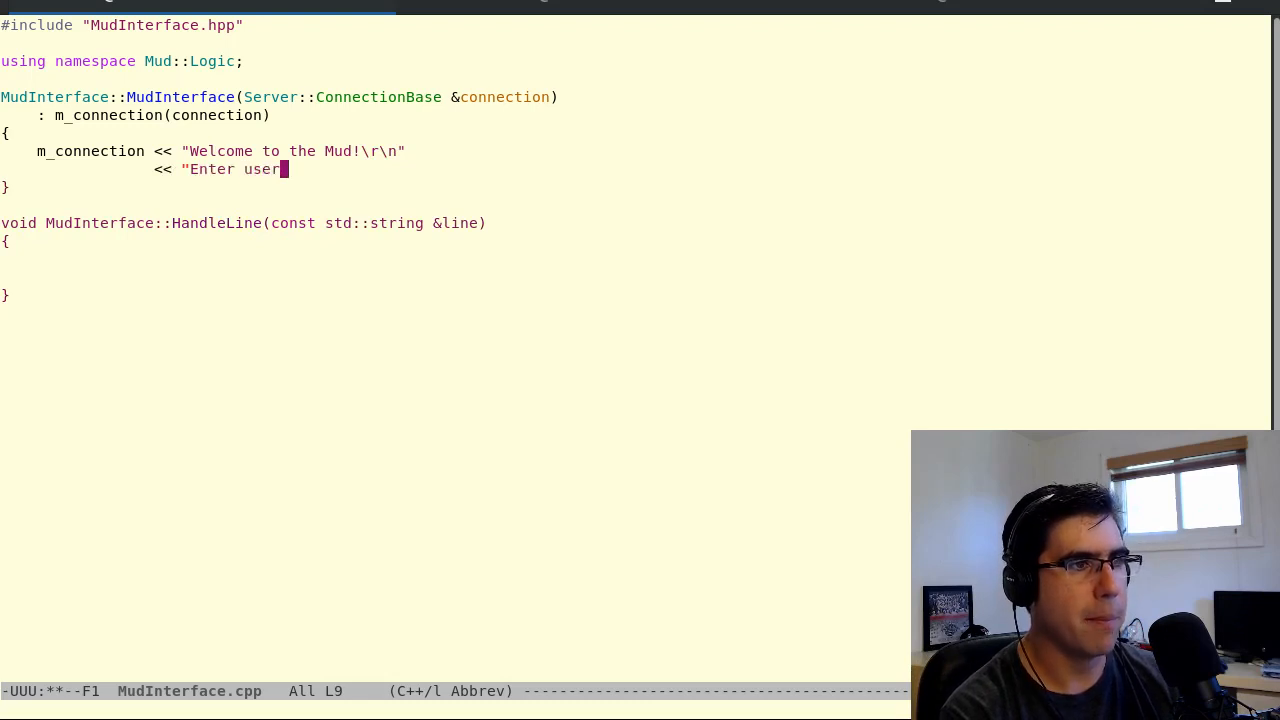
text(name: ";)
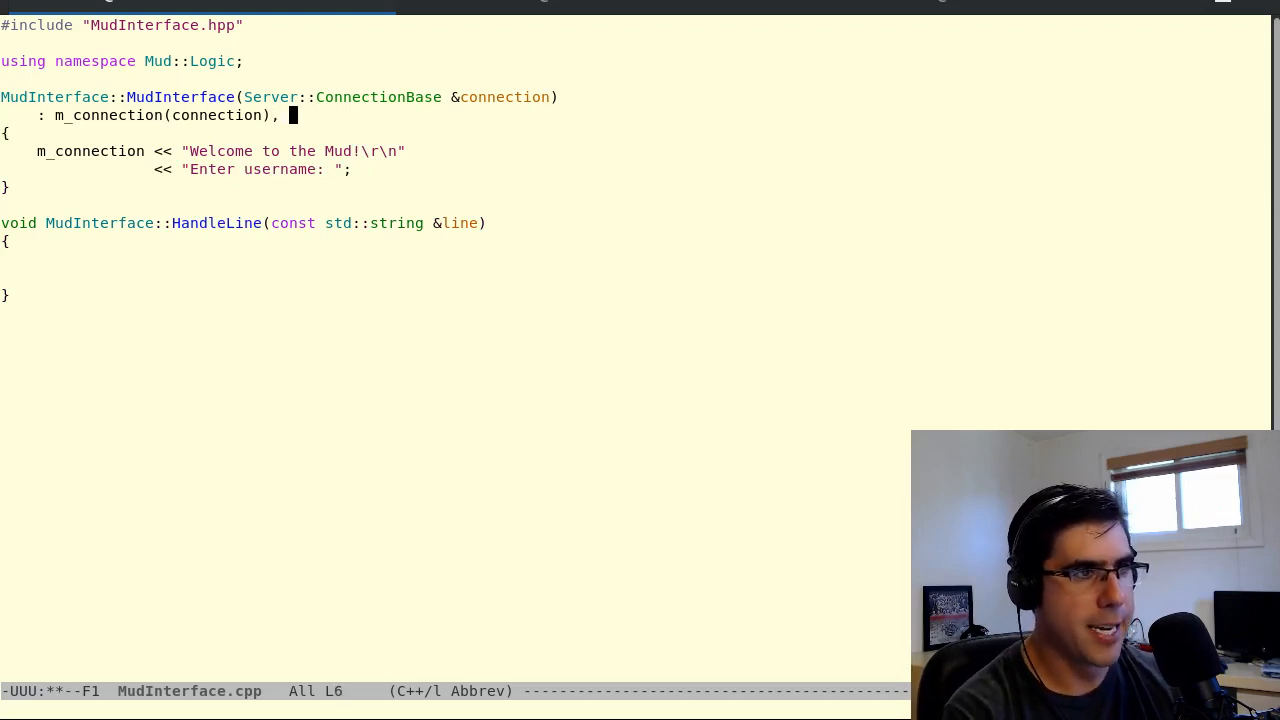
Step: Add m_interfaceState(InterfaceState::WAITING_FOR_USER) to the MudInterface constructor's initializer list
text(m_interface)
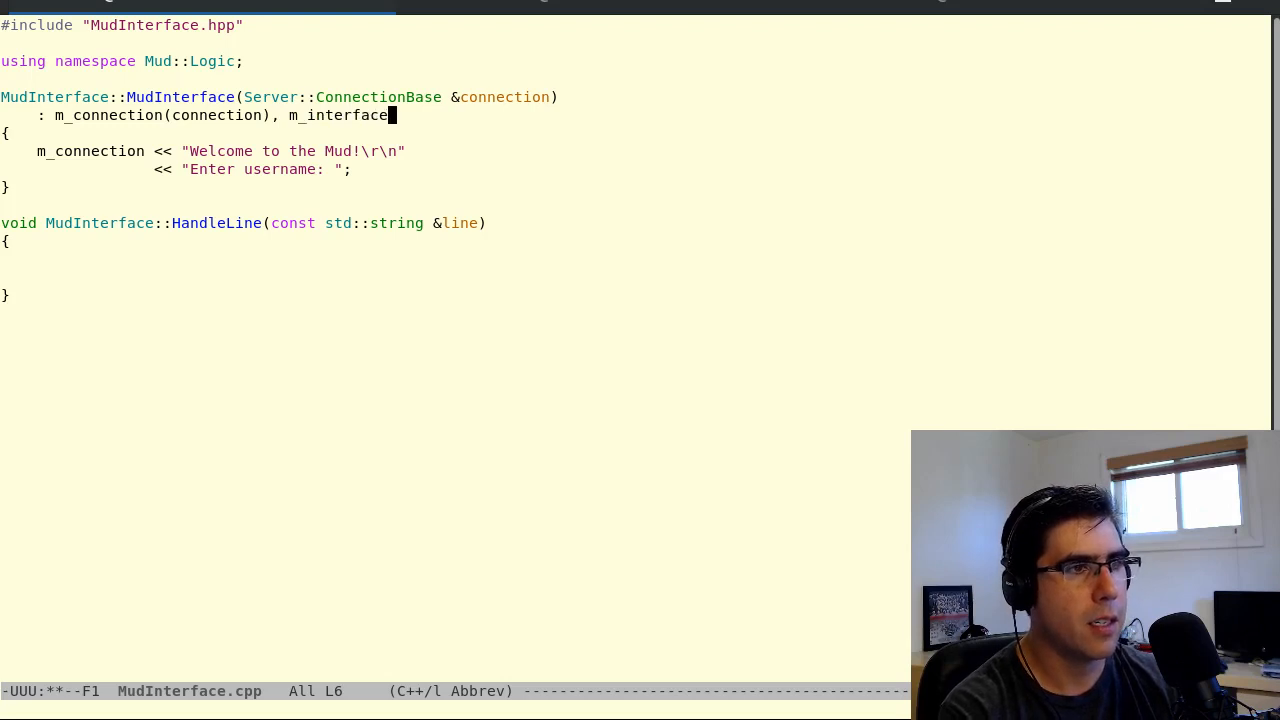
text(State(Interf)
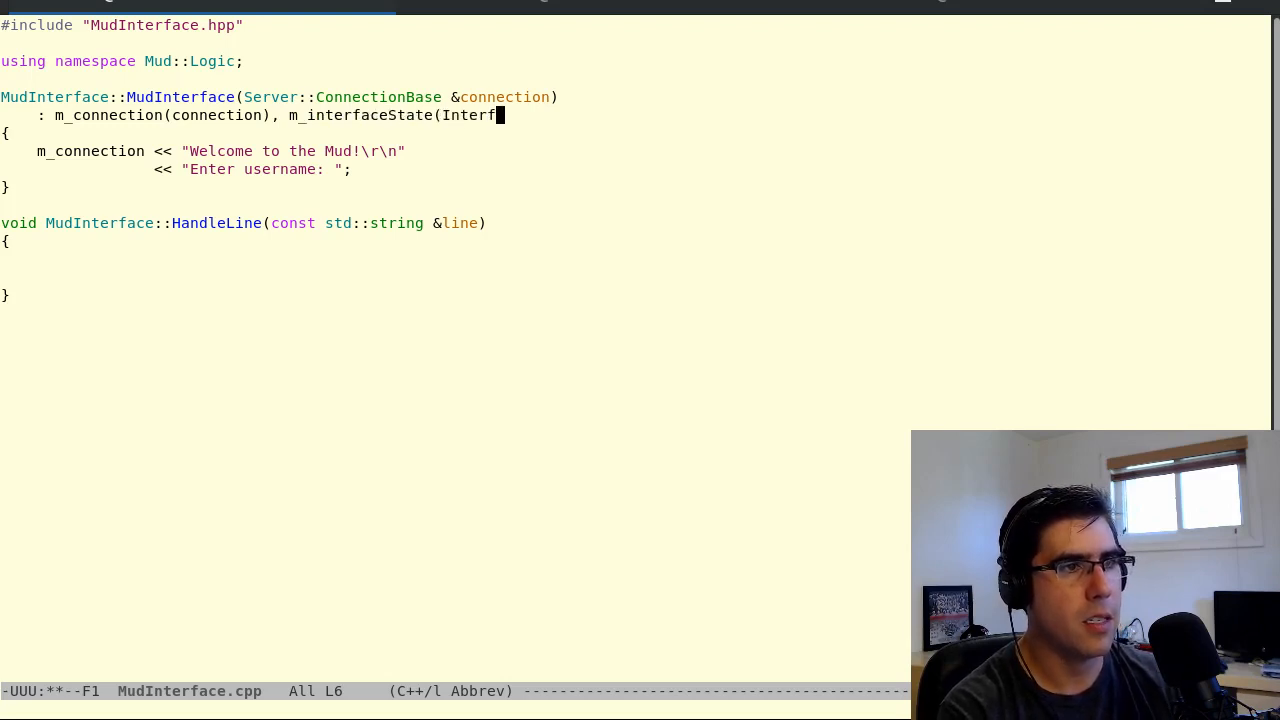
text(aceState::)
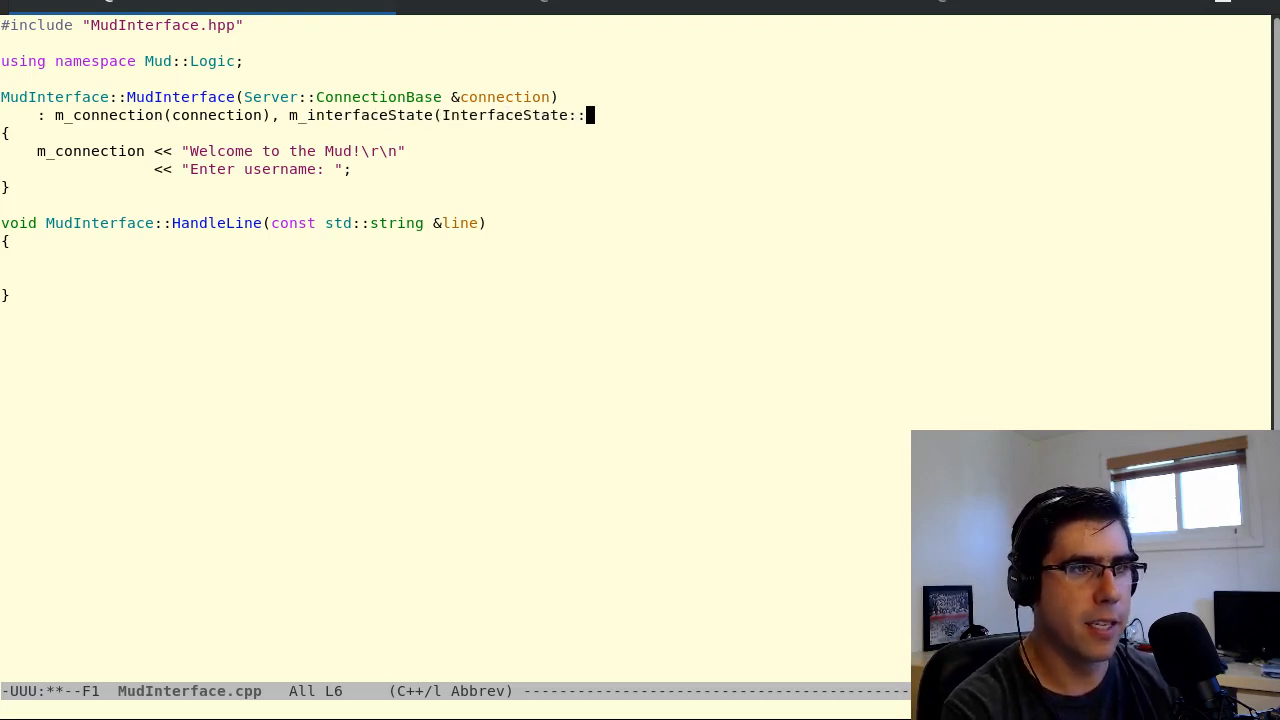
text(WAITING_F)
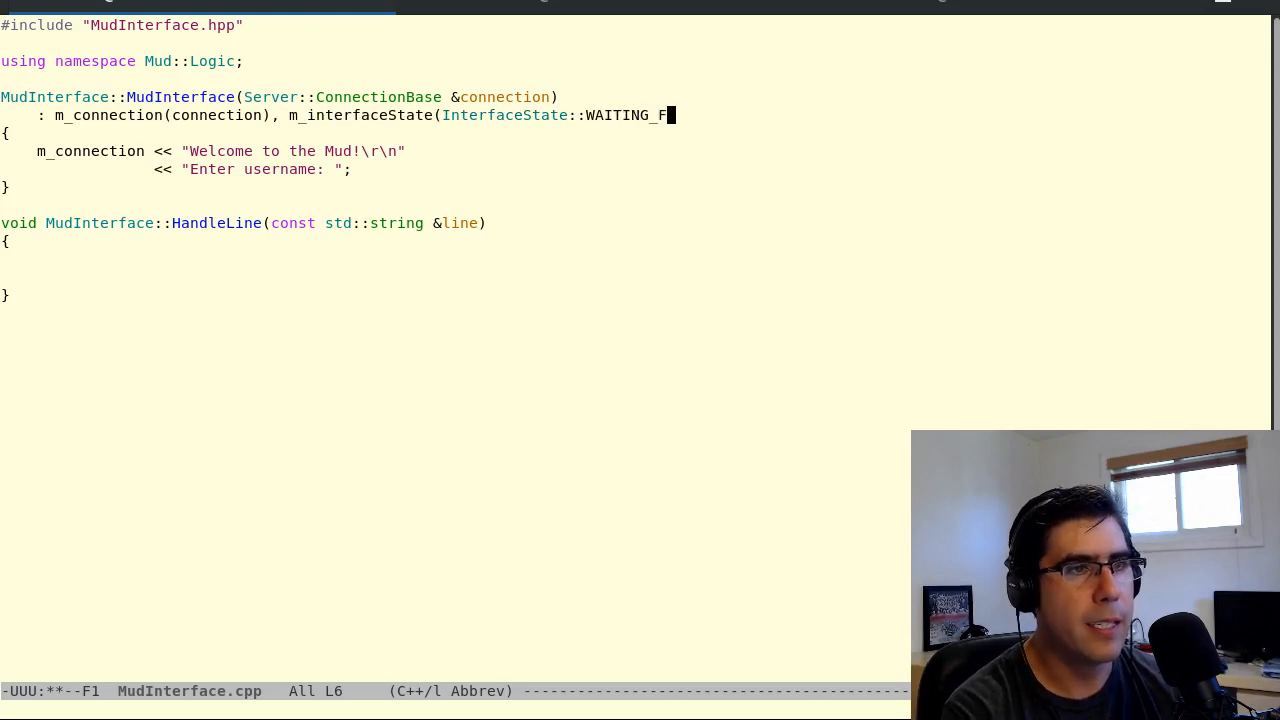
text(OR_USER))
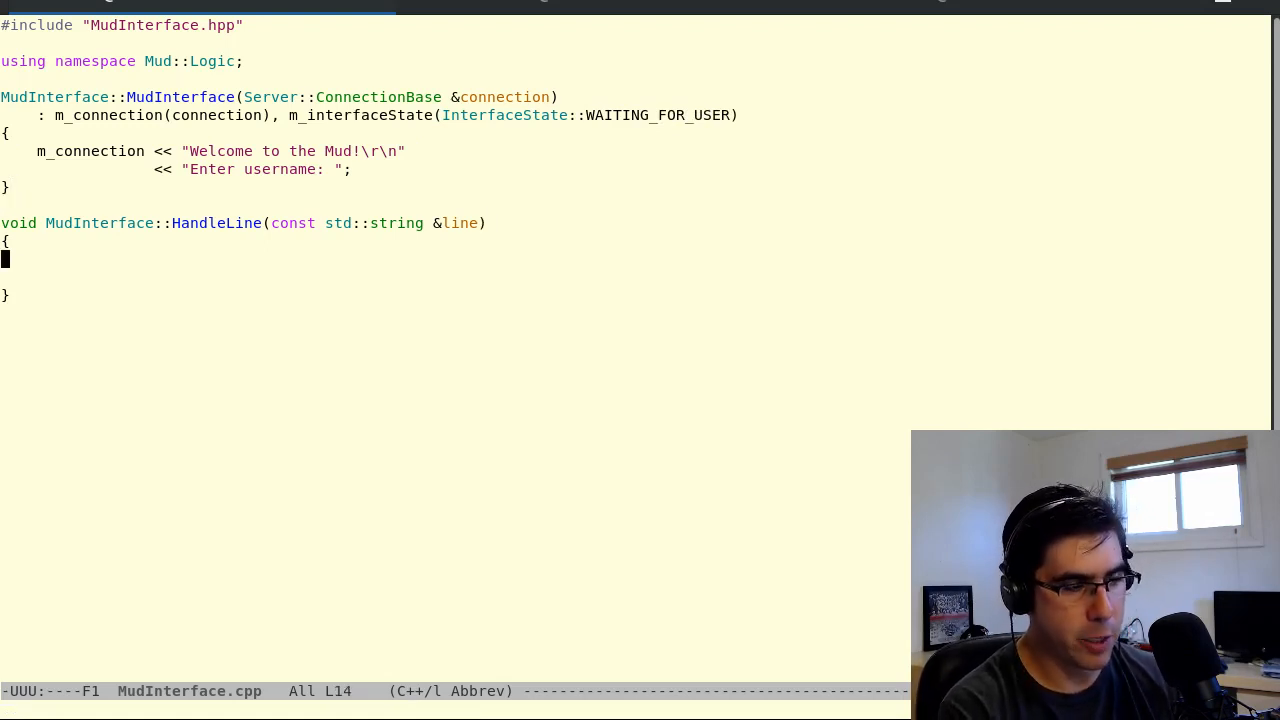
Step: Make HandleLine switch on m_interfaceState with a case for InterfaceState::WAITING_FOR_USER
text(switch)
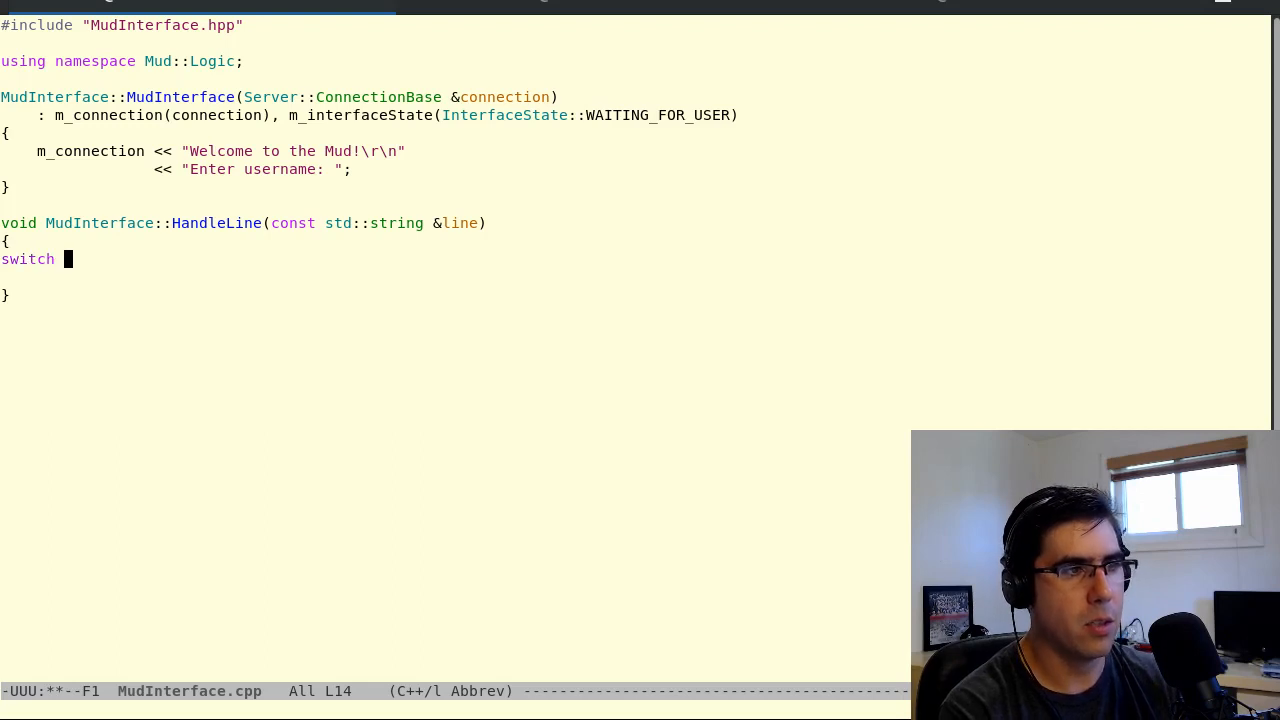
text((m_interface)
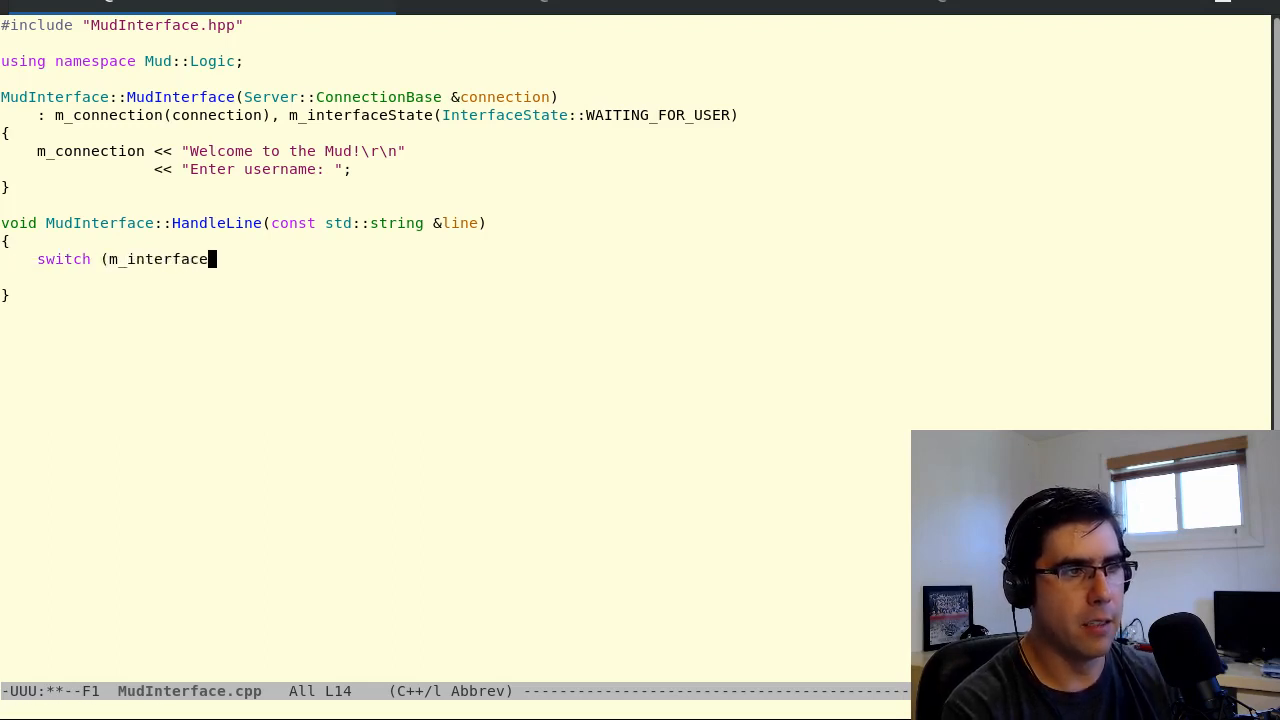
text(State))
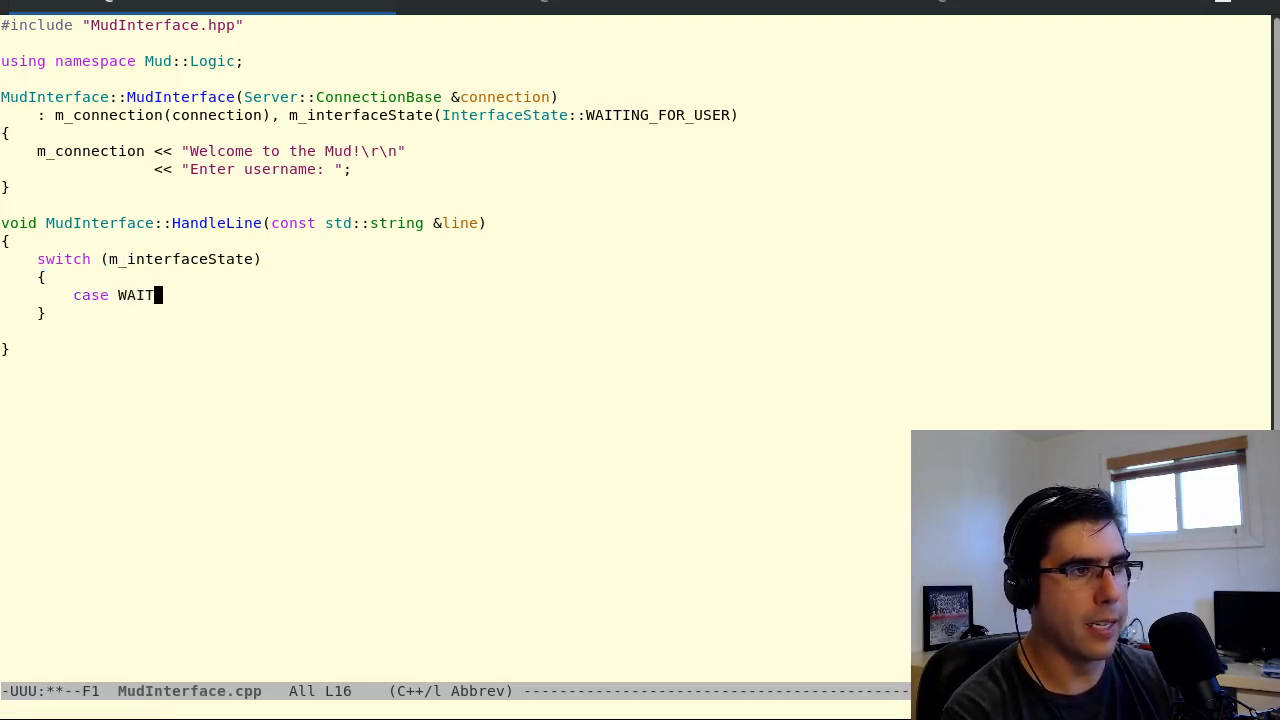
text(InterfaceState::)
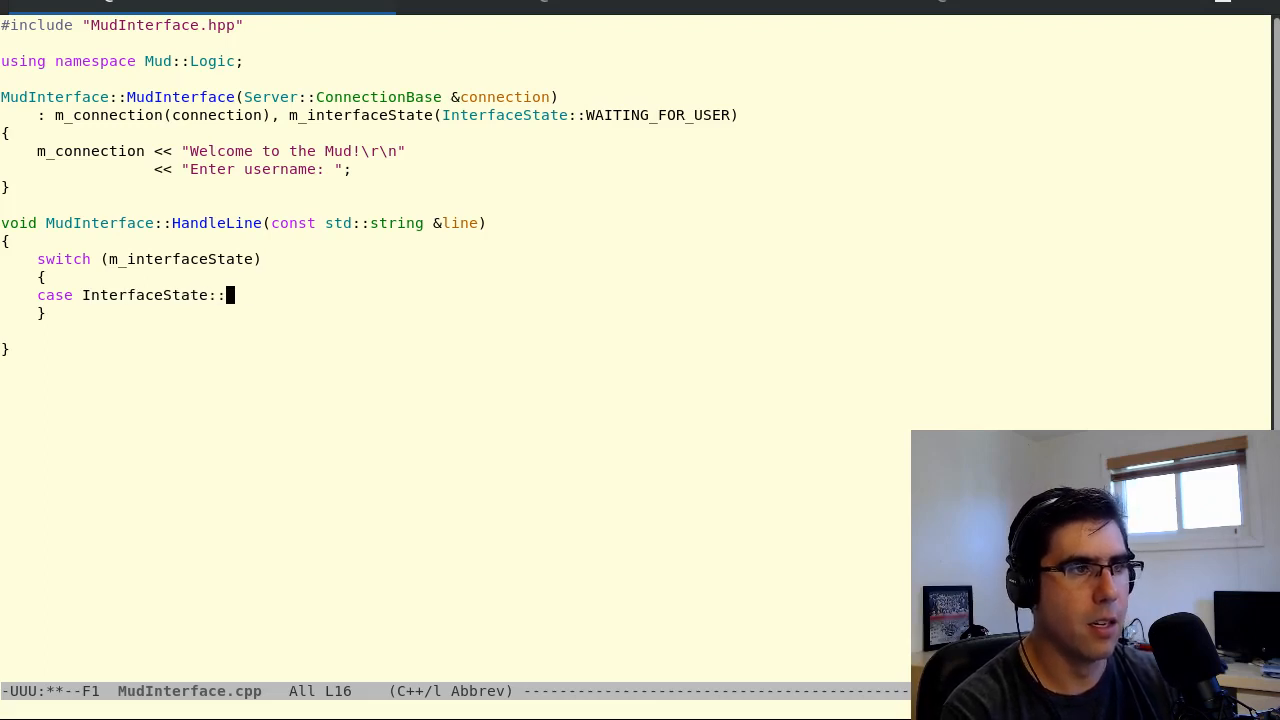
text(WAITING_FOR_USER:)
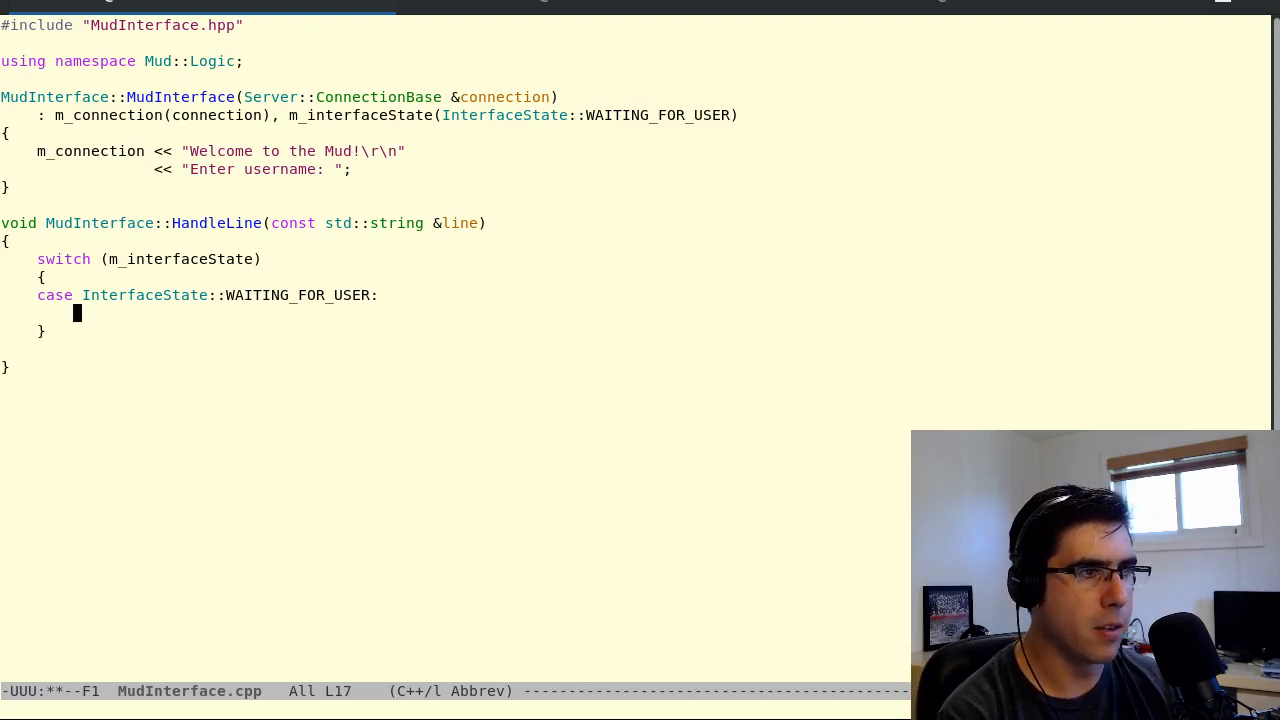
Step: Write "Hello, " << line << "Enter password: " to m_connection in that case
text(m)
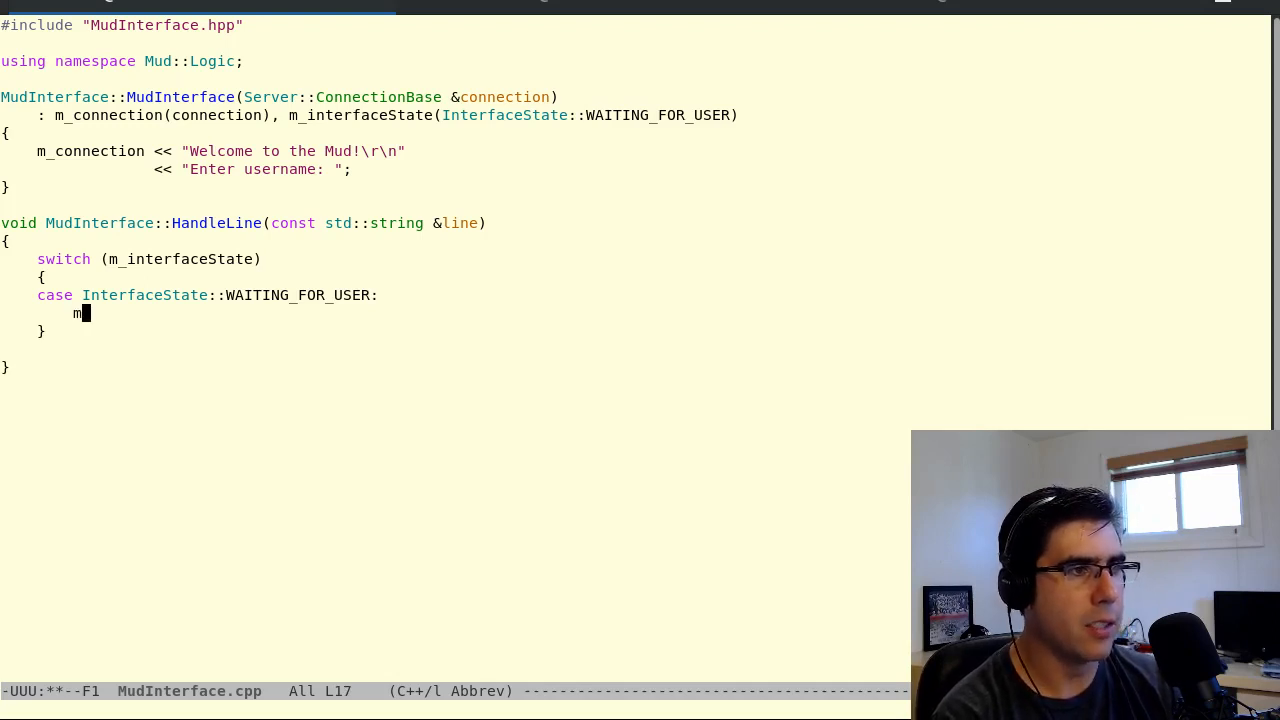
text(_connection << ")
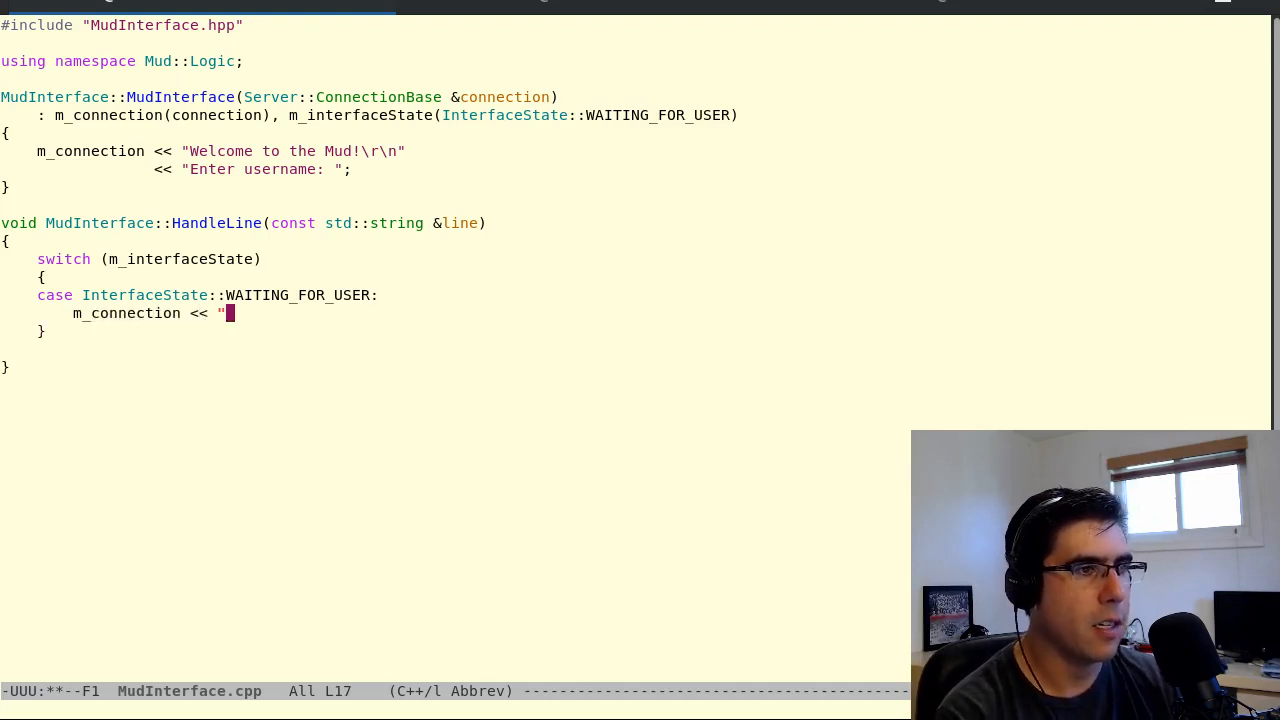
text(Hello, " << line)
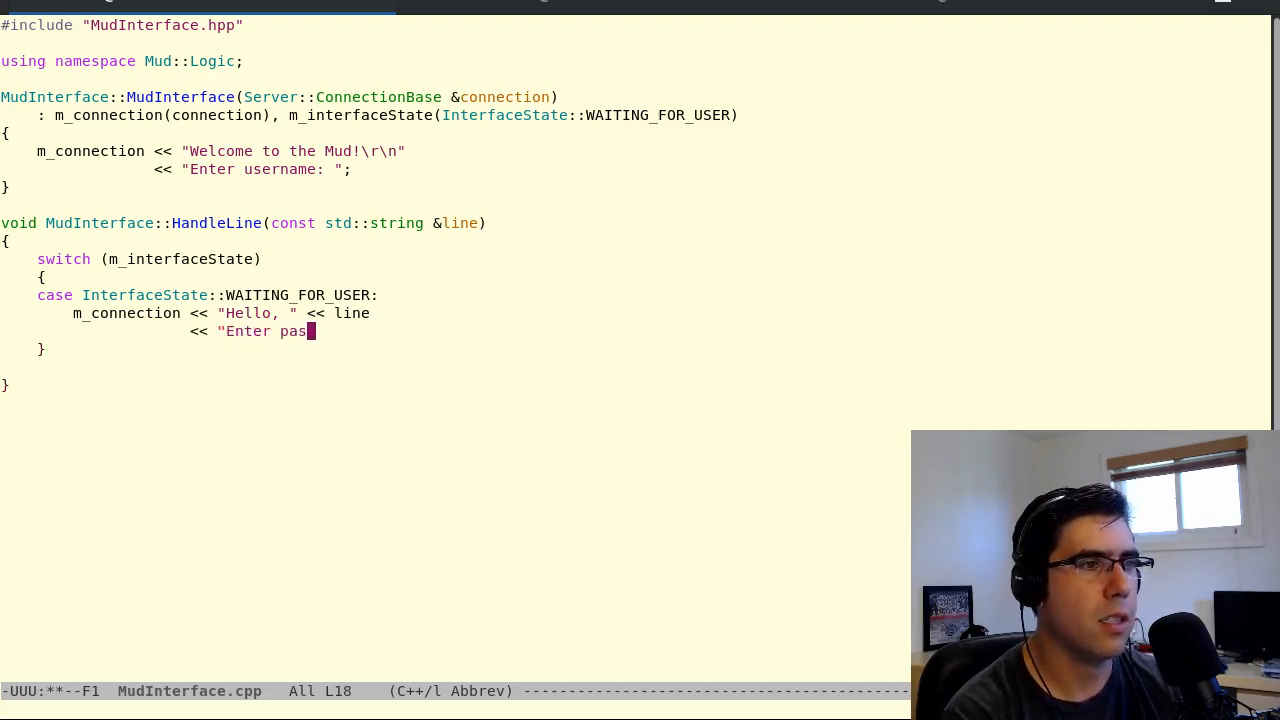
text(sword: ")
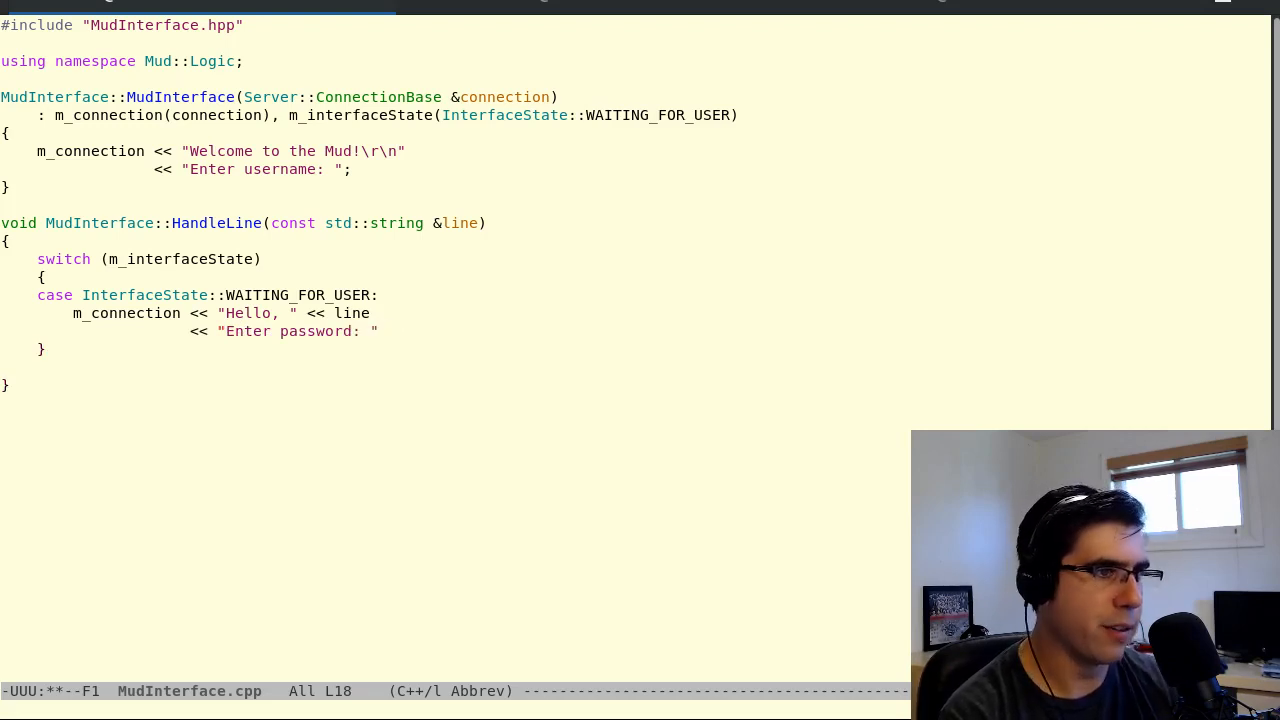
text(;)
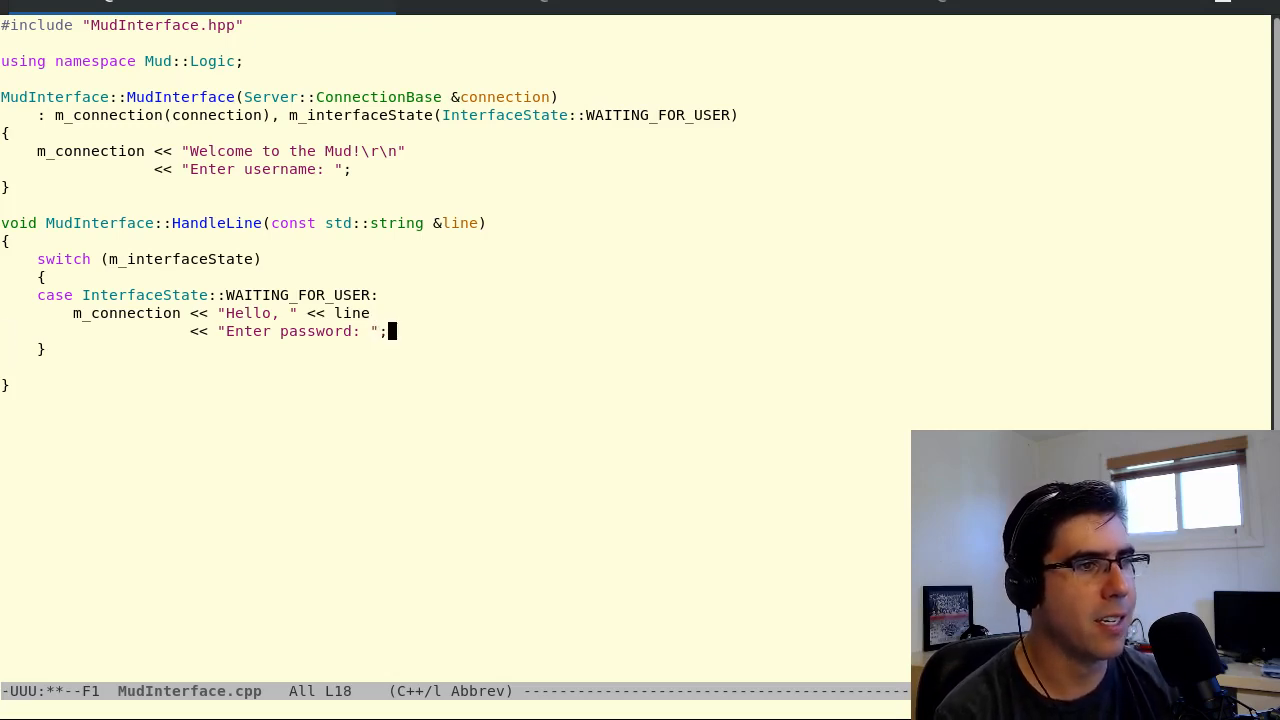
Step: Set m_interfaceState to InterfaceState::WAITING_FOR_PASS and end the case with break
text(m_interfaceState =)
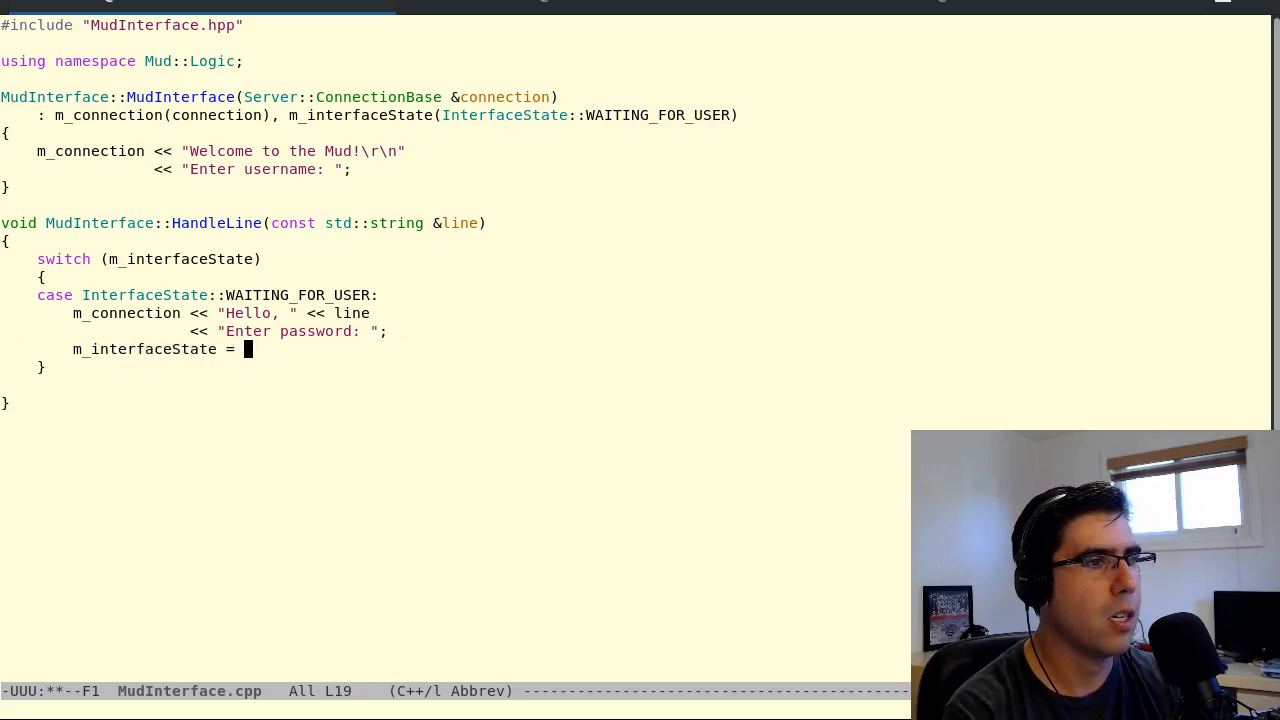
text(InterfaceSta)
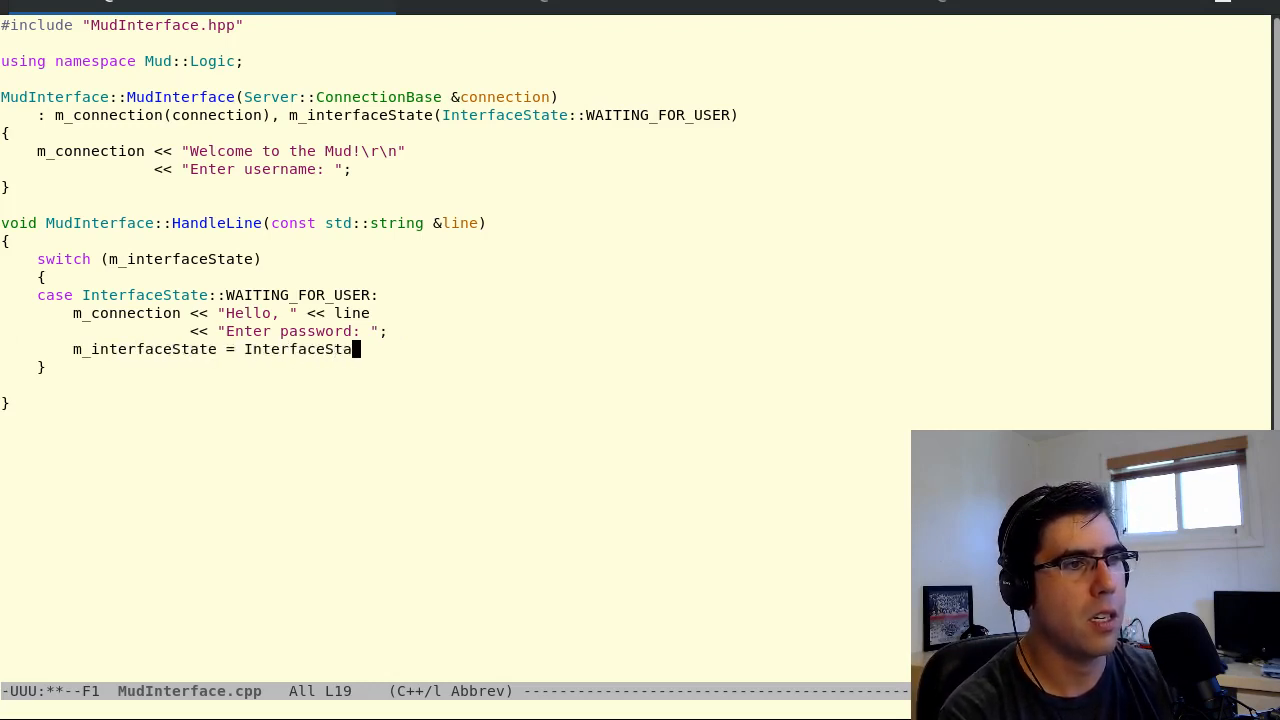
text(::WAITI)
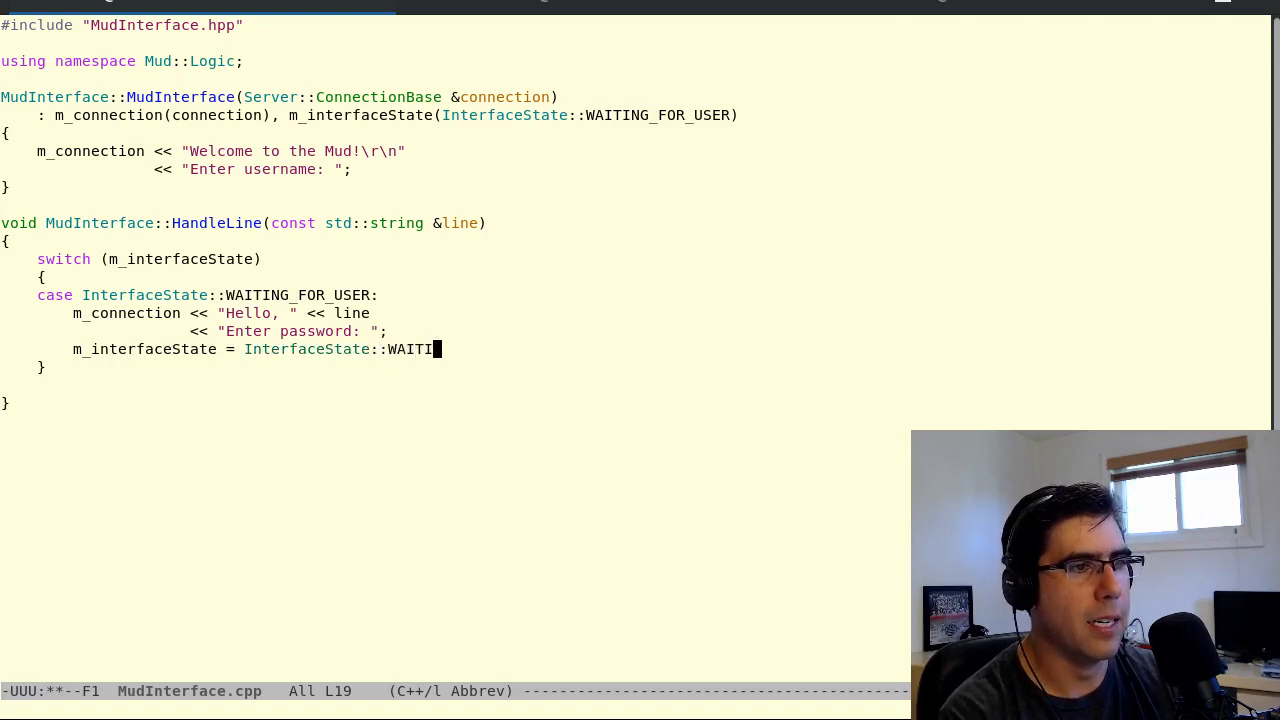
text(NG_FOR_))
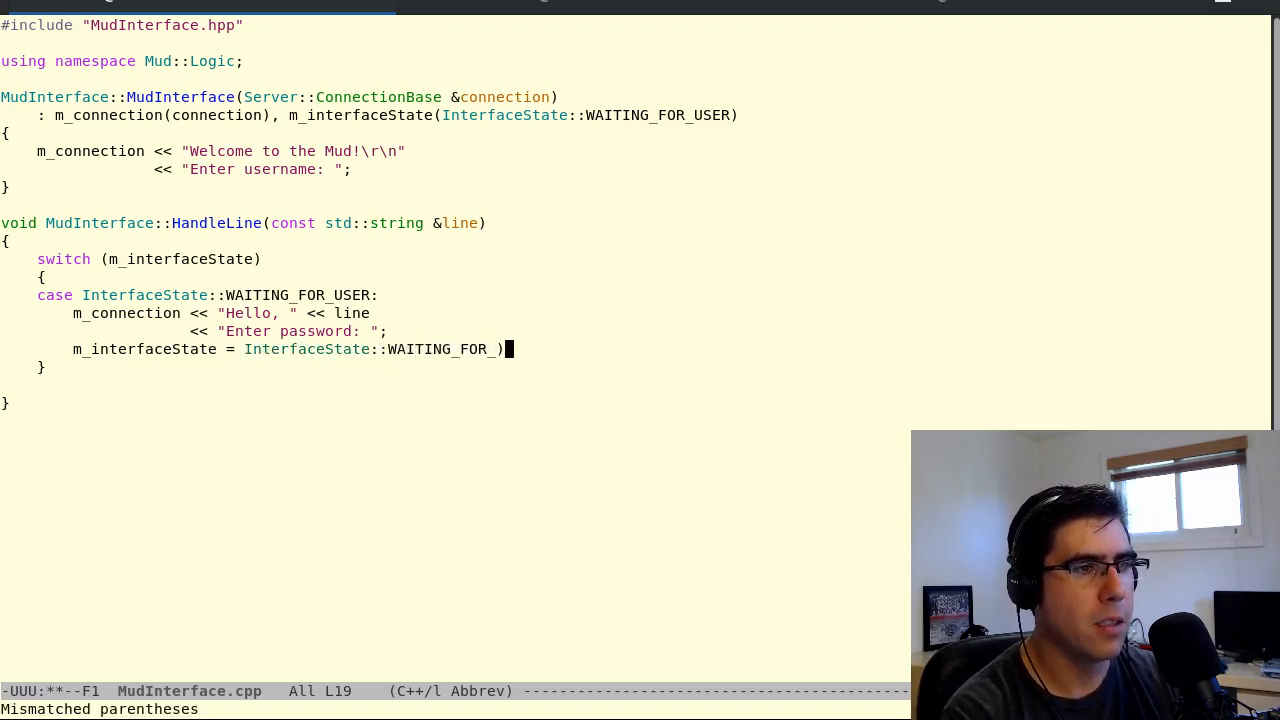
text(PASS;)
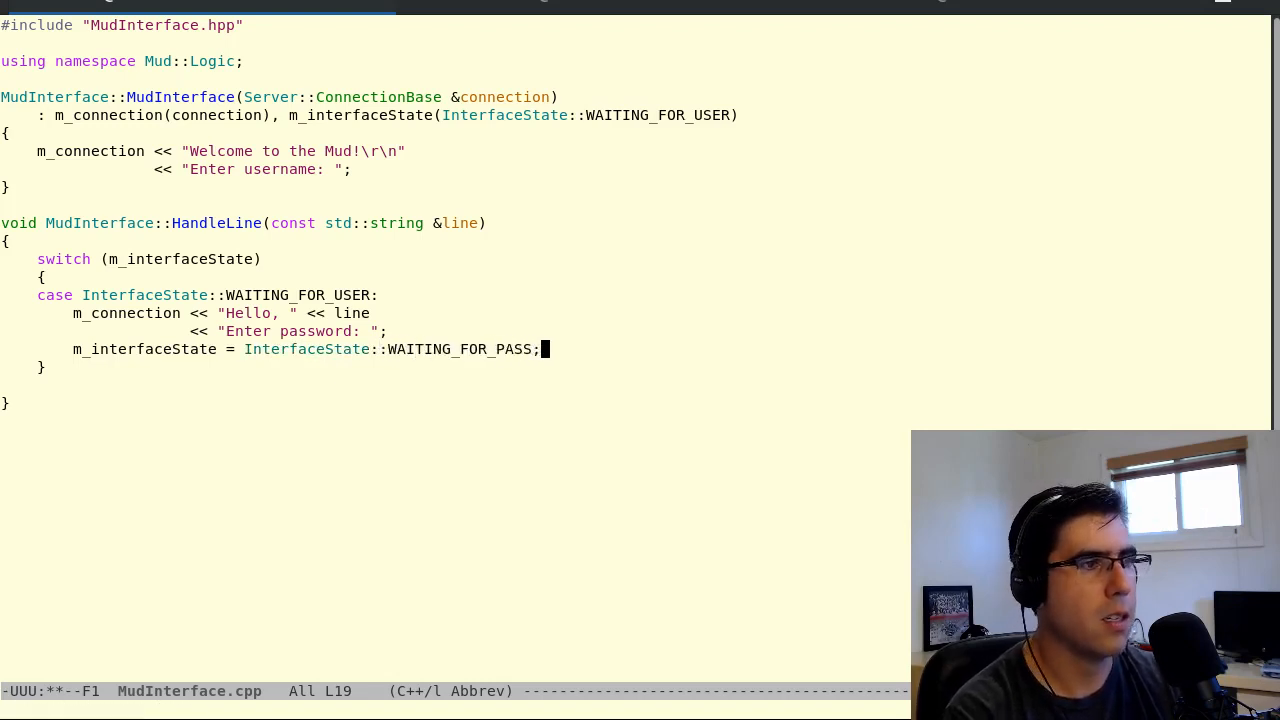
text(break;)
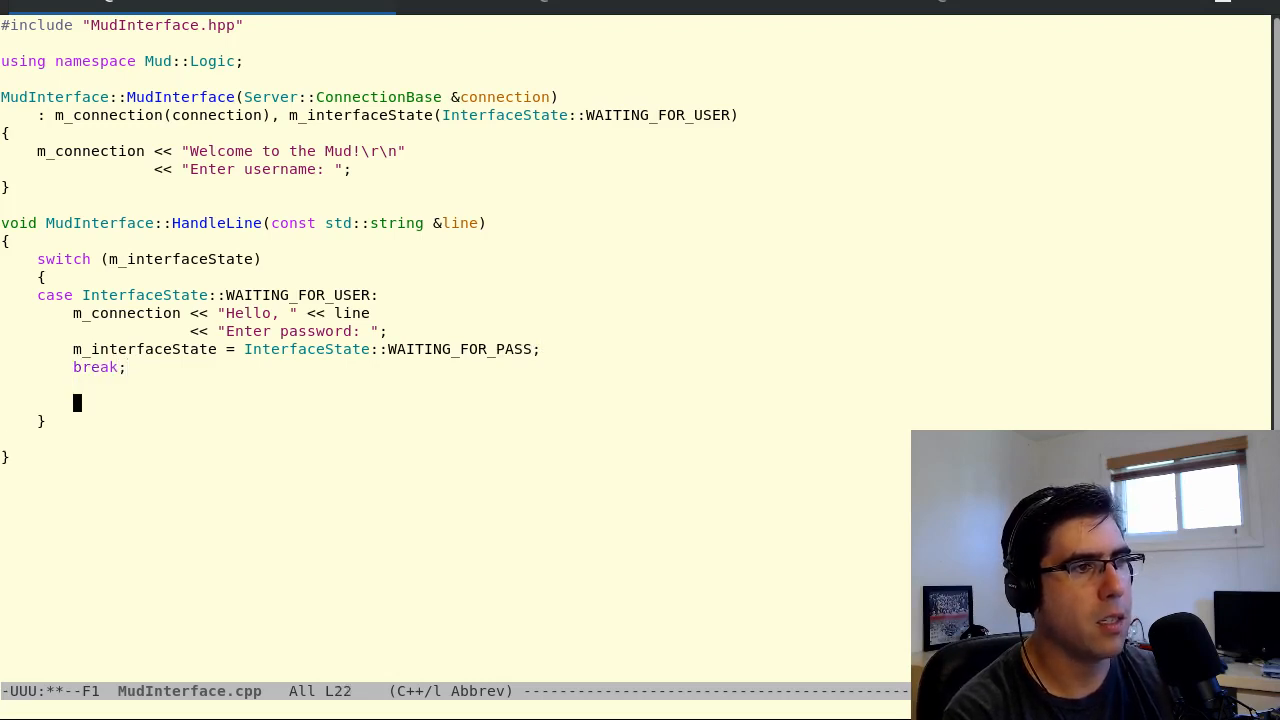
Step: Add a WAITING_FOR_PASS case that writes "Logged in." and a "> " prompt to m_connection
text(case Interface)
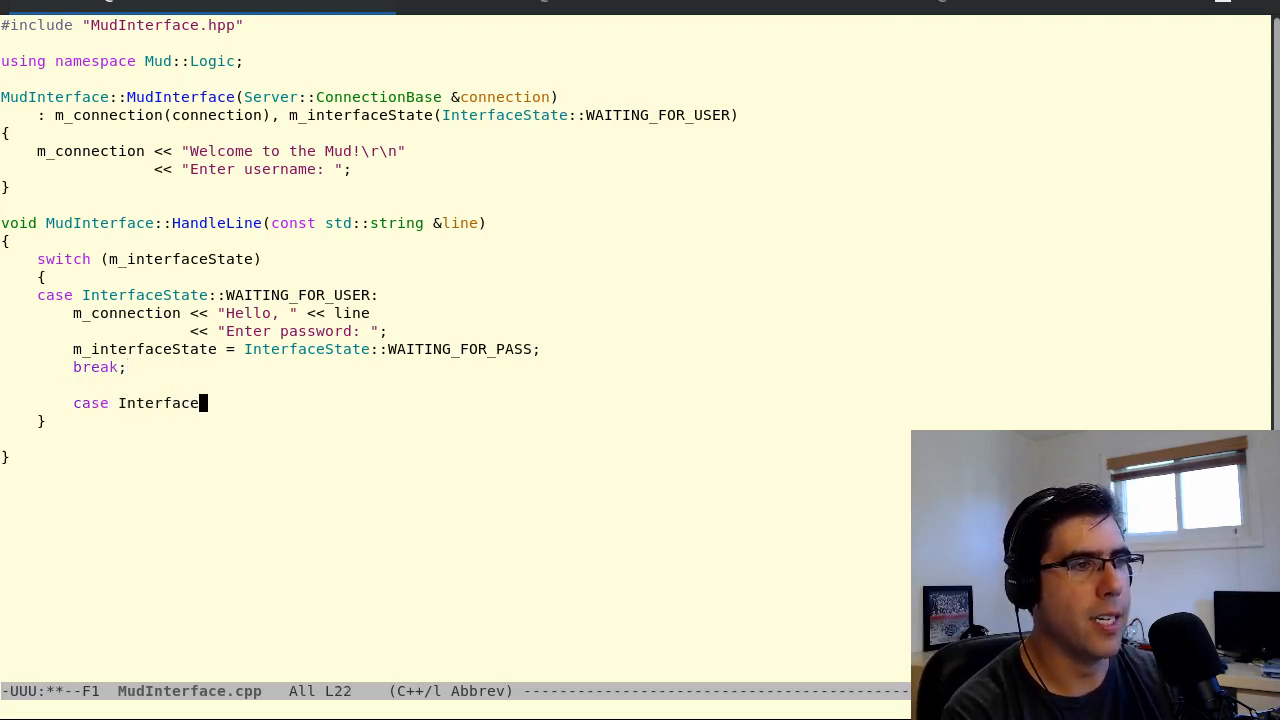
text(::WAITING_)
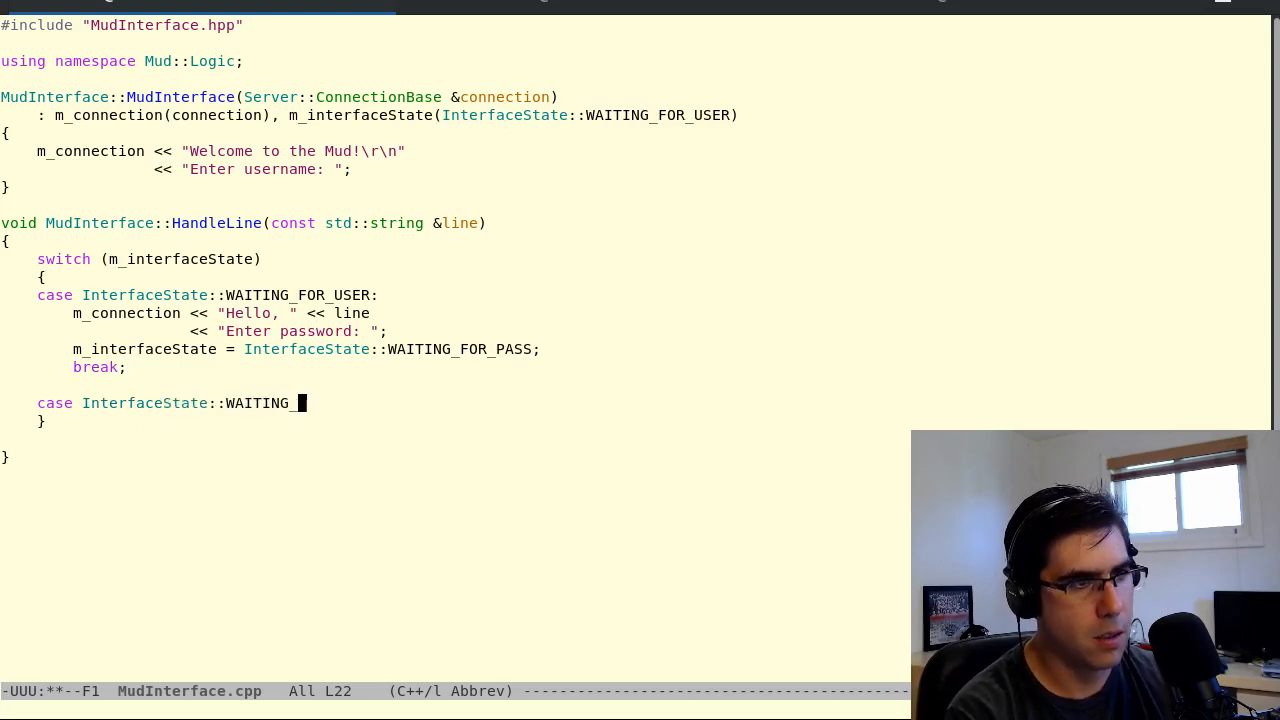
text(FOR_PASS:)
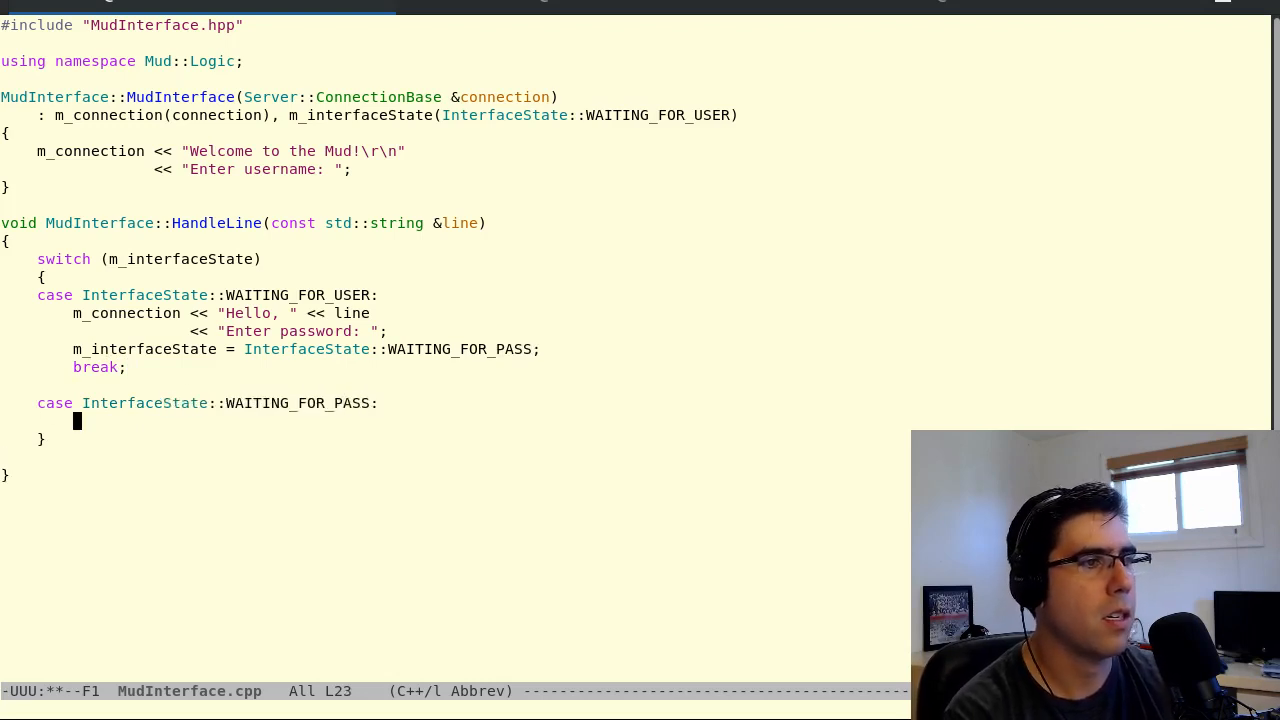
text(m_connection <<)
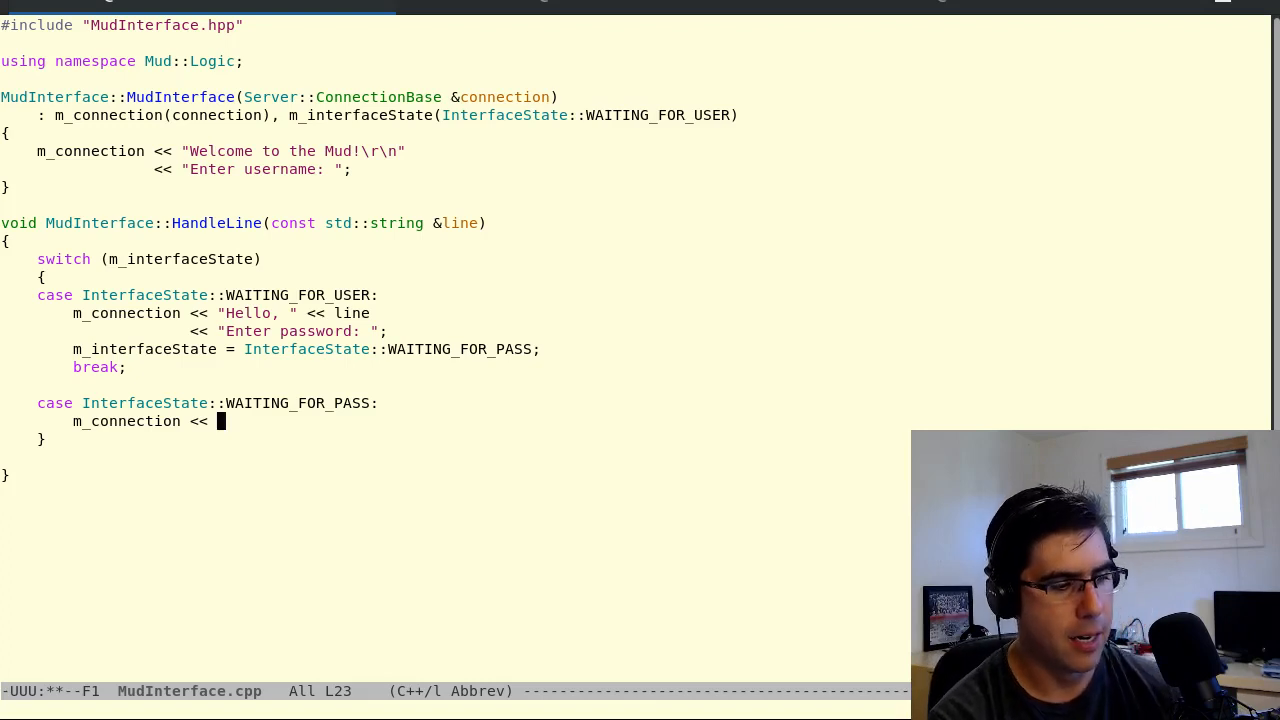
text(")
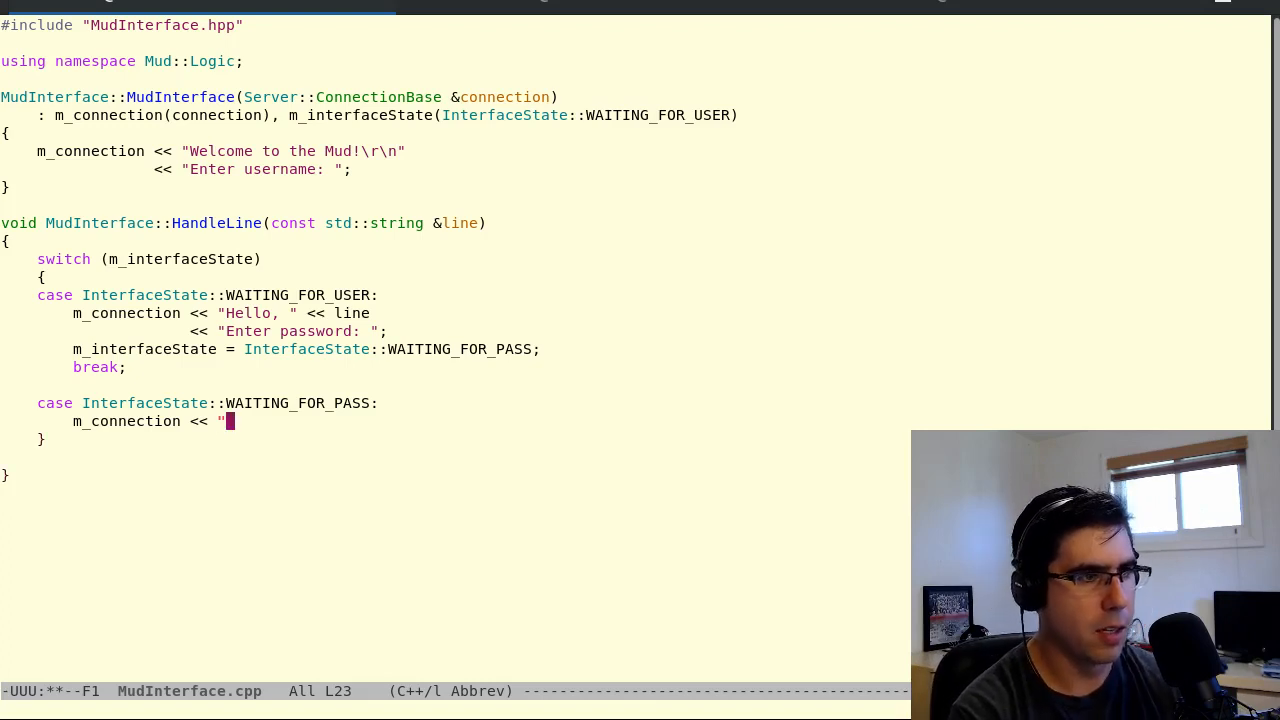
text(L)
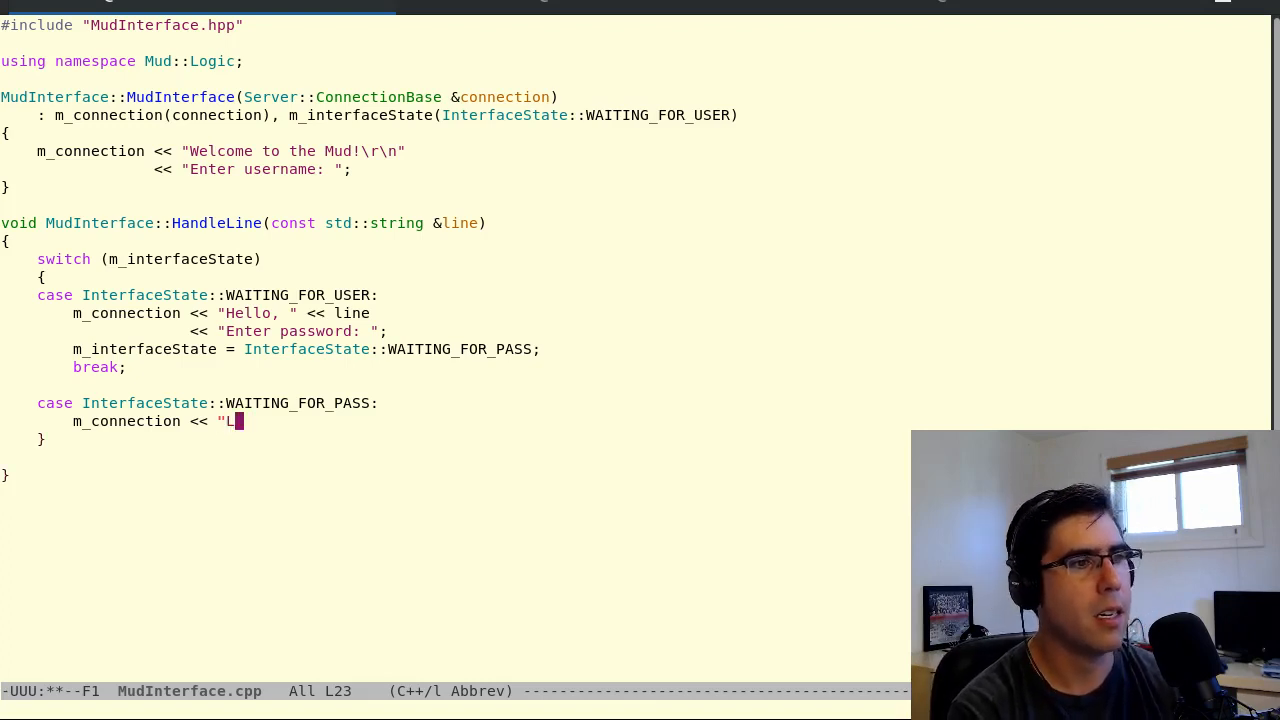
key(BackSpace)
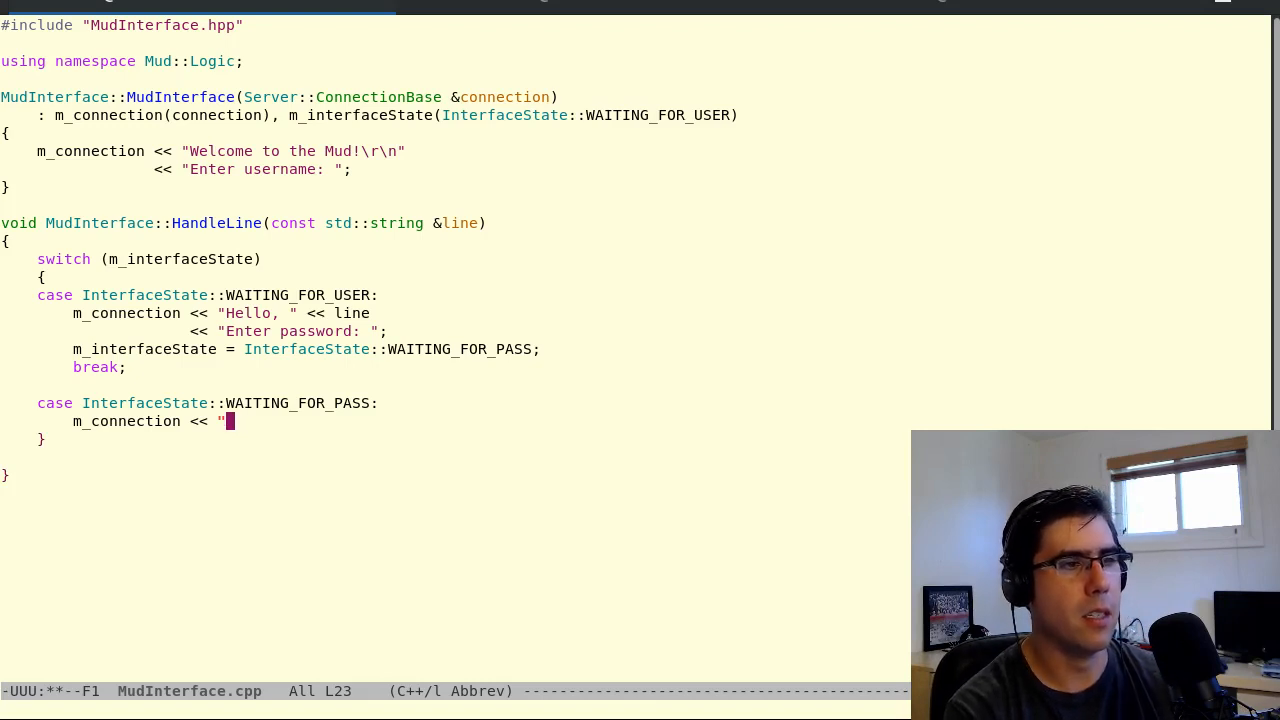
text(Logged i)
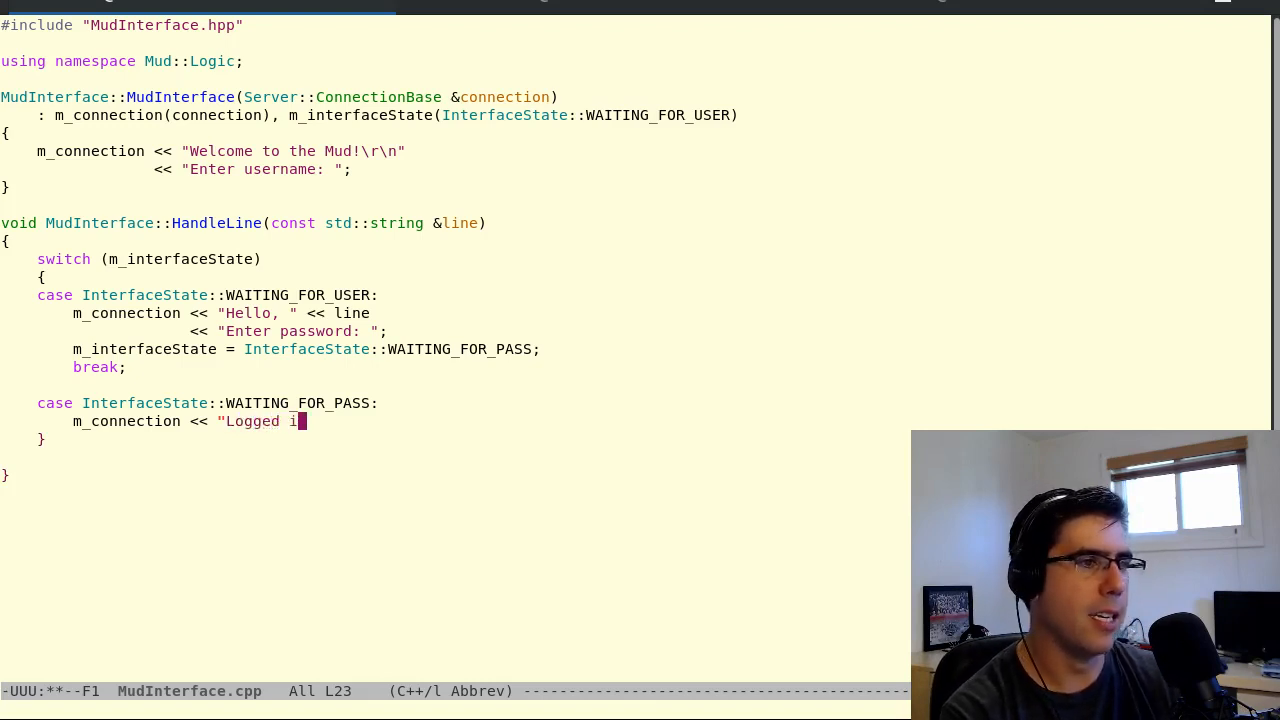
text(n.\r\n)
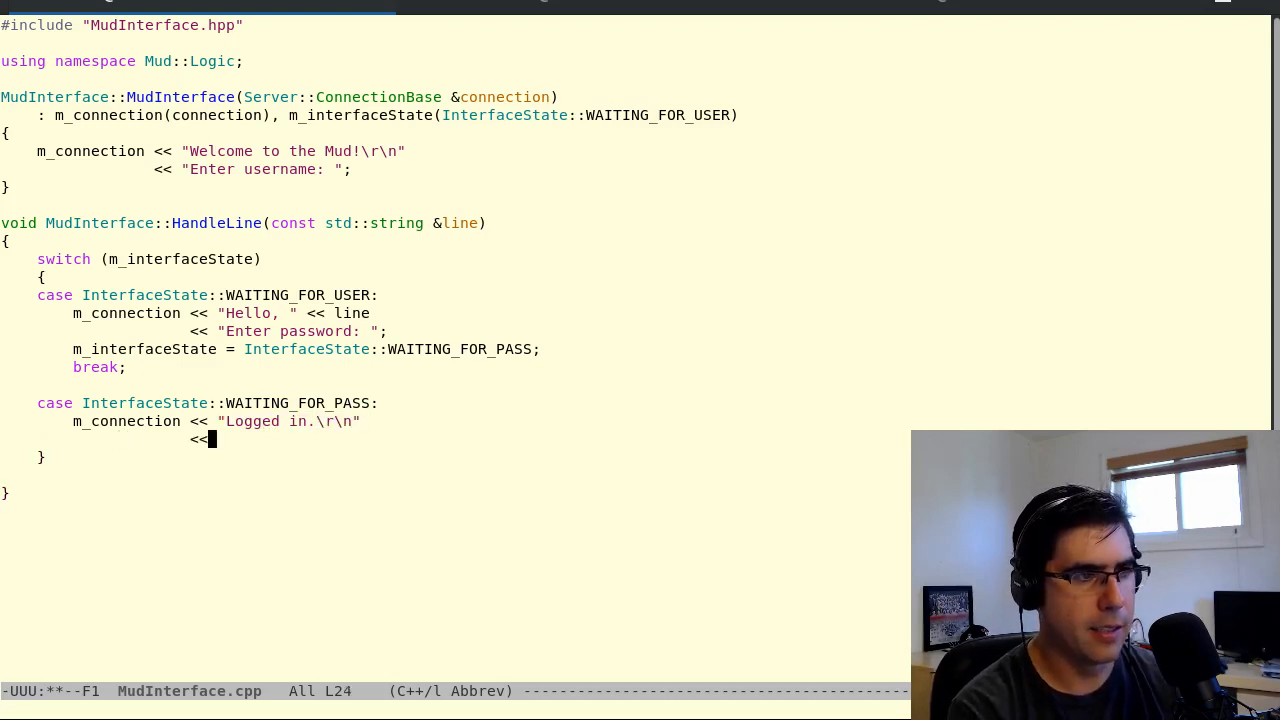
text(">)
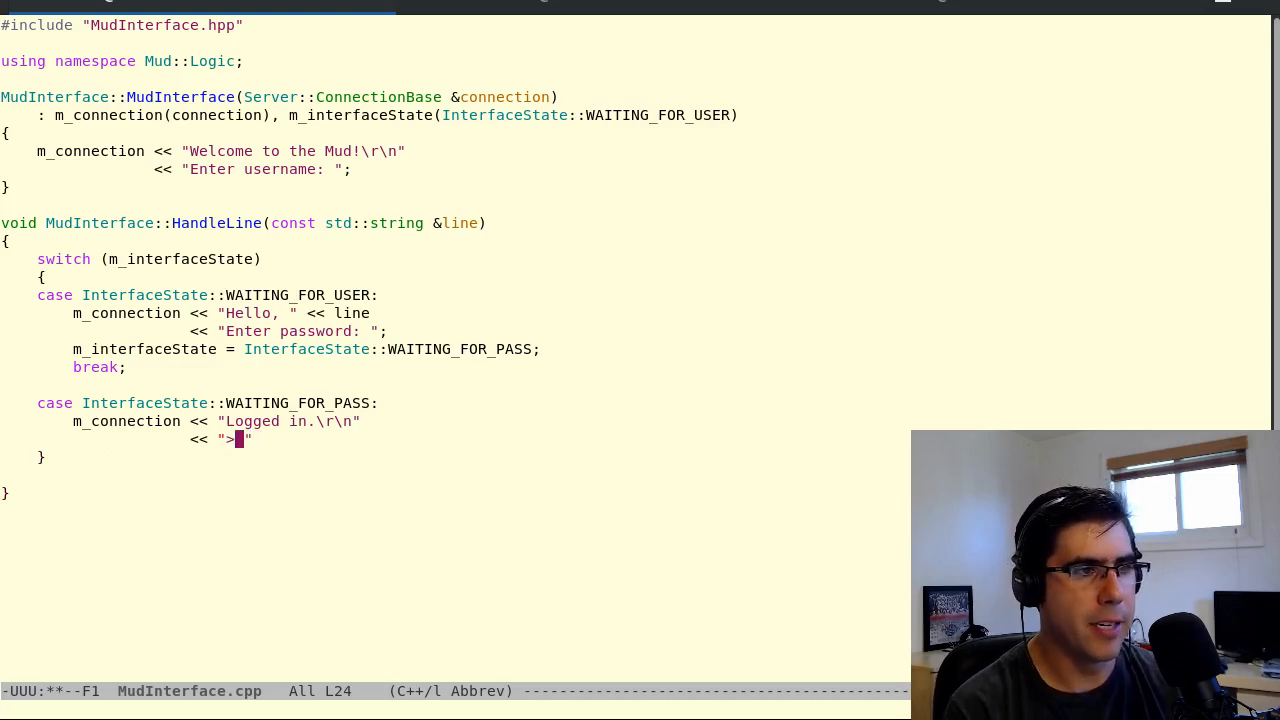
text(";)
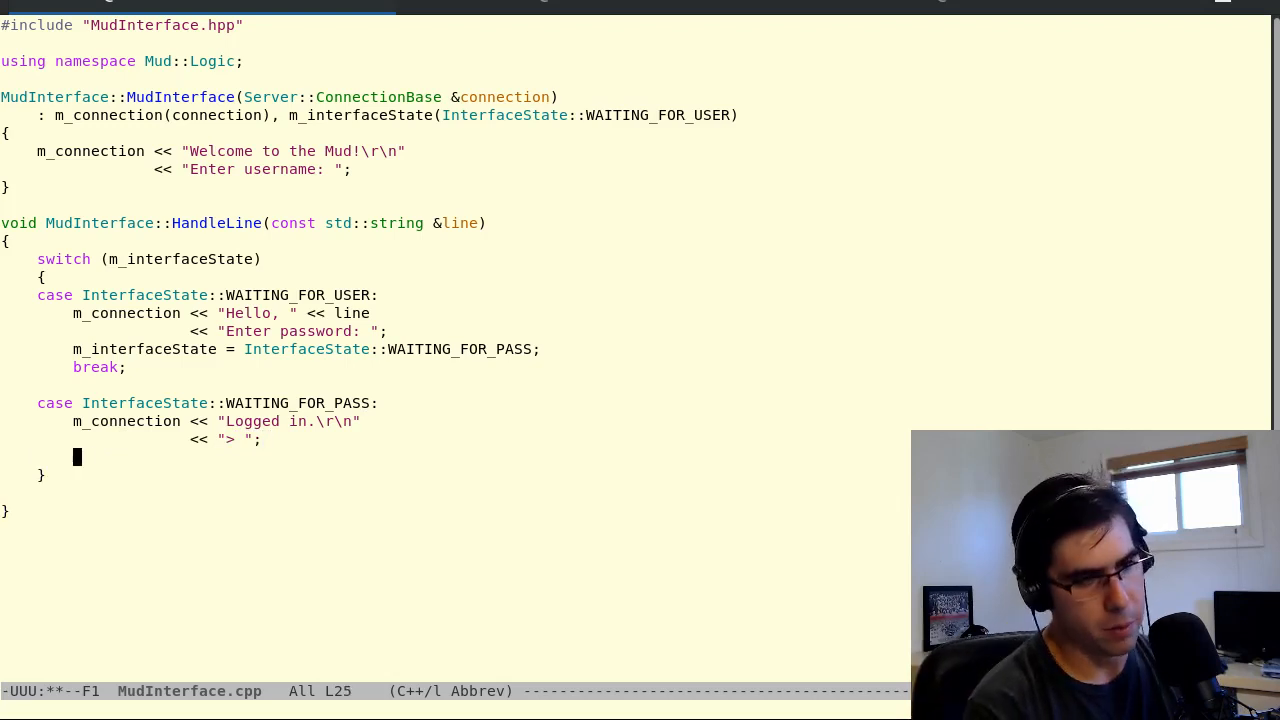
Step: Set m_interfaceState to InterfaceState::LOGGED_IN and break out of the case
text(m_interfaceState = Interf)
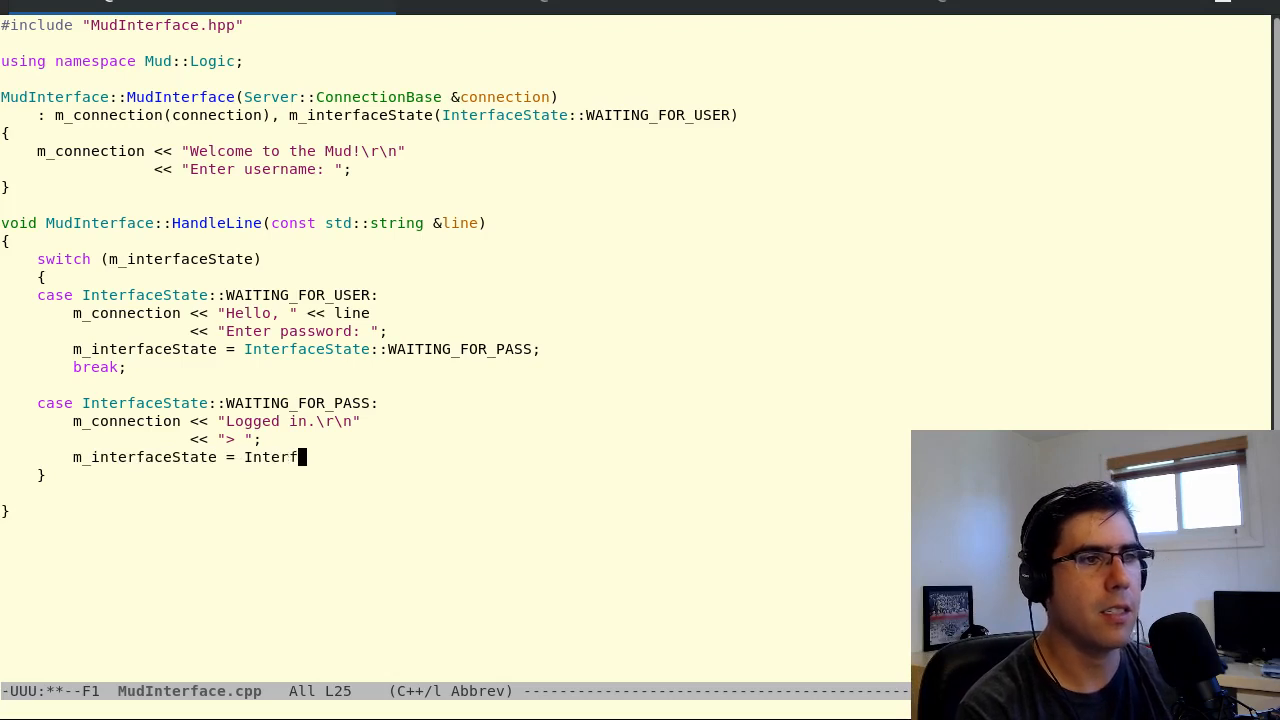
text(aceState::L)
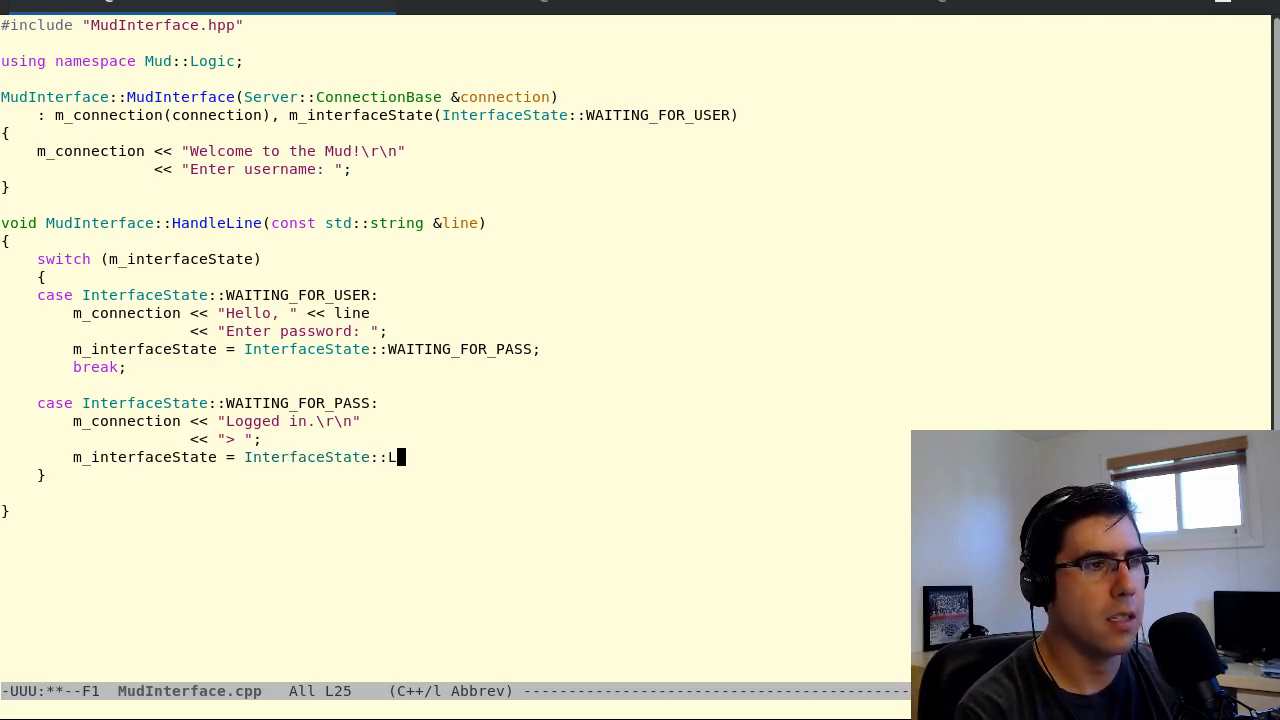
text(OGGED_IN;)
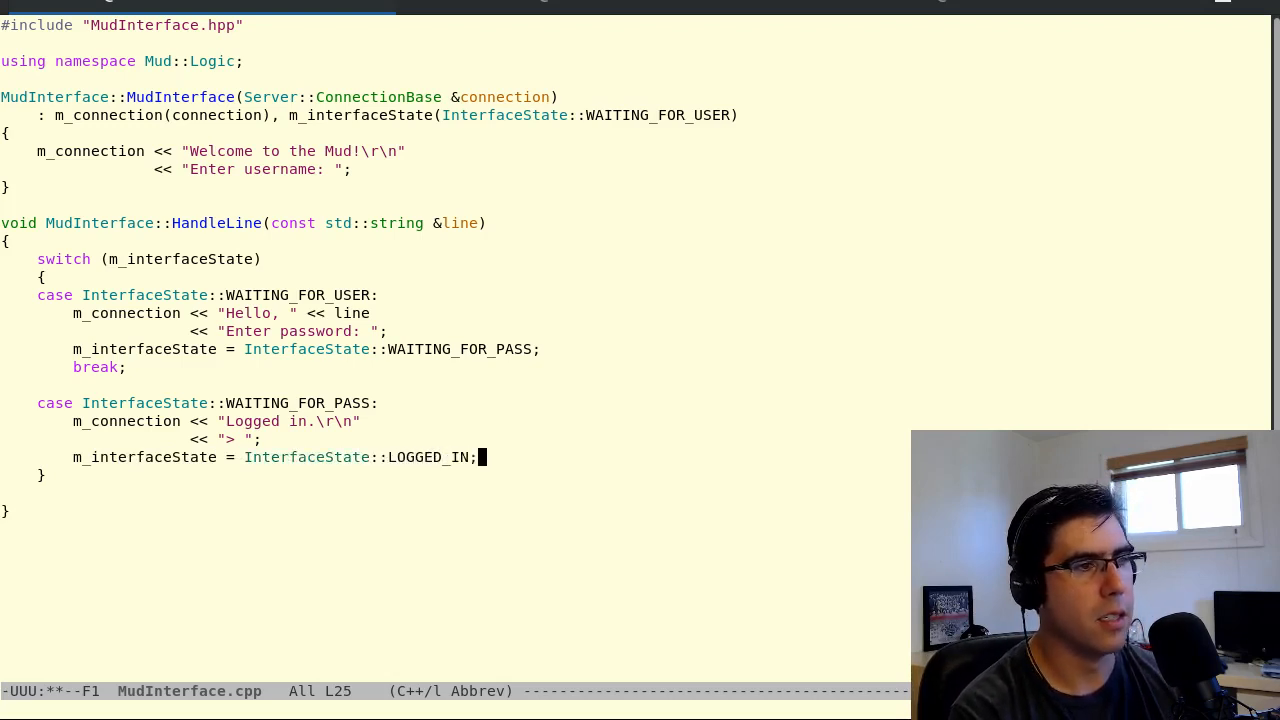
text(break;)
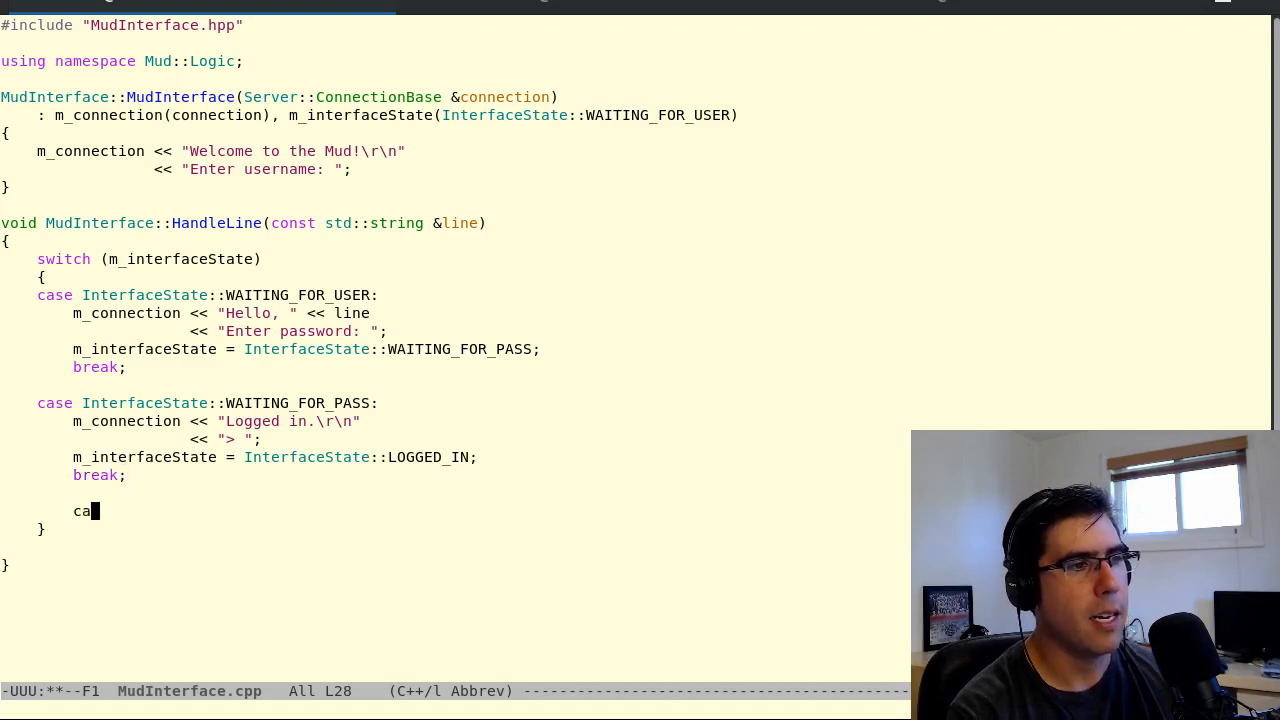
Step: Add a LOGGED_IN case that echoes line and "> " to m_connection, then break
text(se Interface)
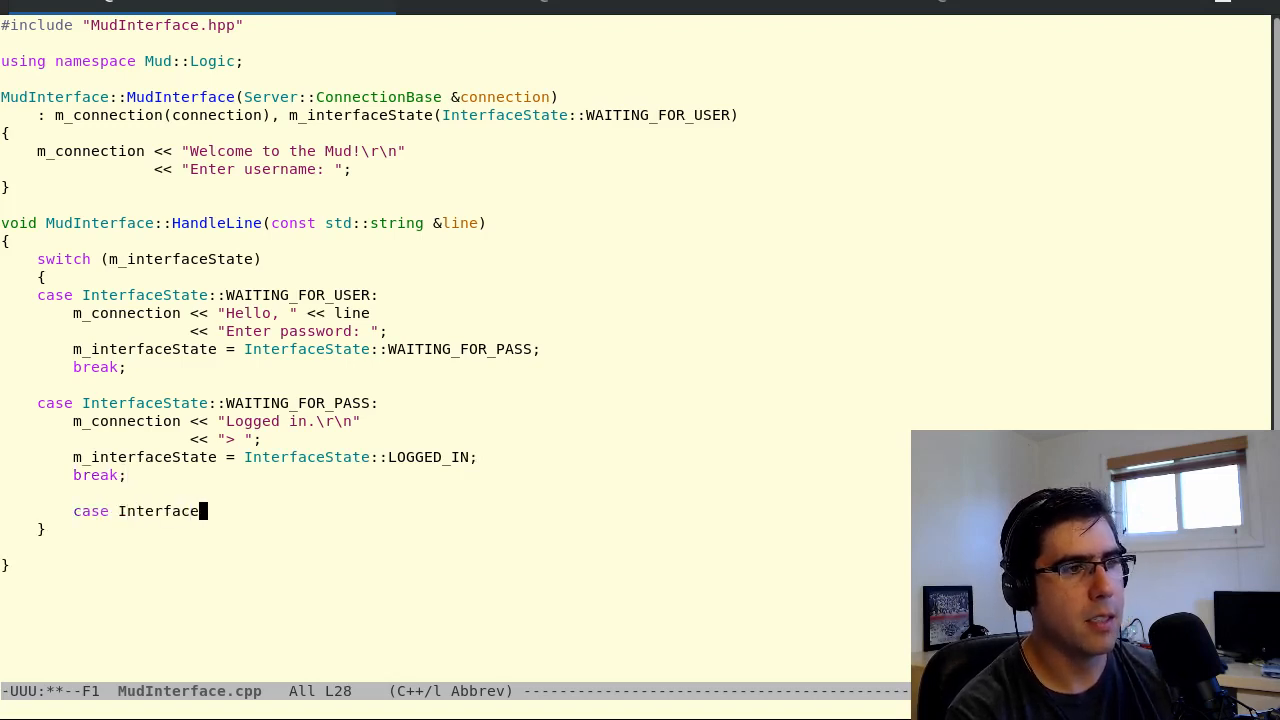
text(State::LO)
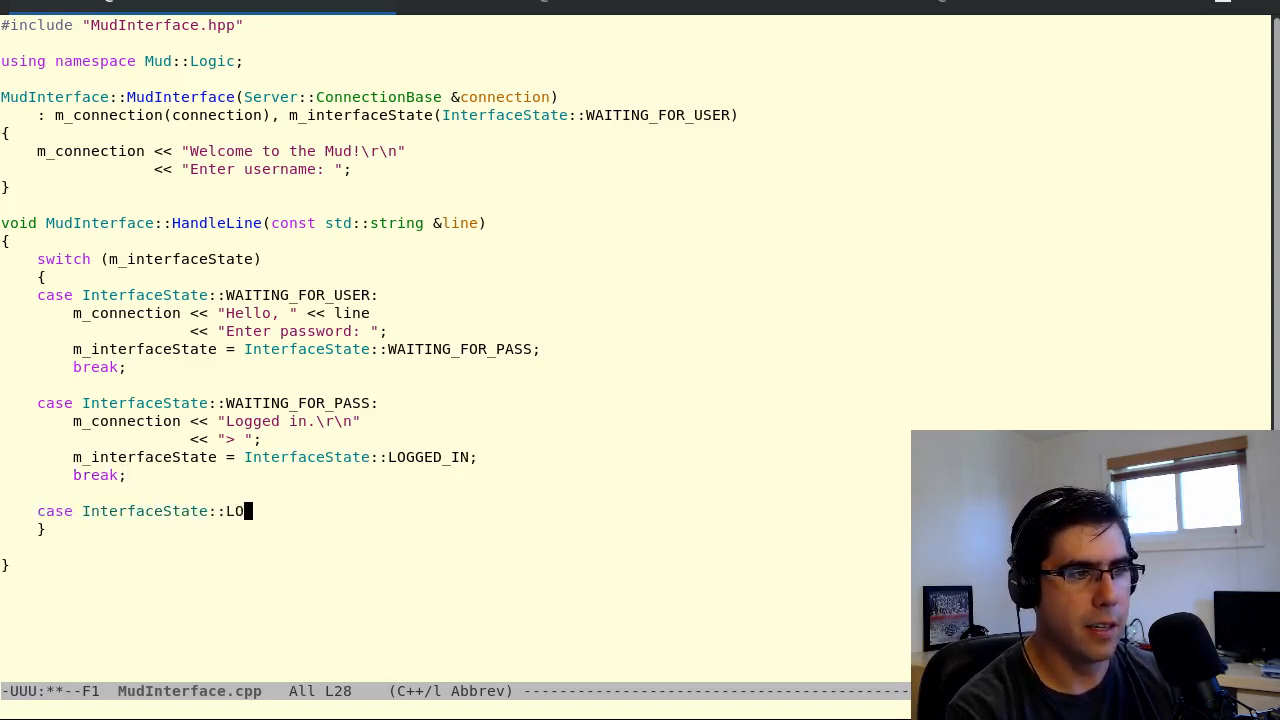
text(GGED_IN:)
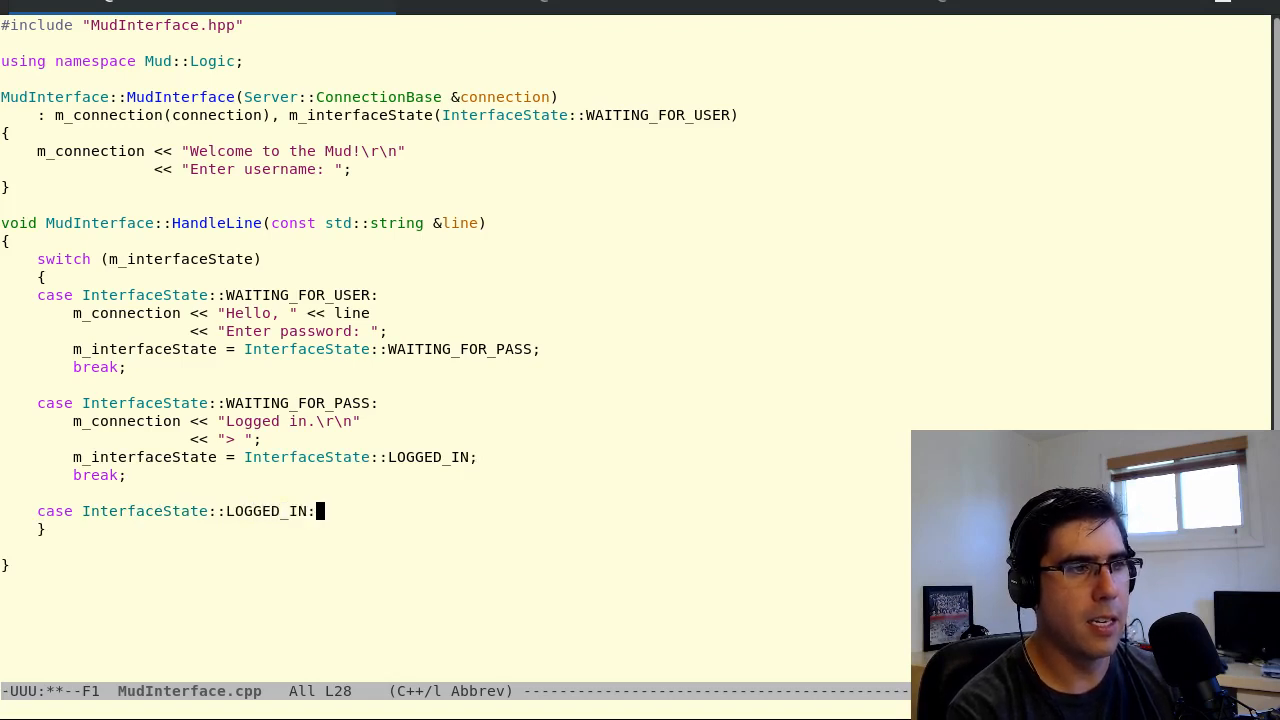
text(m_connect)
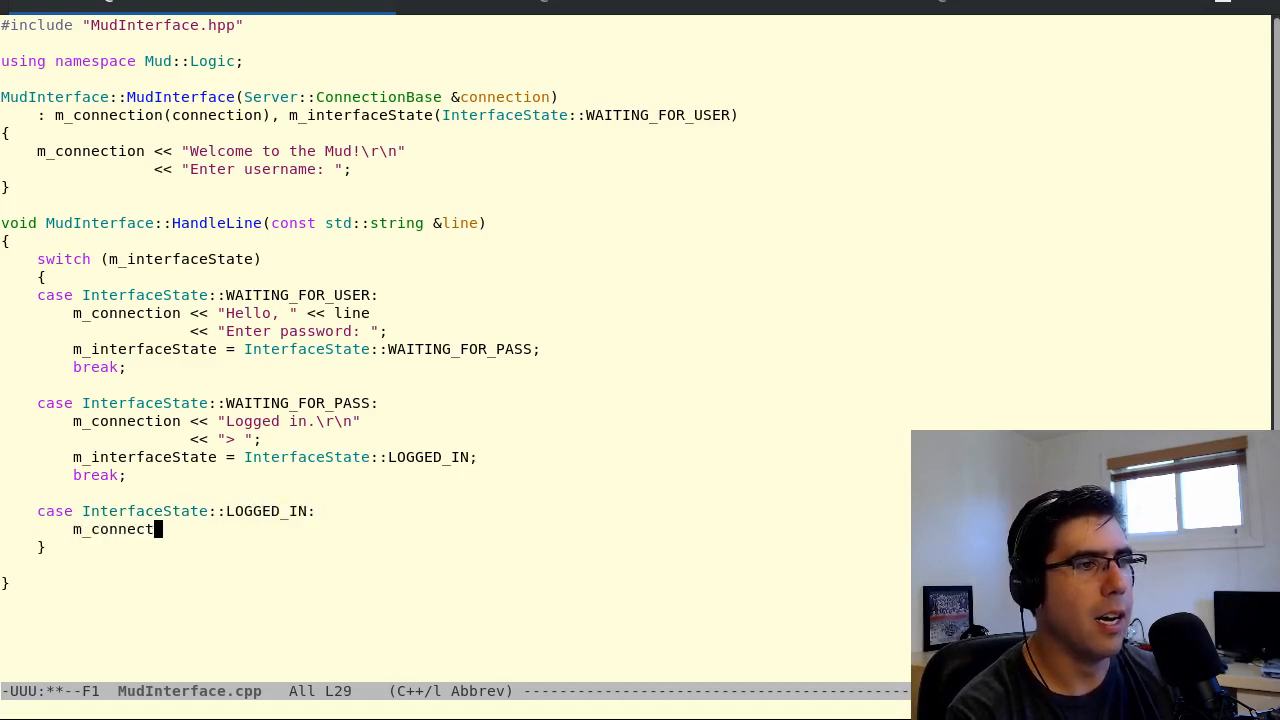
text(ion << line)
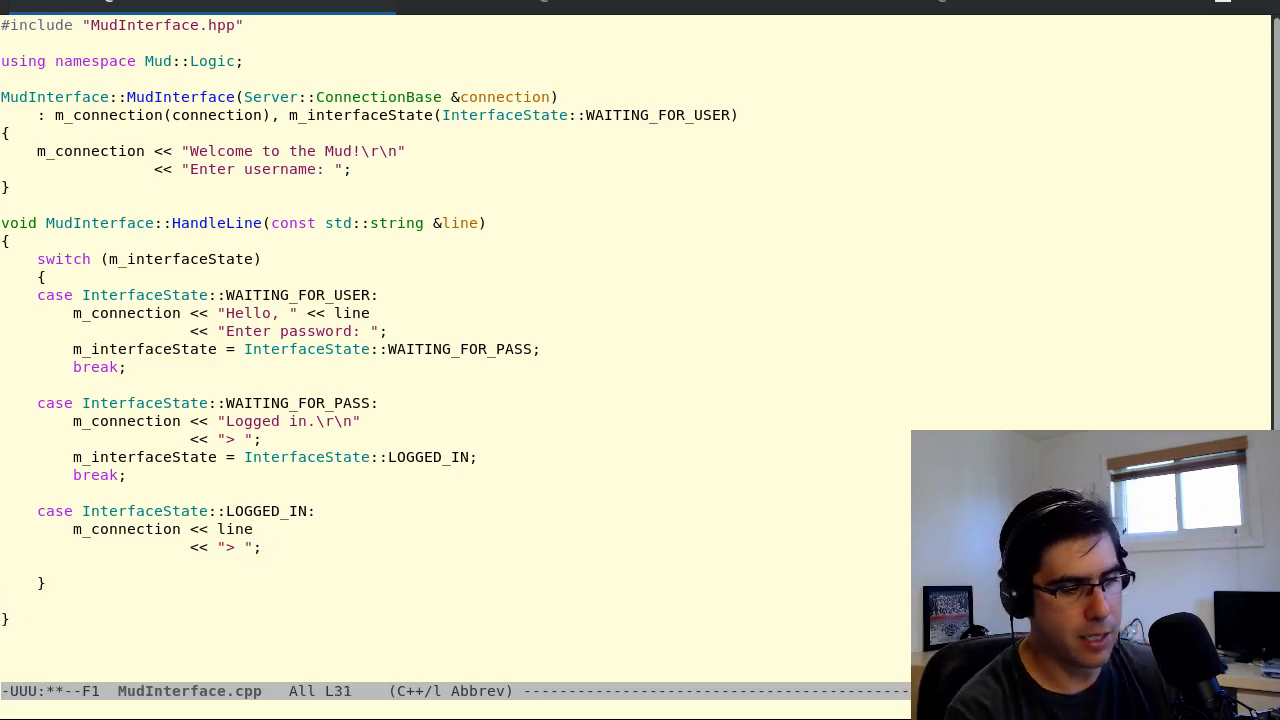
text(break;)
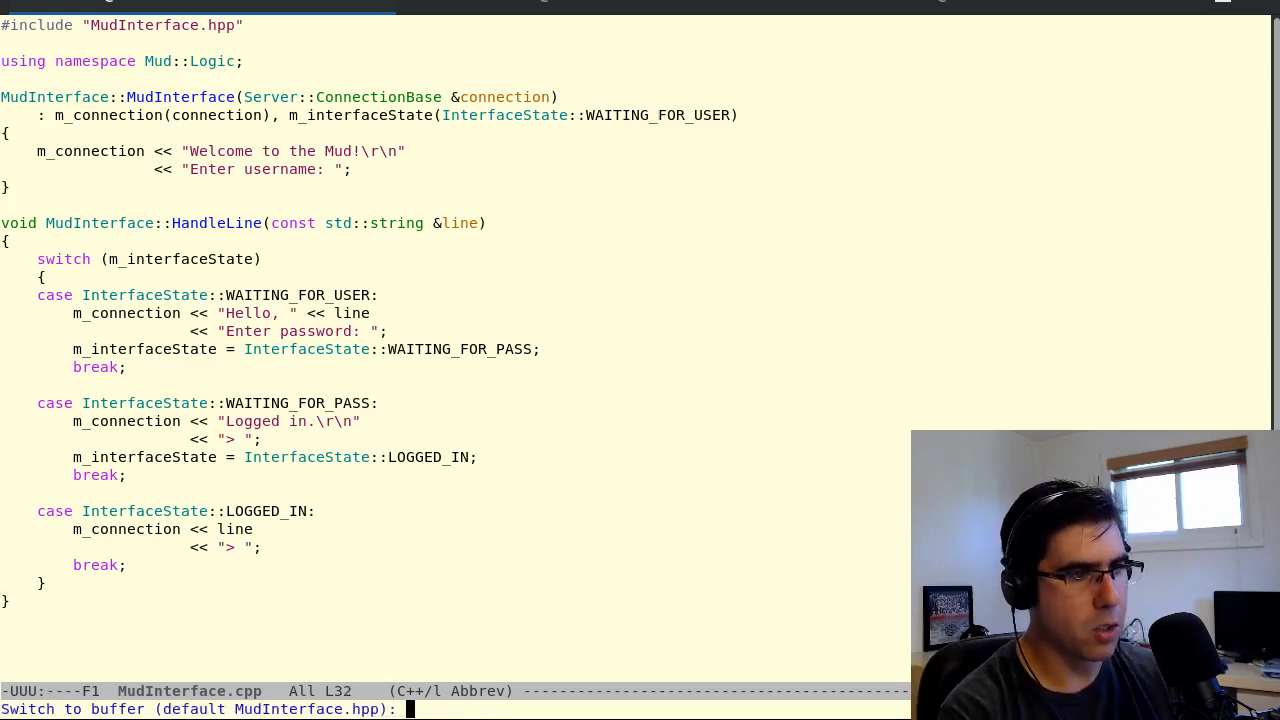
Step: In LineOrientedConnection.hpp, add m_interface(*this) to the constructor's initializer list
text(LineOrientedConnection.)
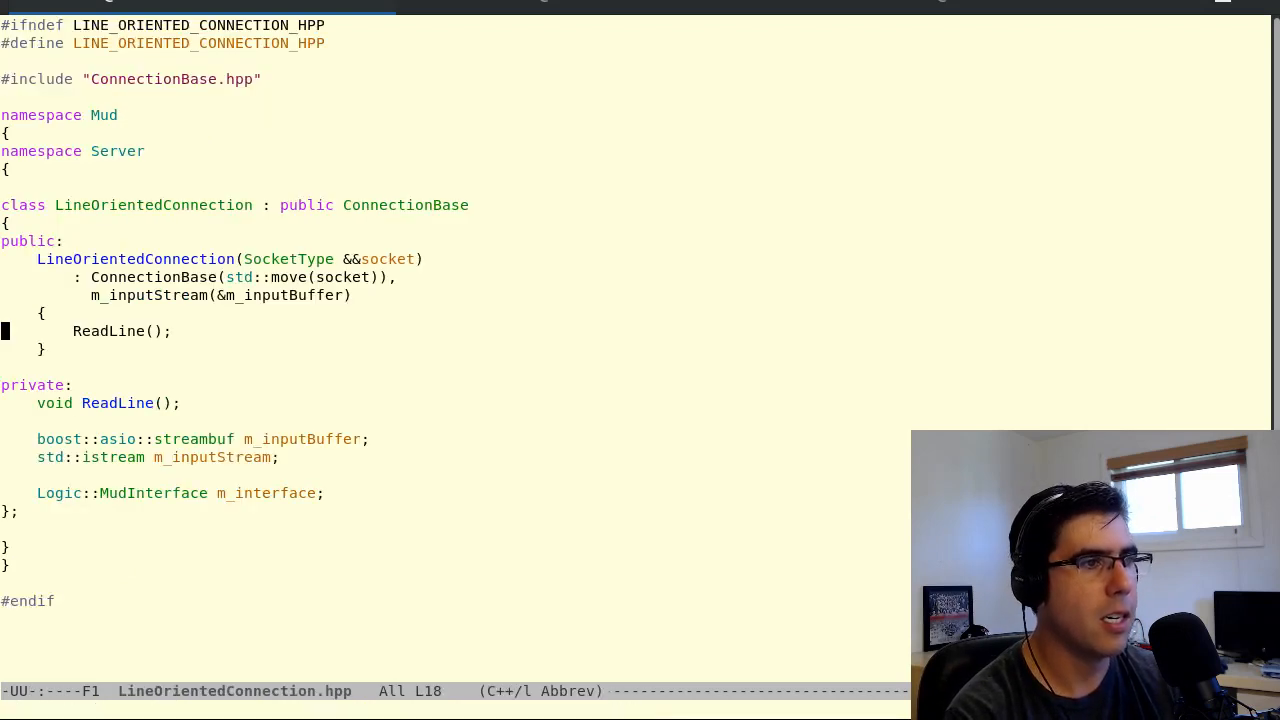
key(Up)
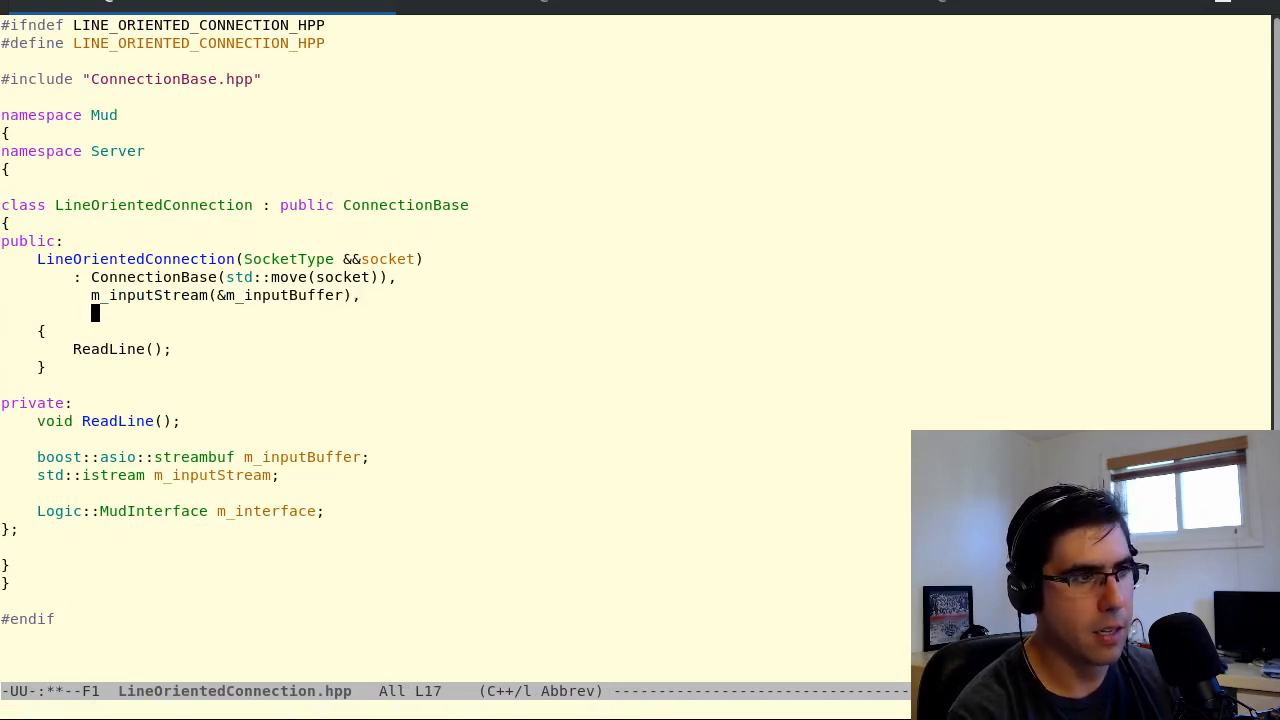
text(m_interf)
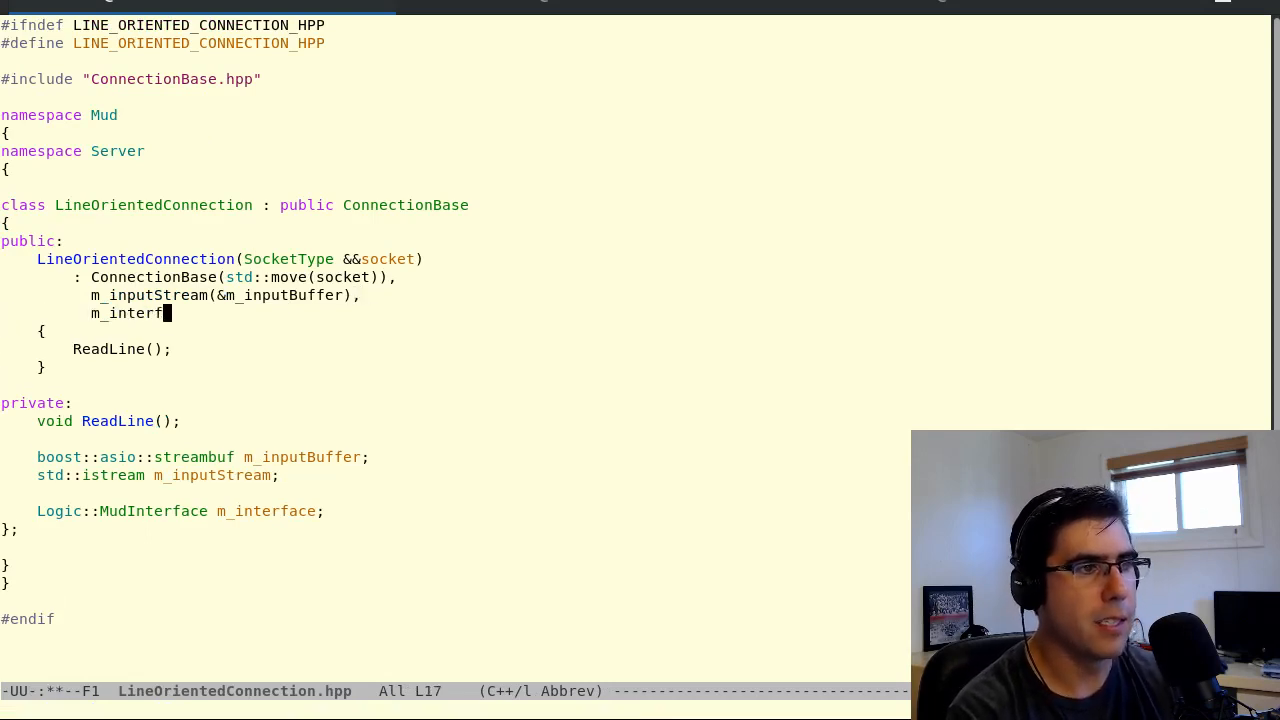
text(ace()
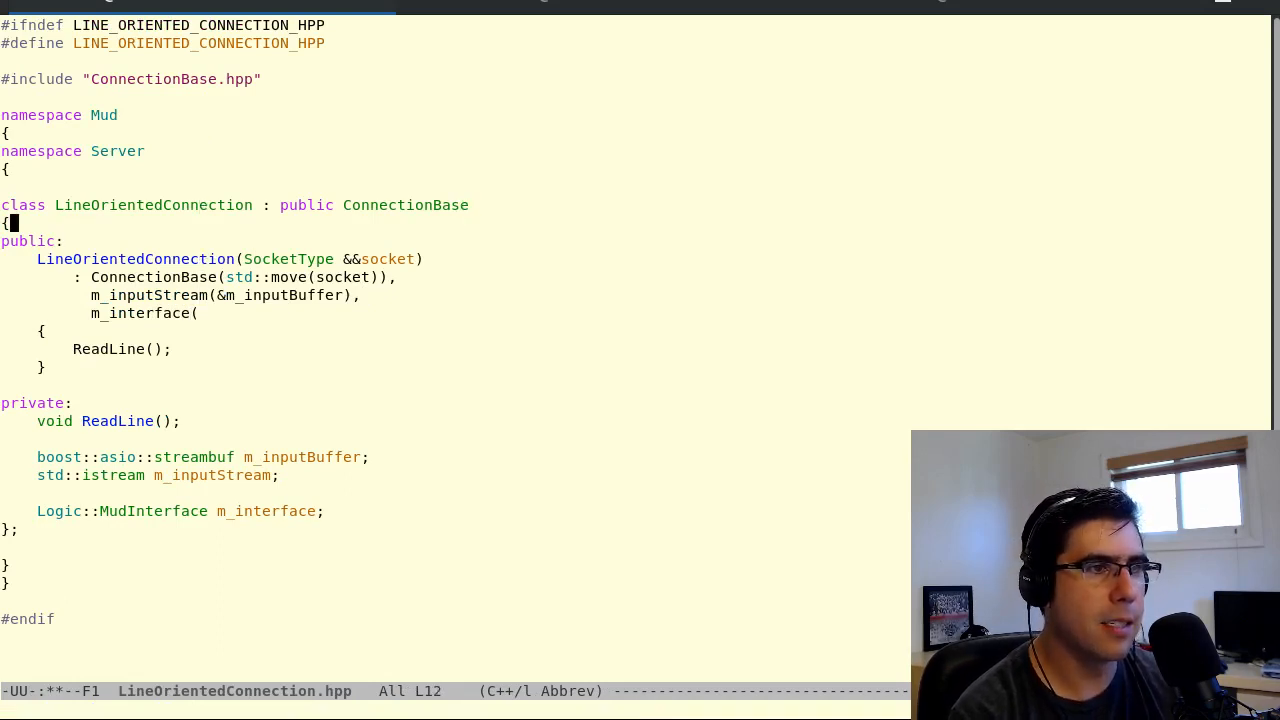
text(*th)
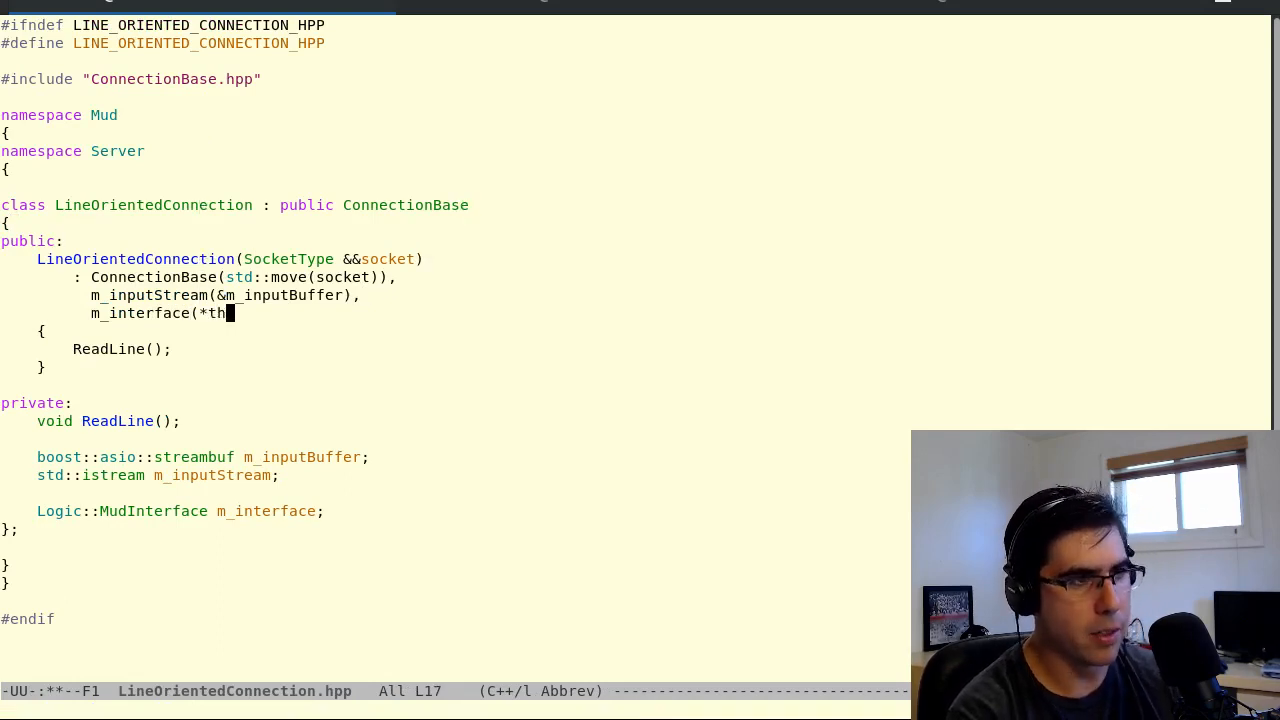
text(is))
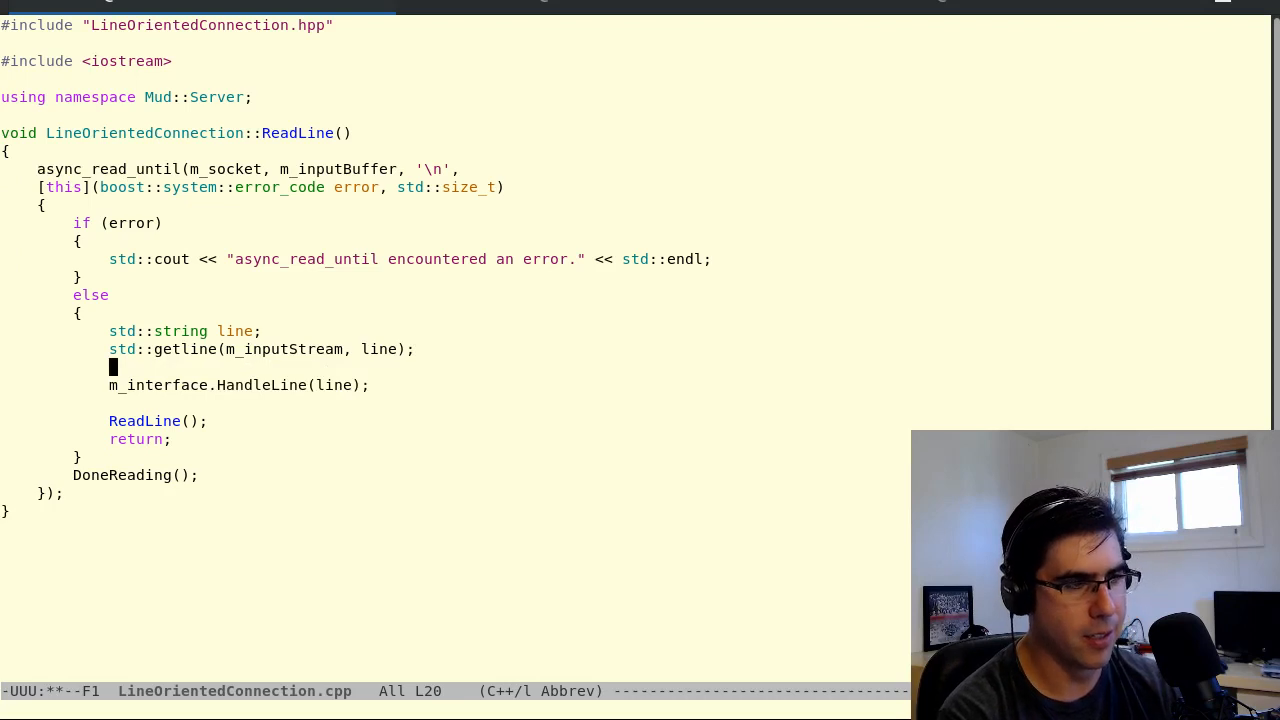
Step: In ReadLine, add line.erase(line.find('\r')) after std::getline to strip the carriage return
text(line.)
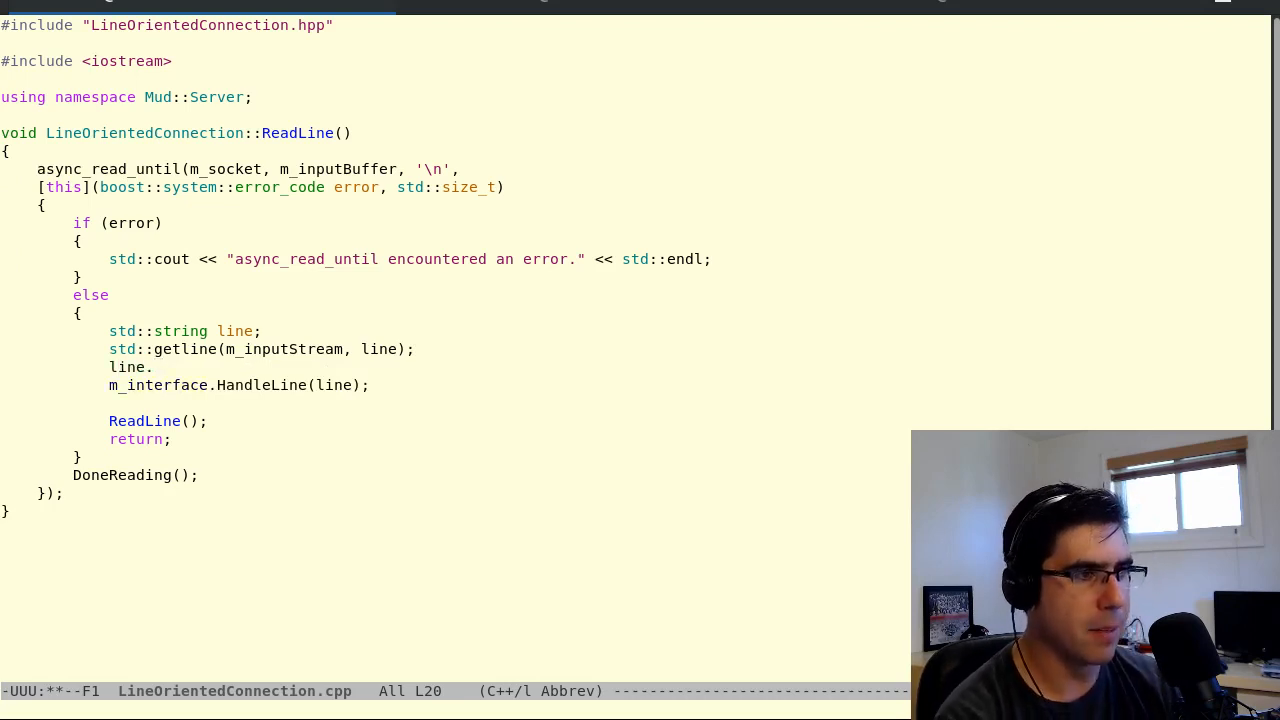
text(.erase(line.find('\r)
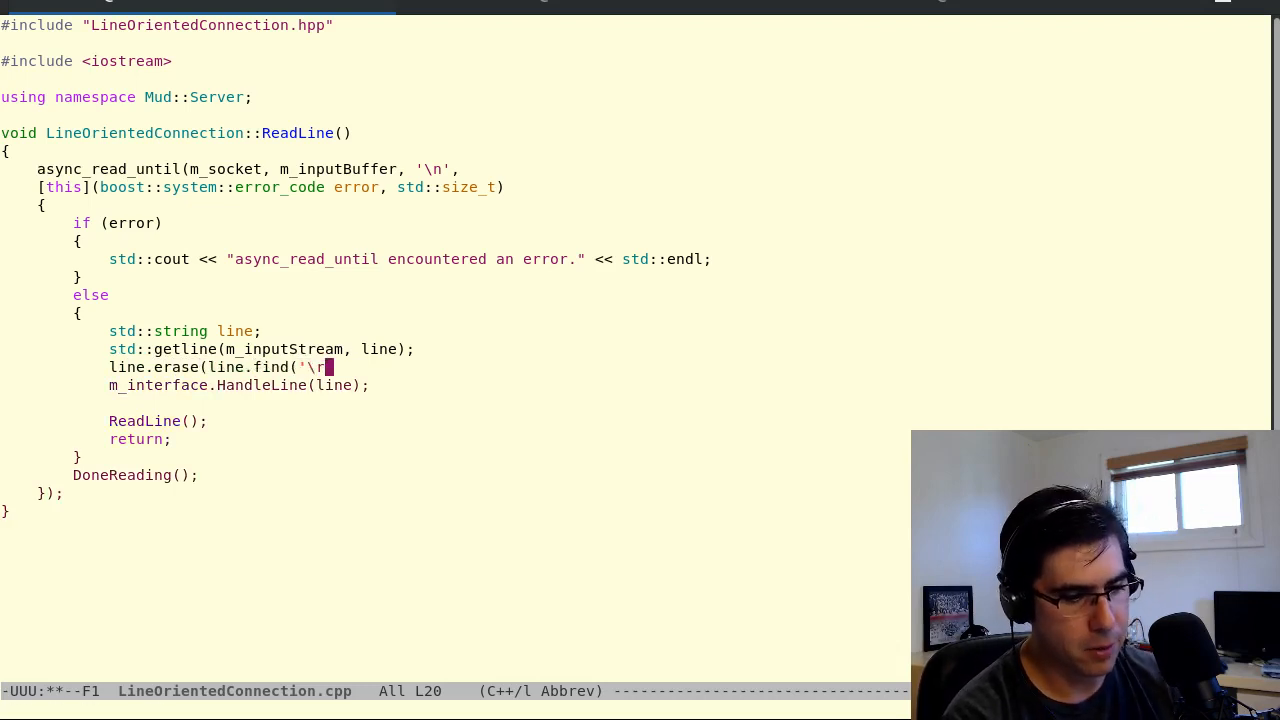
text(')
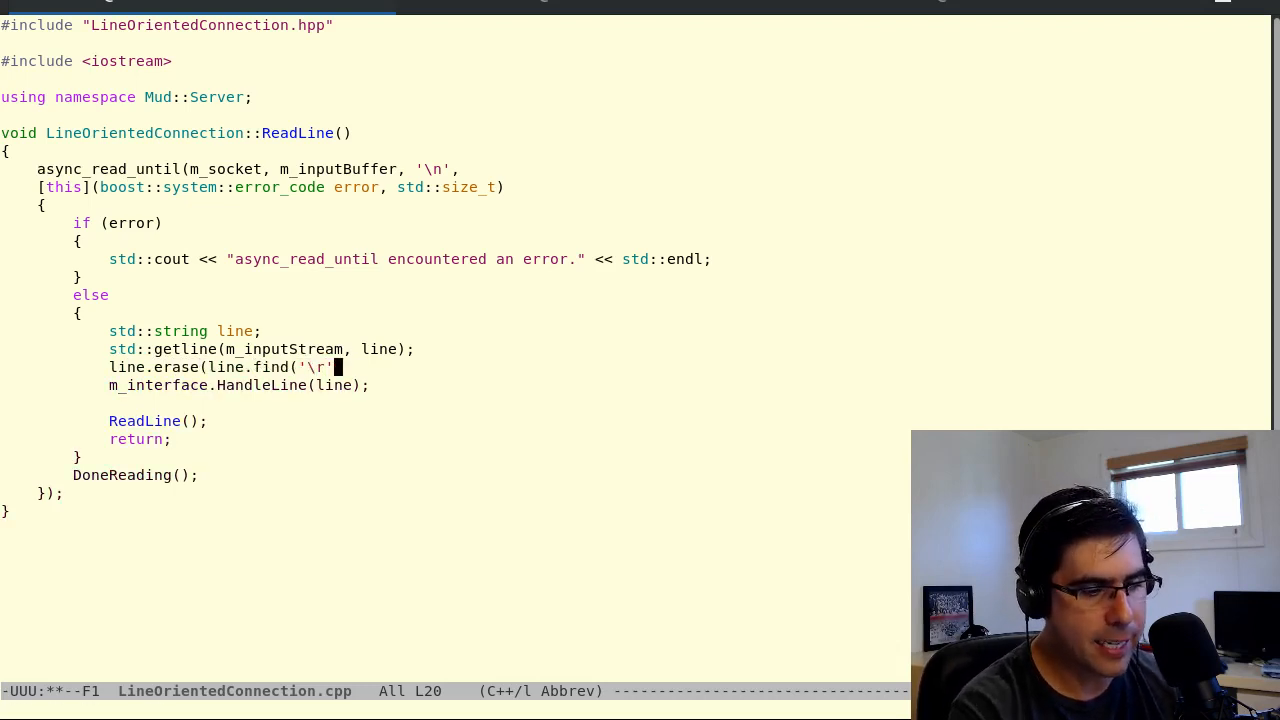
text()))
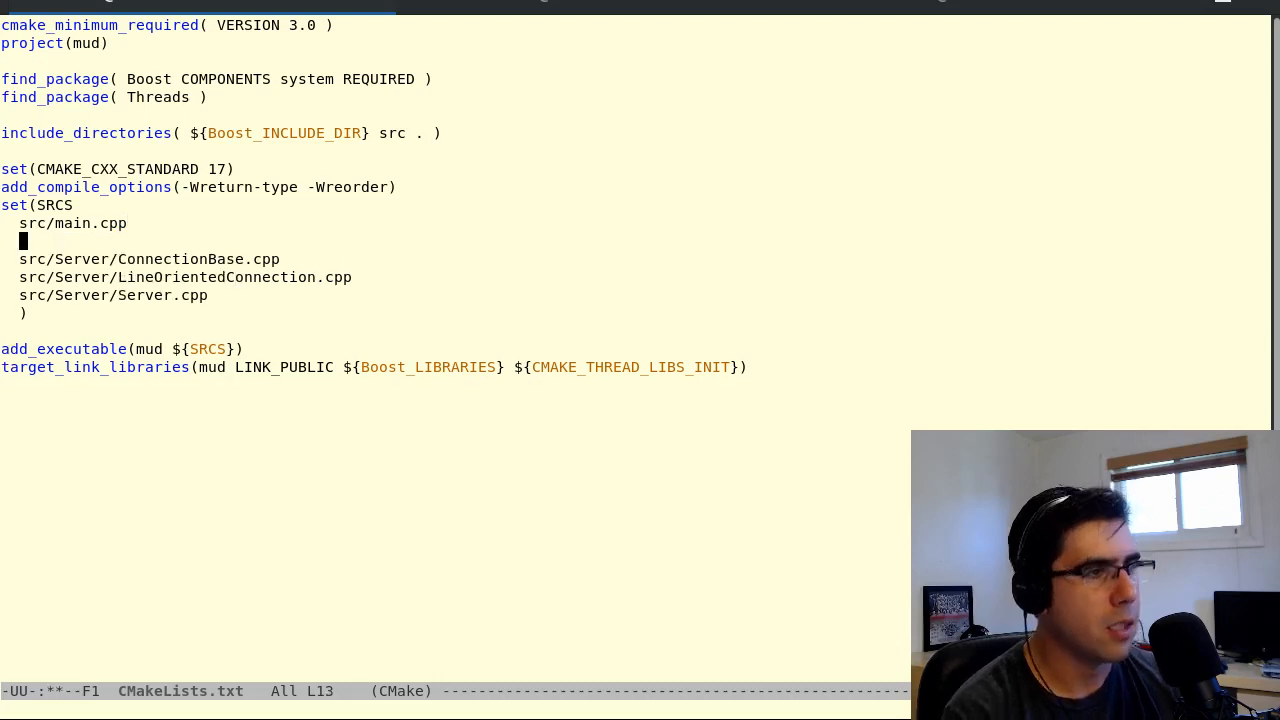
Step: Add src/Logic/MudInterface.cpp to the SRCS list in CMakeLists.txt
text(src/Logic/)
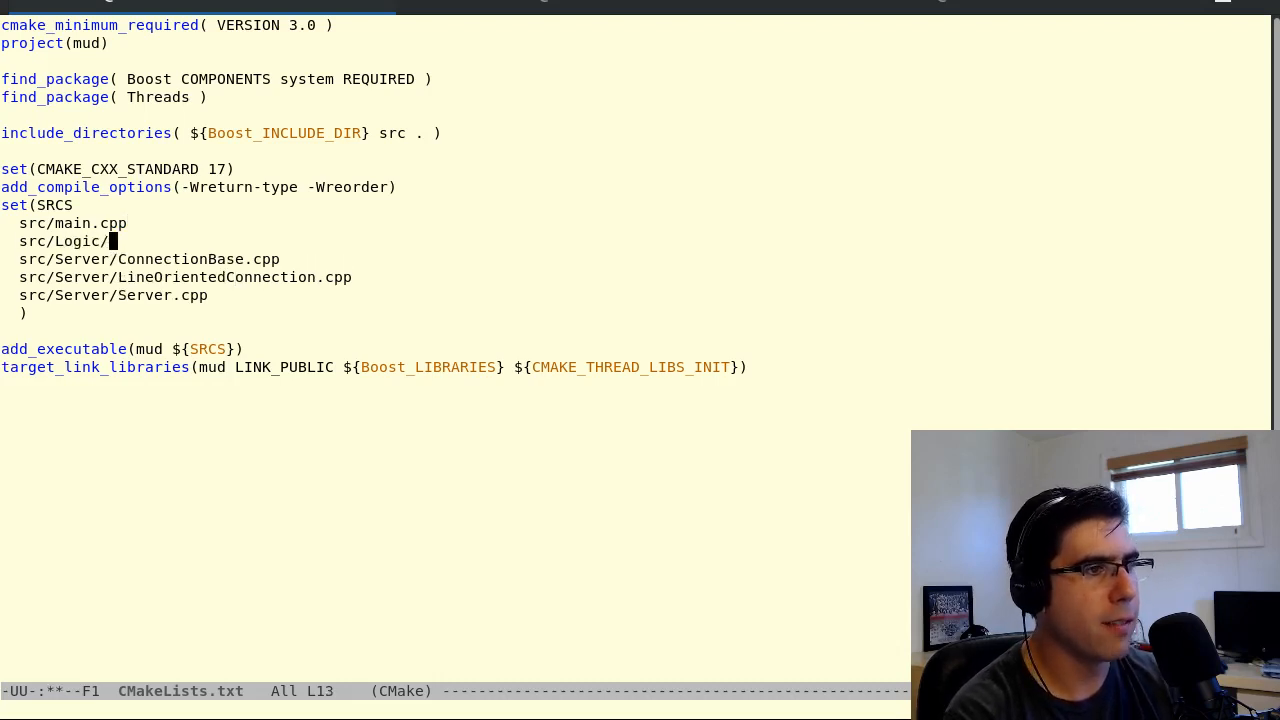
text(MudInterfa)
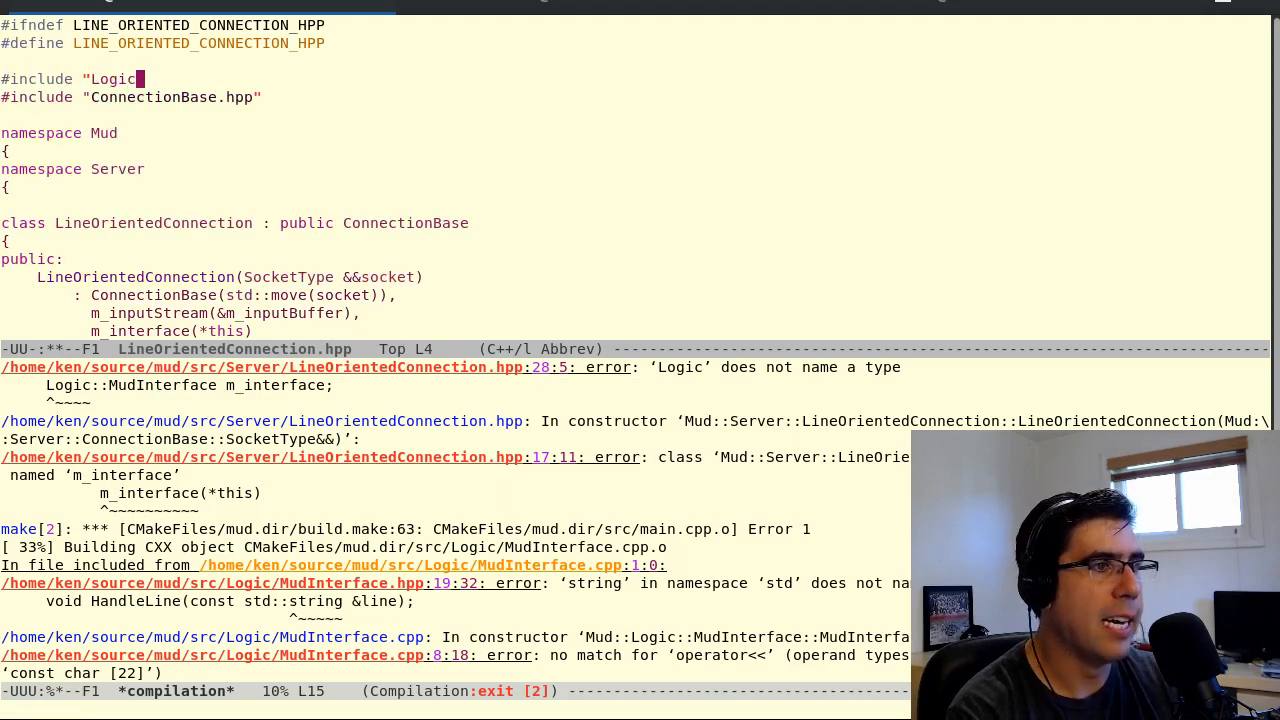
Step: Include "Logic/MudInterface.hpp" in LineOrientedConnection.hpp and run M-x compile
text(/MudInt)
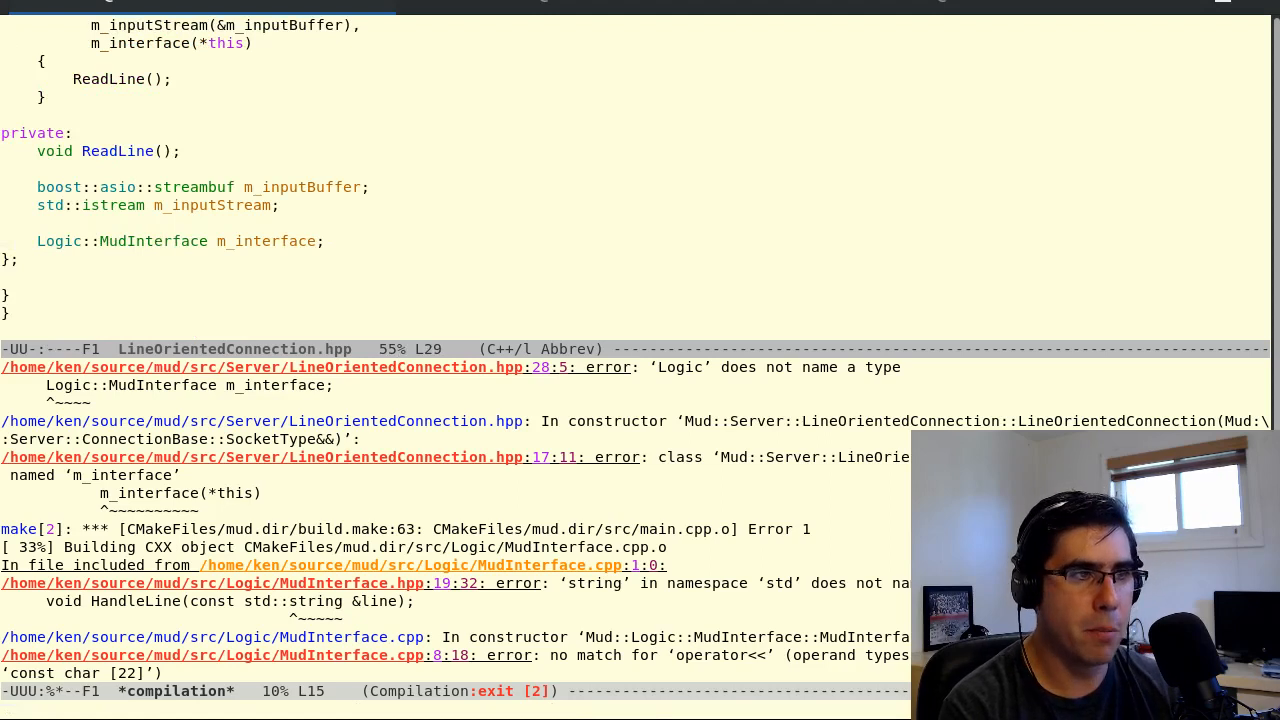
scroll(up, 3)
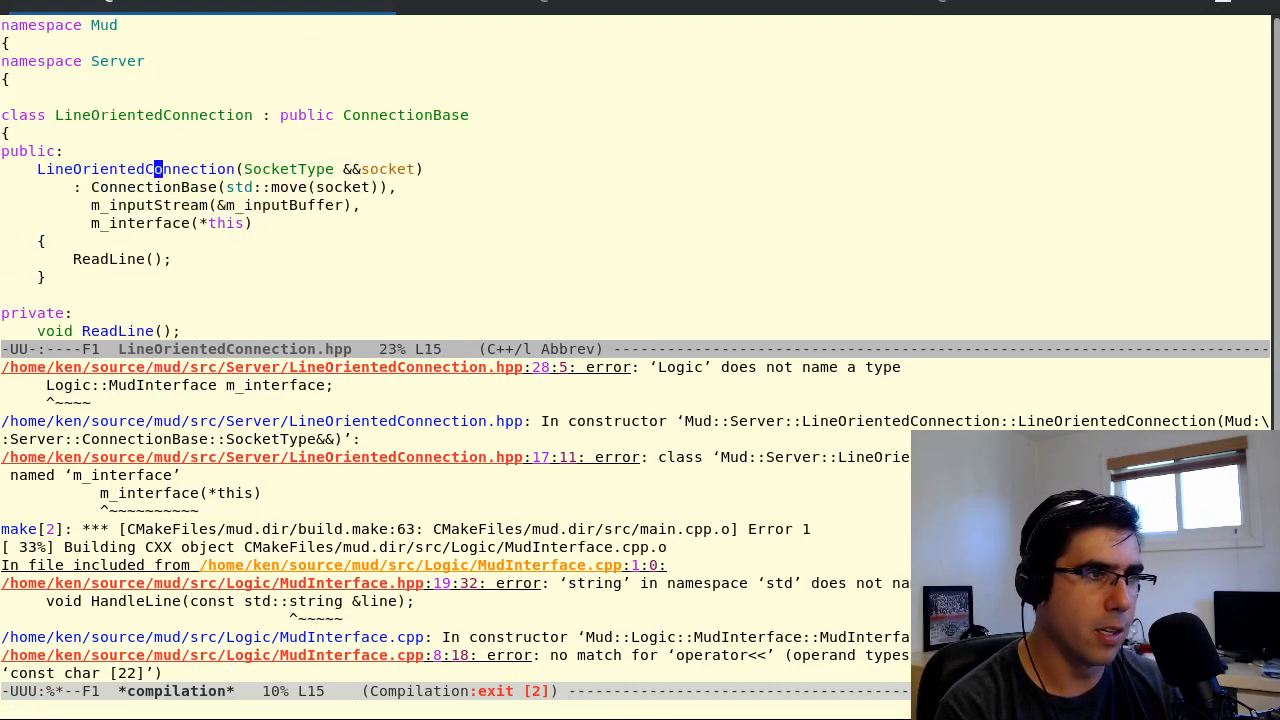
text(com)
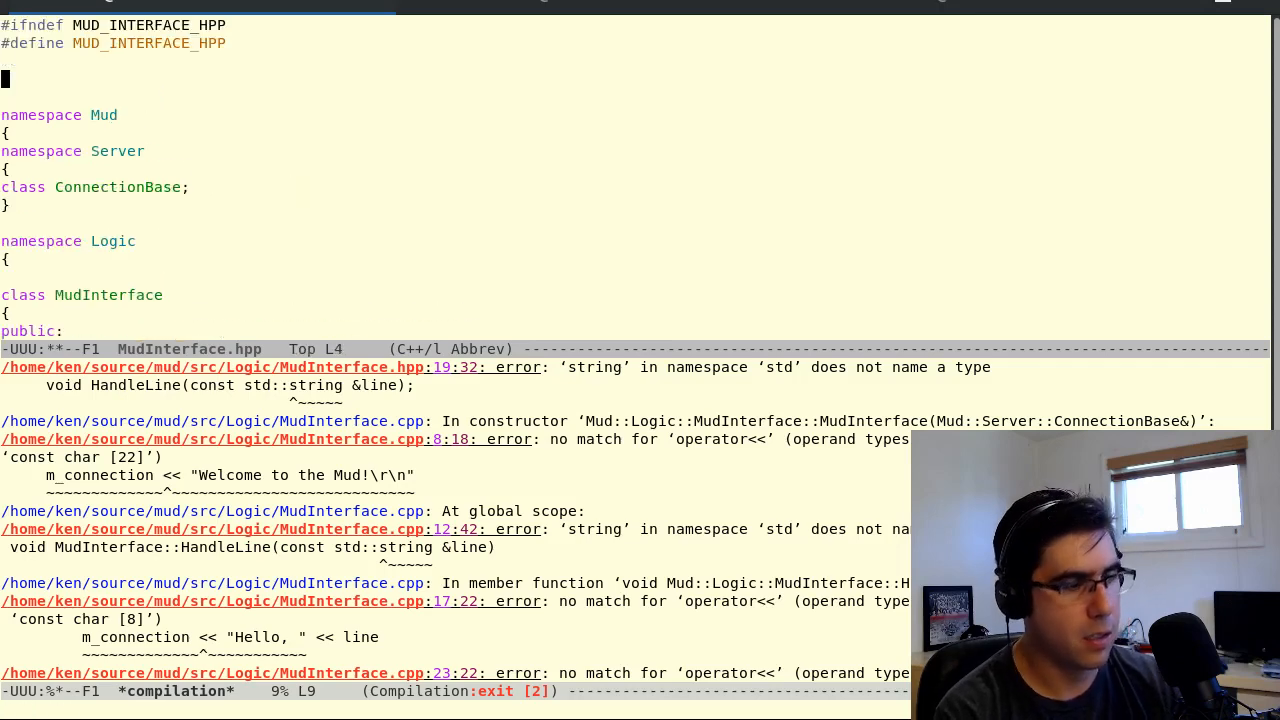
Step: Add #include <string> to MudInterface.hpp and recompile
text(#In)
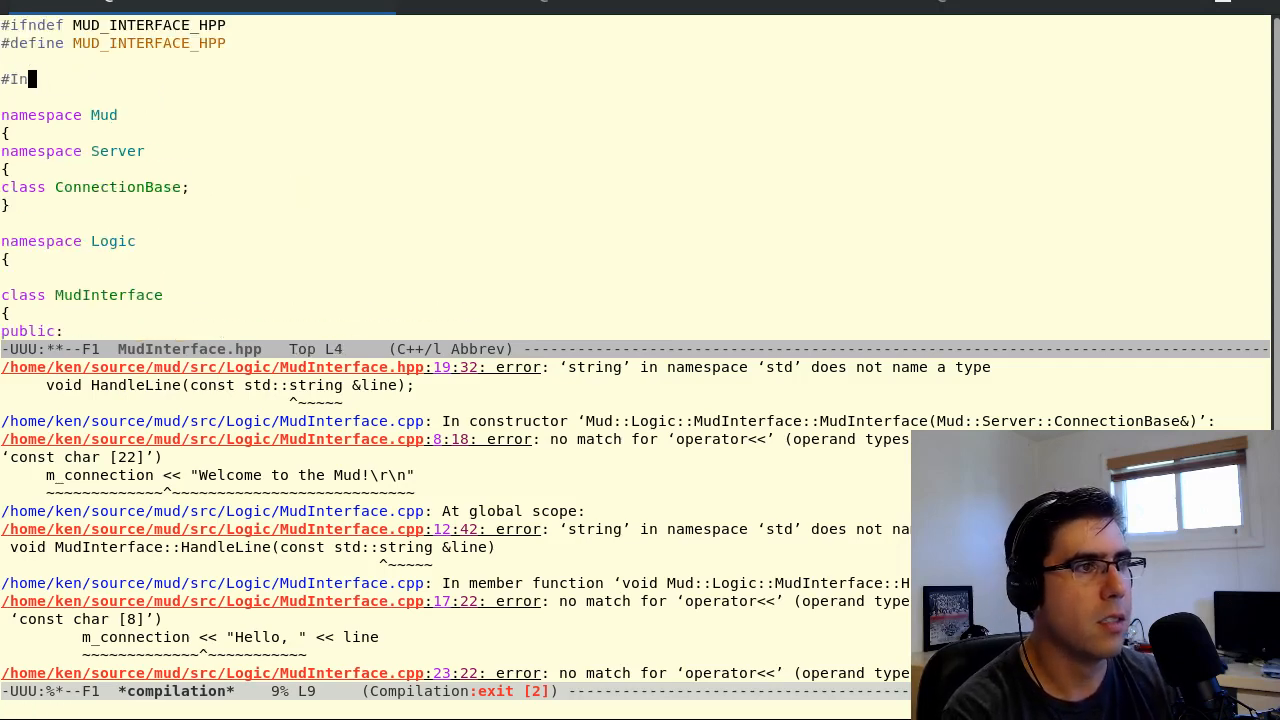
text(clude <string>)
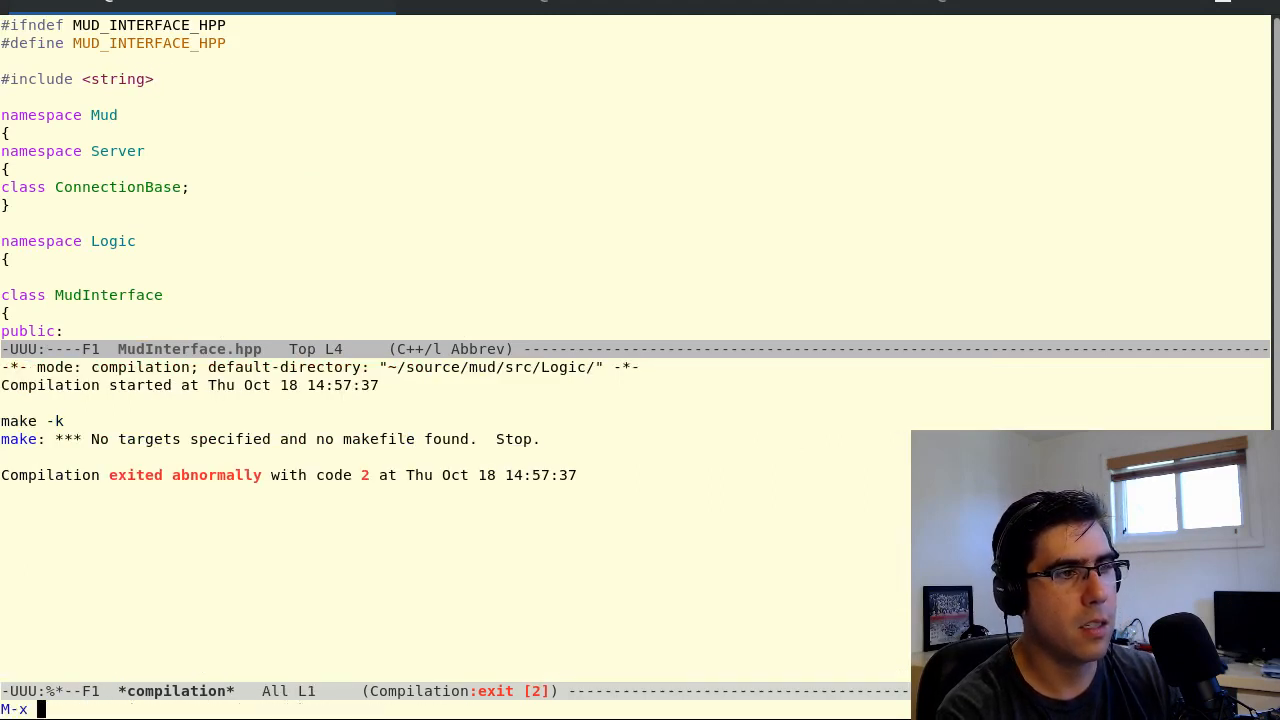
text(com)
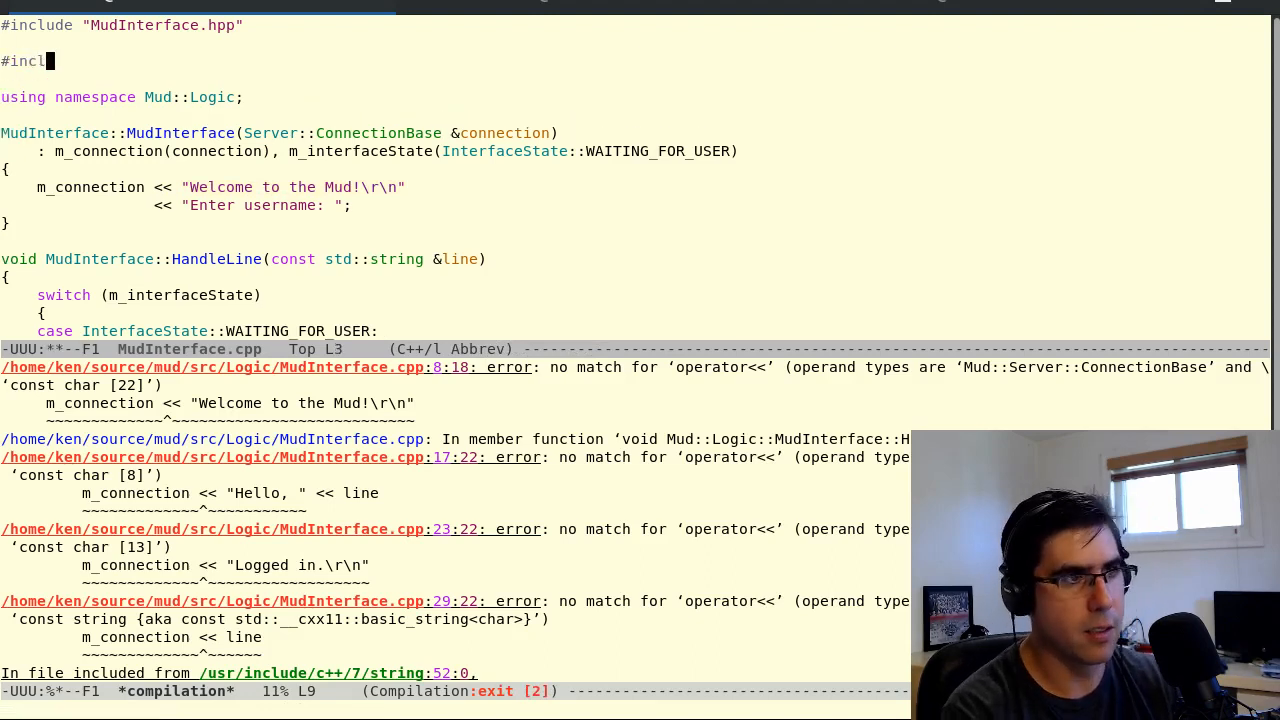
Step: Add #include "Server/ConnectionBase.hpp" to MudInterface.cpp and recompile
text(ude "Server/Con)
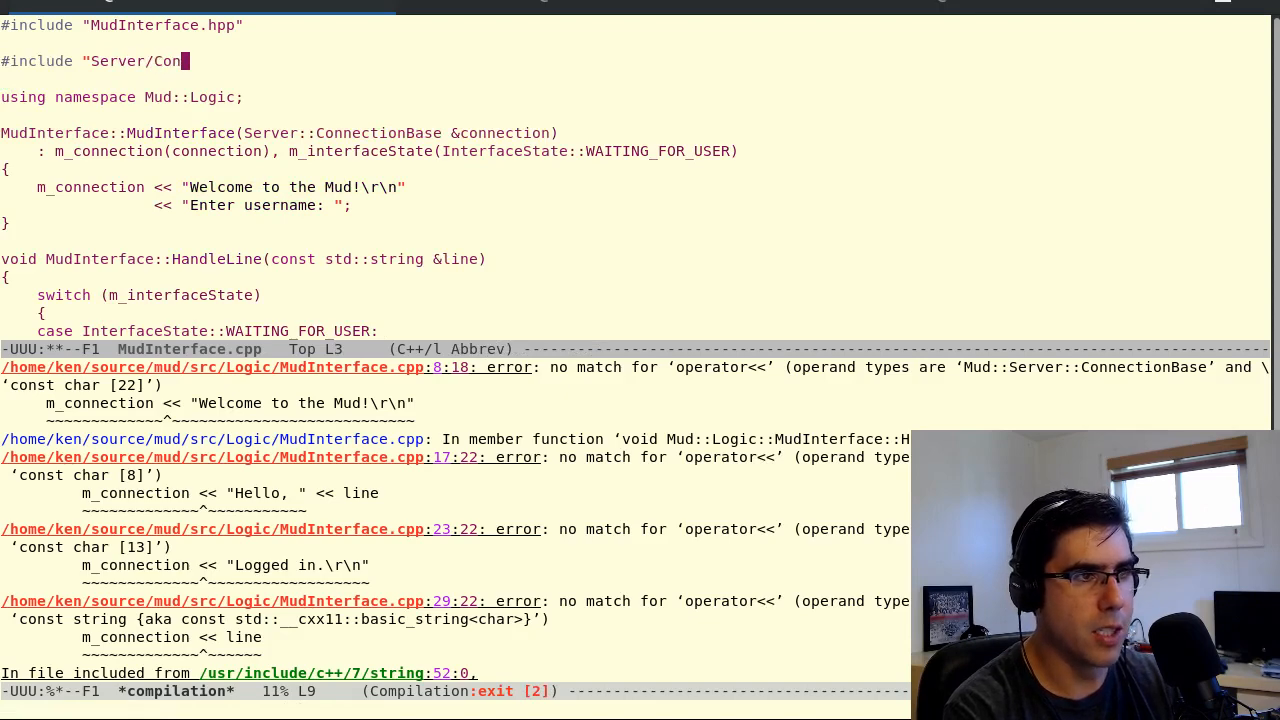
text(nectionBase.hpp")
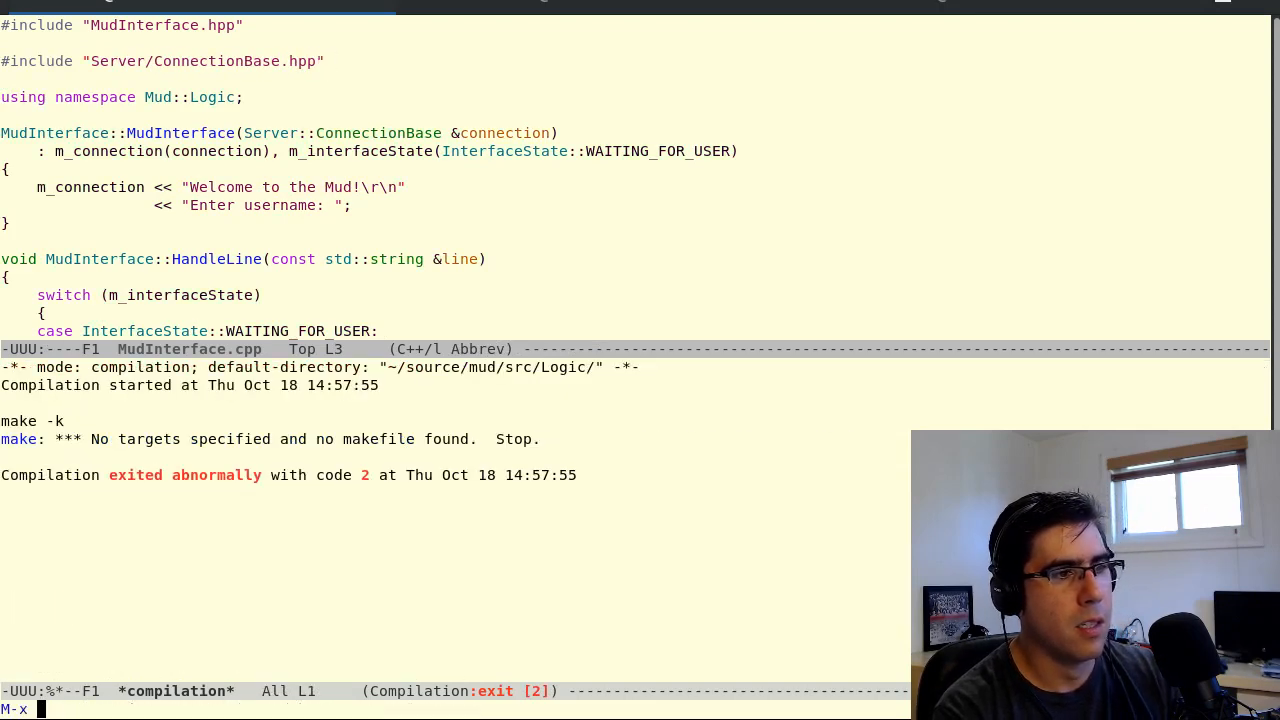
text(com)
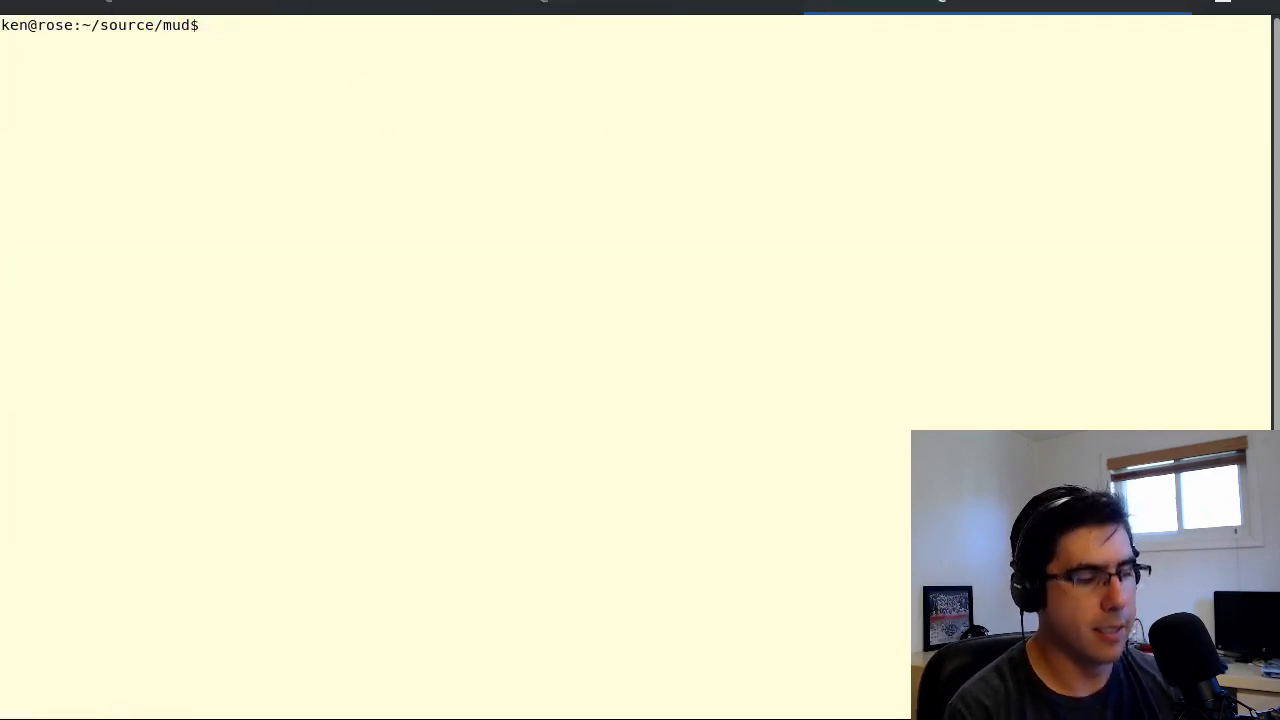
text(telnet localhost 5000)
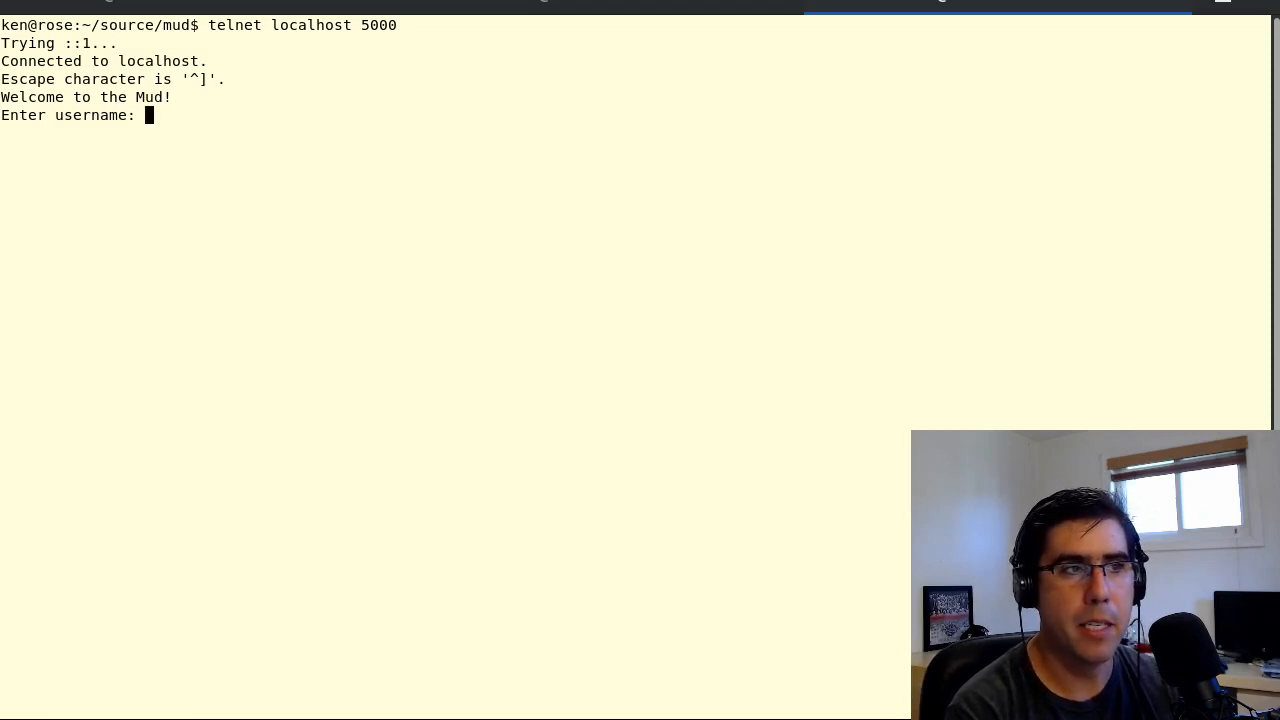
text(Ken)
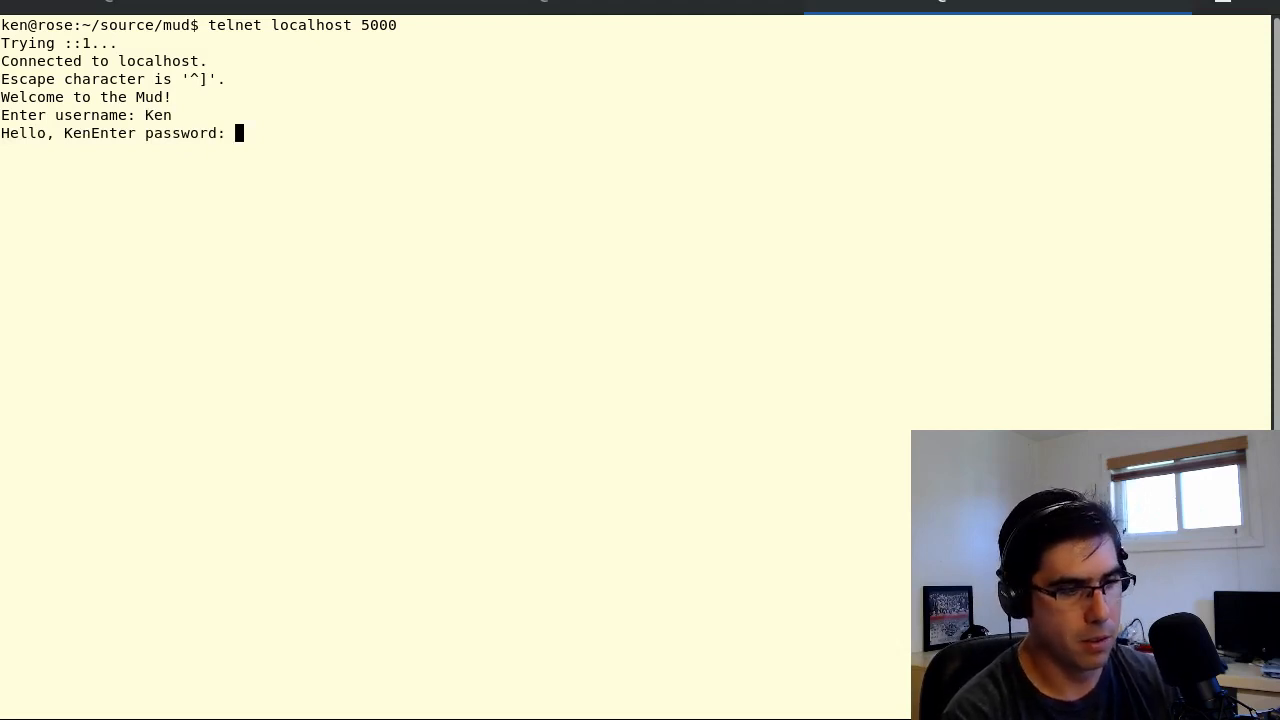
text(pass)
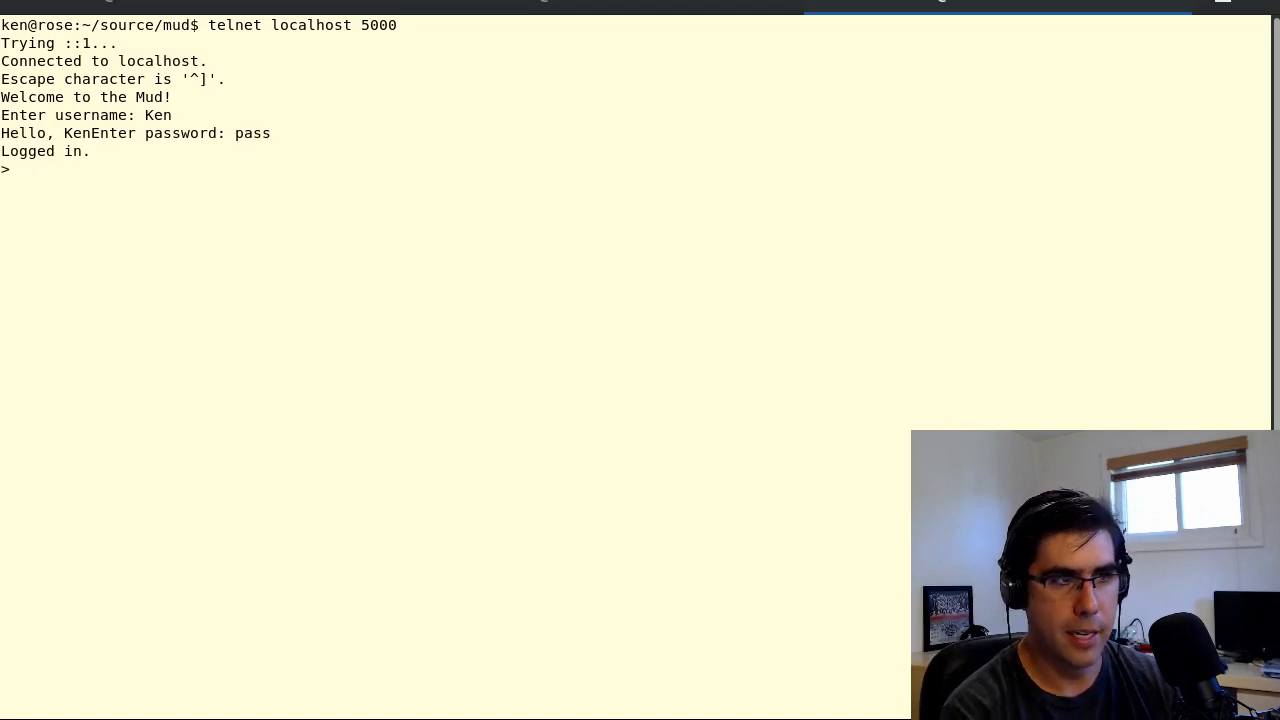
text(hi)
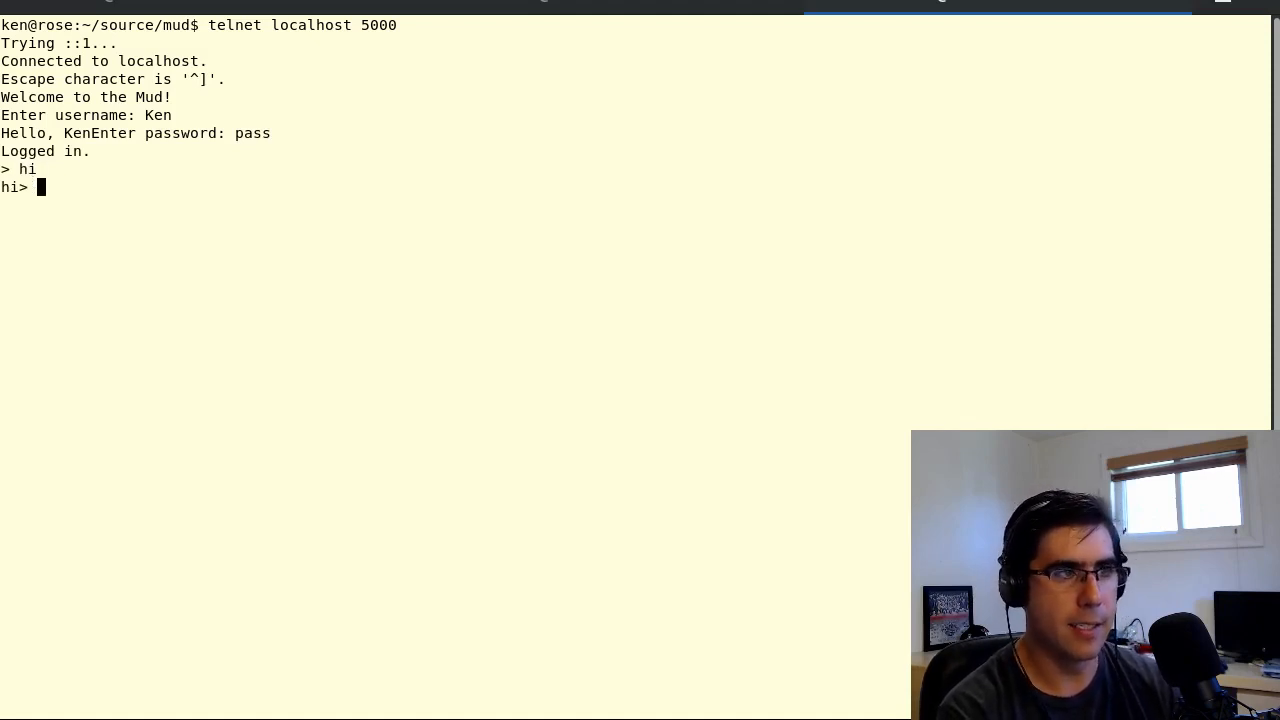